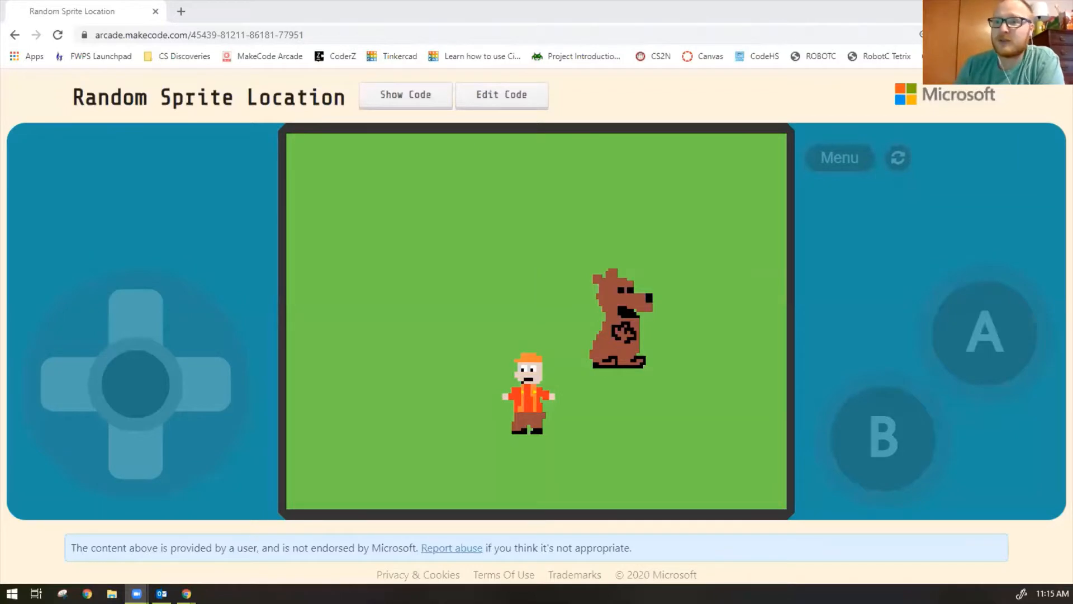
pyautogui.moveTo(584, 380)
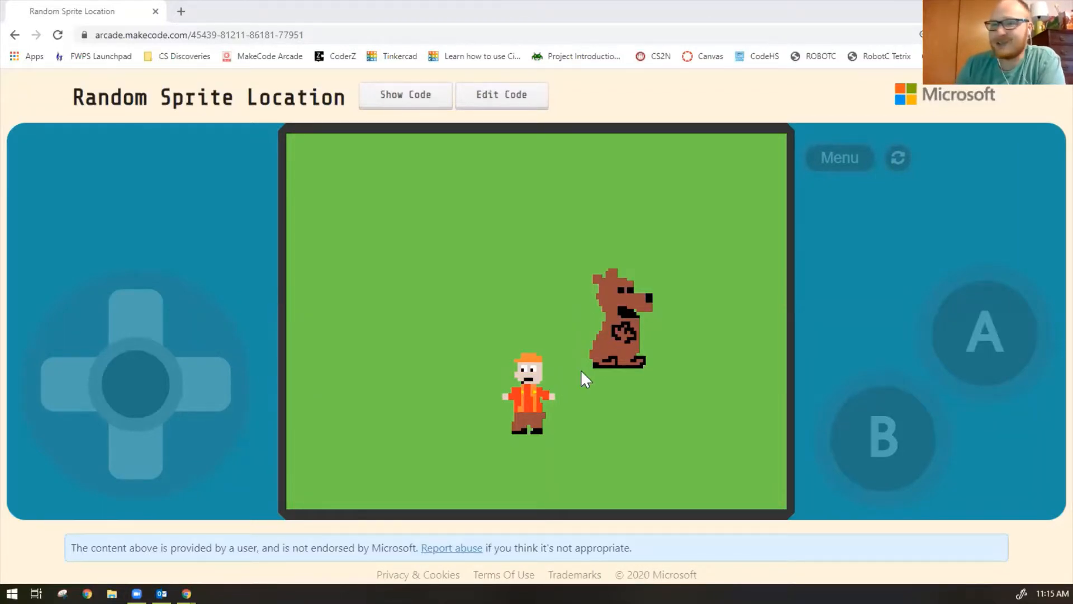
pyautogui.moveTo(532, 387)
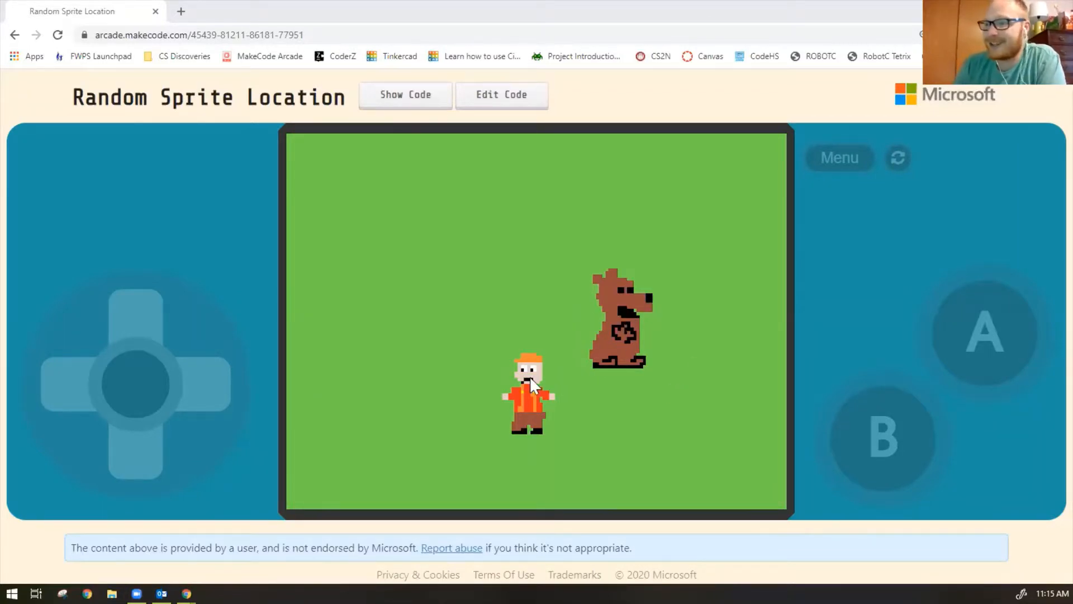
pyautogui.moveTo(897, 164)
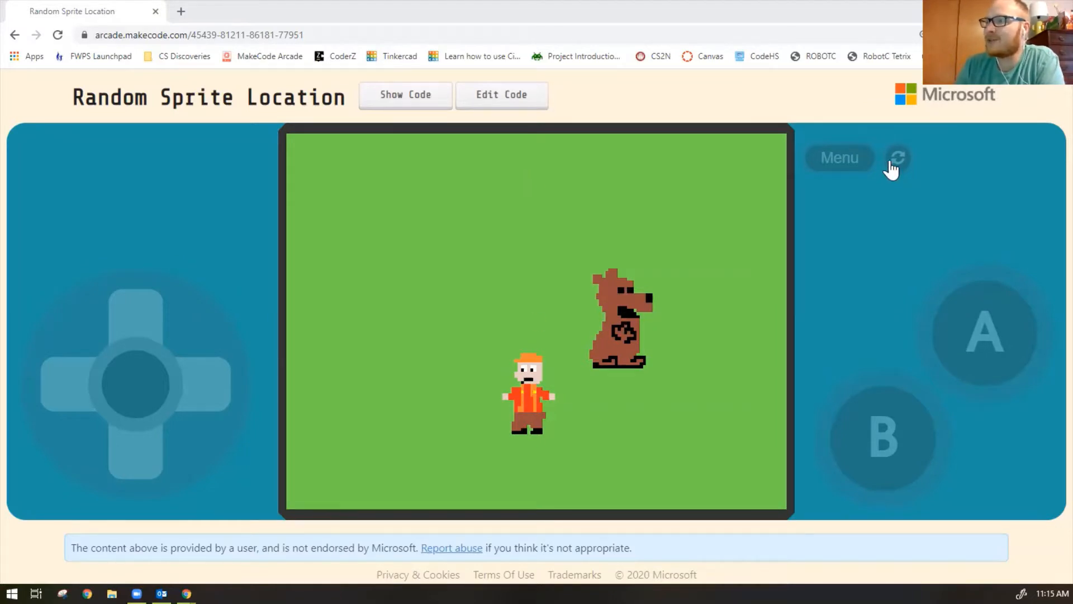
# Restart the game a few times and send the hunter to a random spot with the A button
pyautogui.click(897, 158)
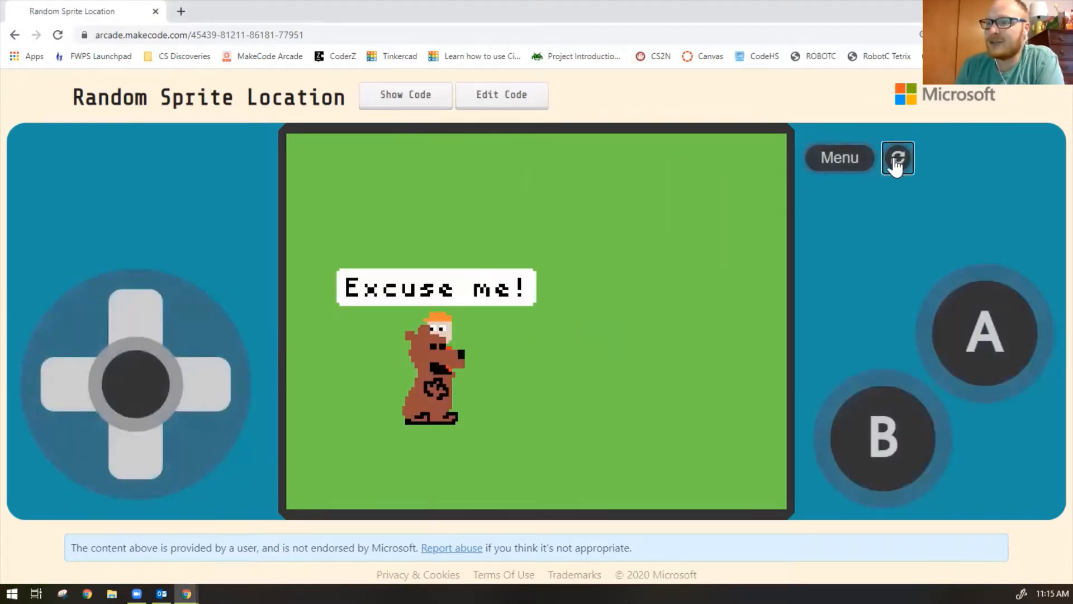
pyautogui.click(898, 158)
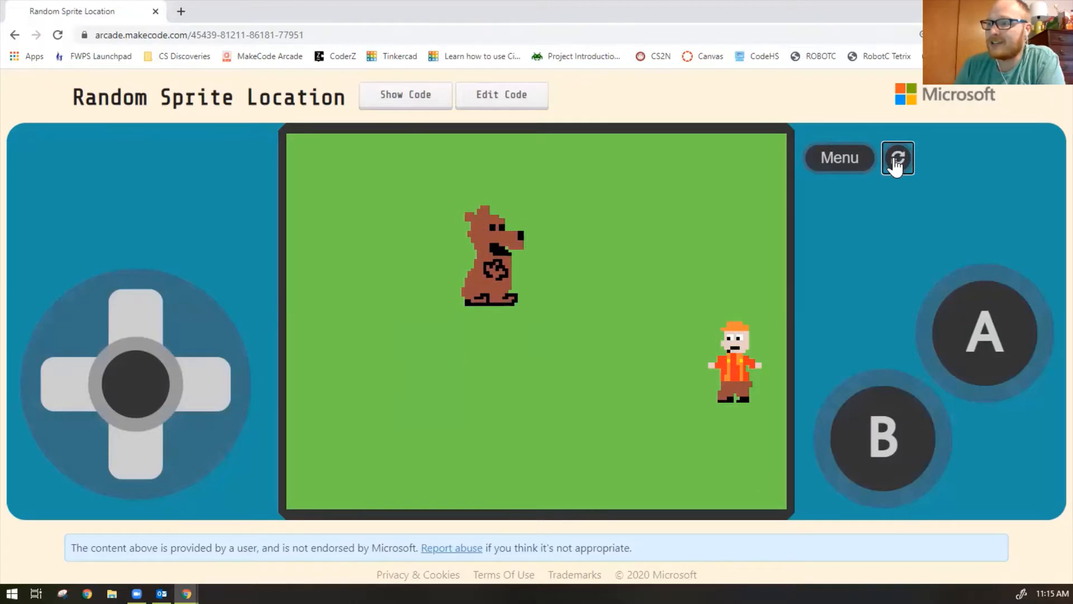
pyautogui.click(898, 158)
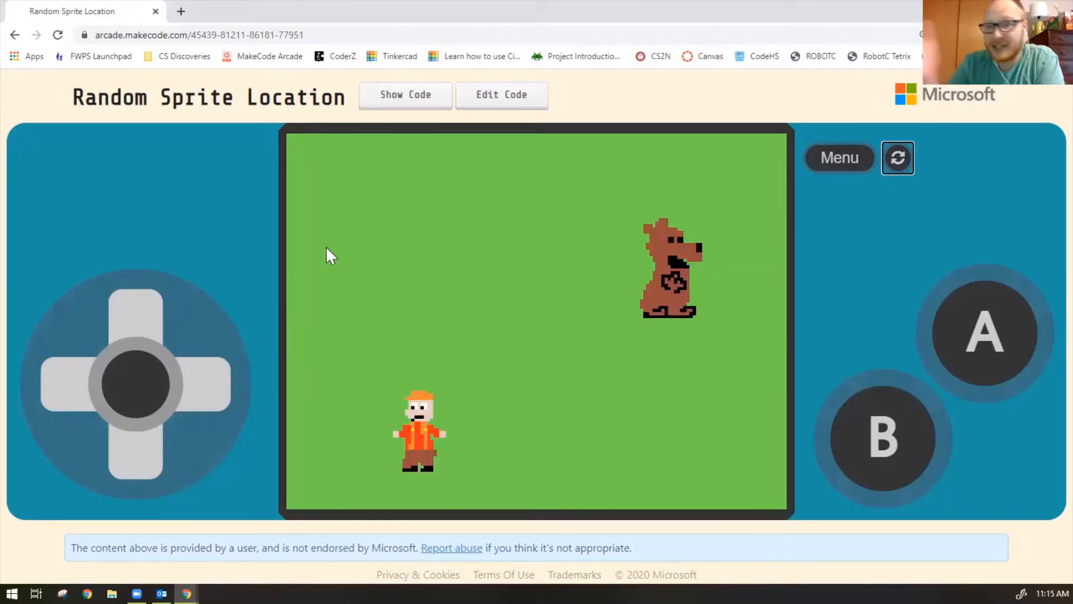
pyautogui.moveTo(834, 353)
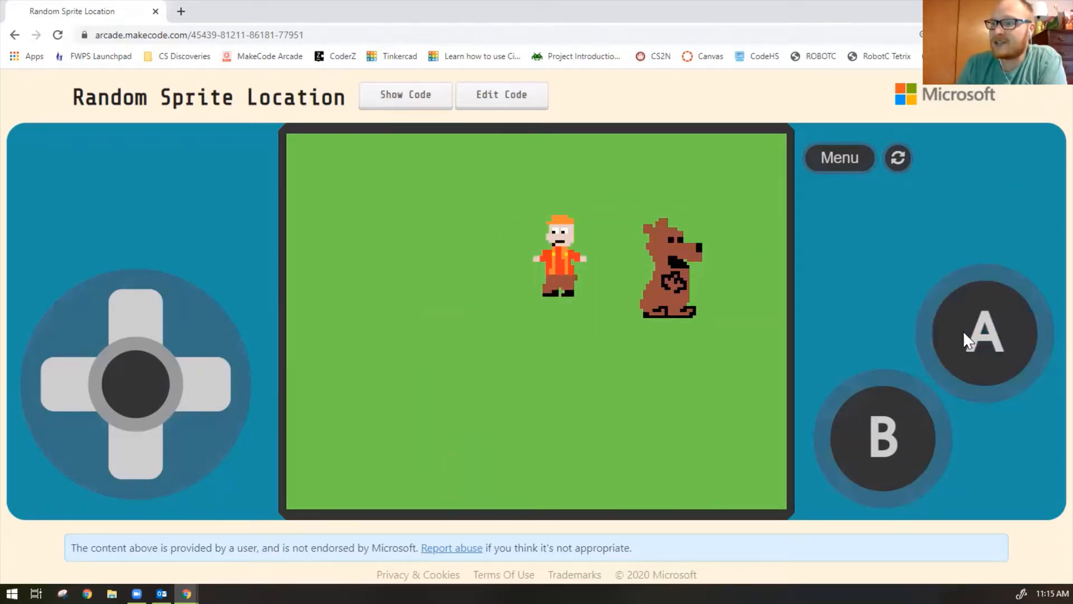
pyautogui.click(984, 331)
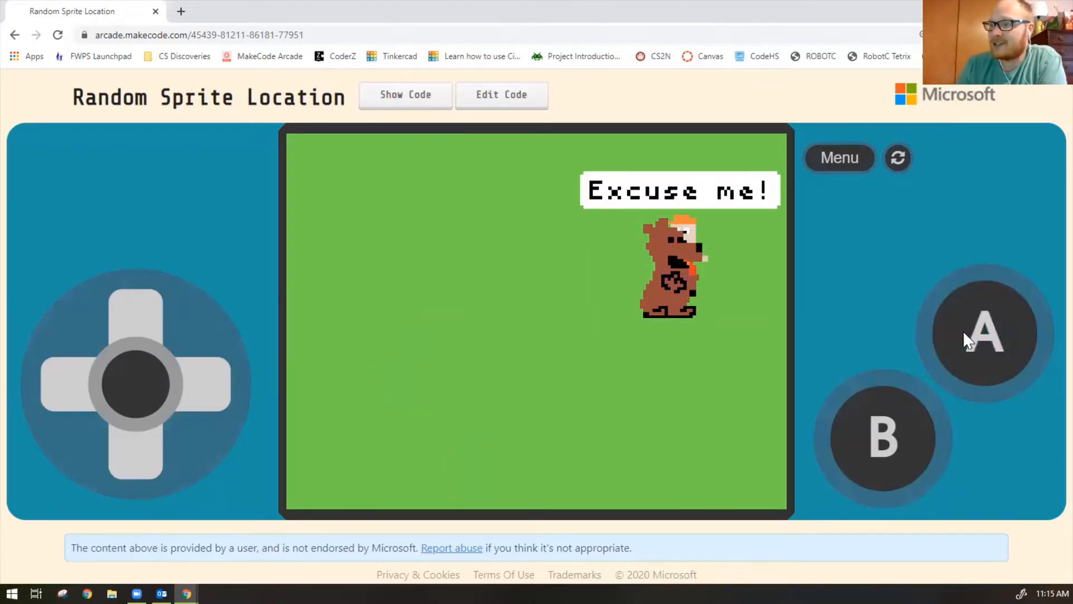
pyautogui.moveTo(685, 209)
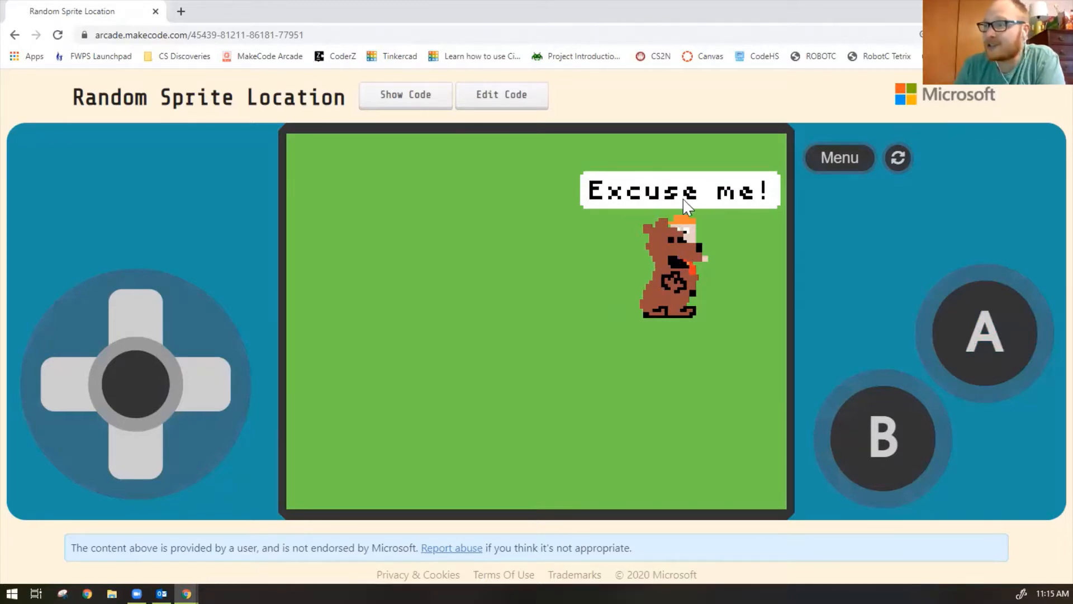
pyautogui.moveTo(995, 328)
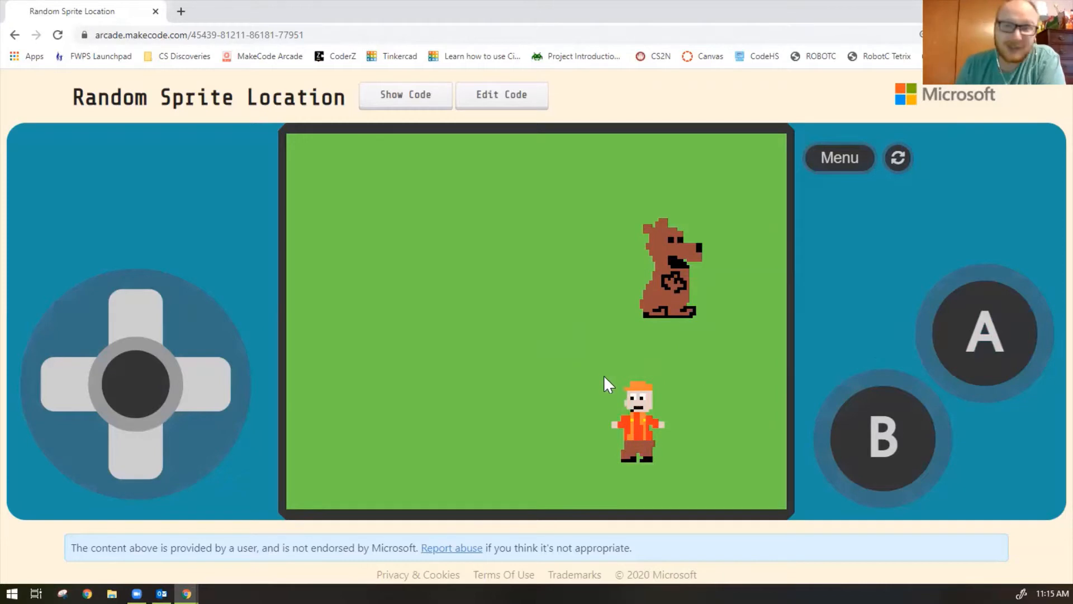
pyautogui.moveTo(578, 391)
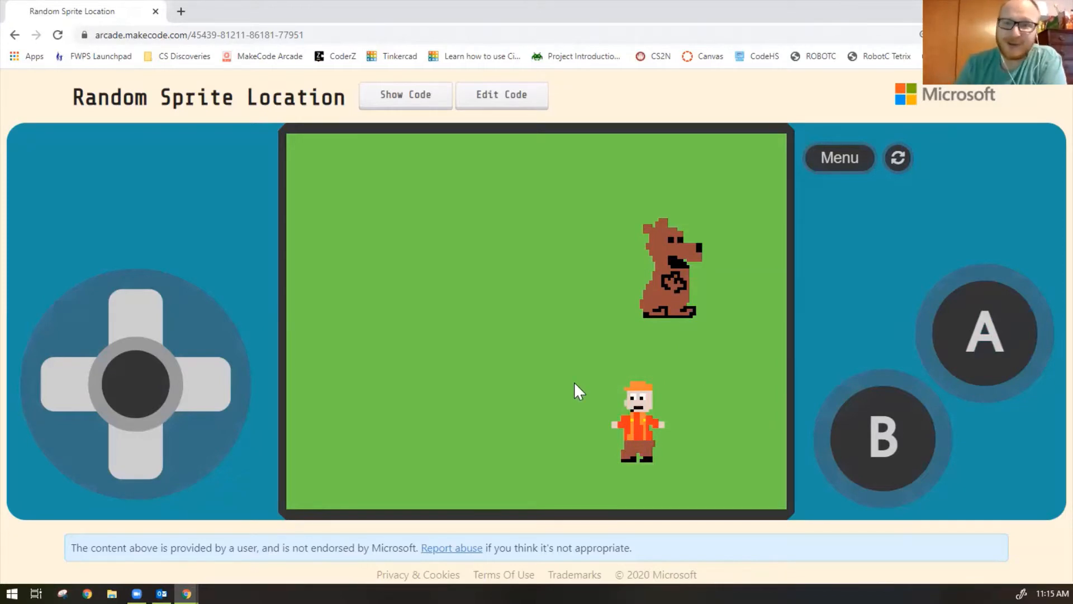
pyautogui.moveTo(425, 408)
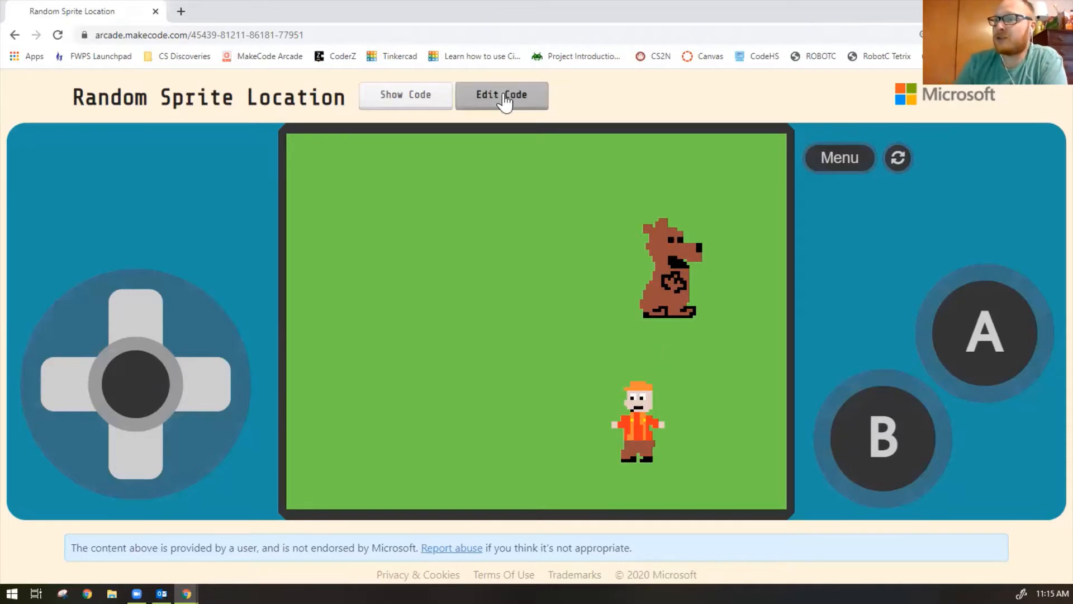
# Bring the project's blocks into the editor and zoom the workspace so the start, A-button and overlap code fit
pyautogui.click(501, 94)
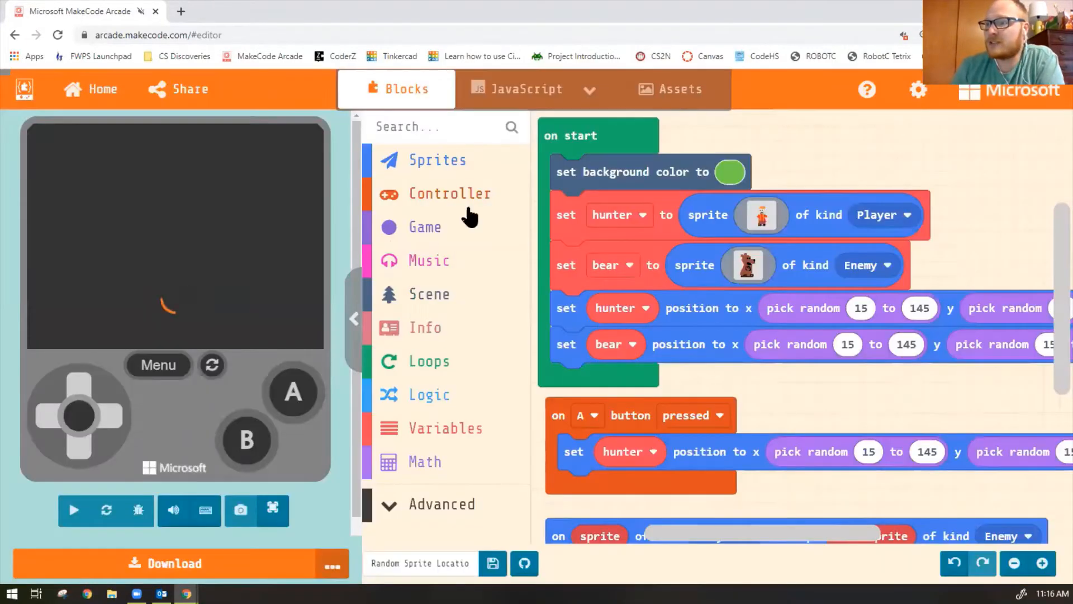
pyautogui.click(1014, 563)
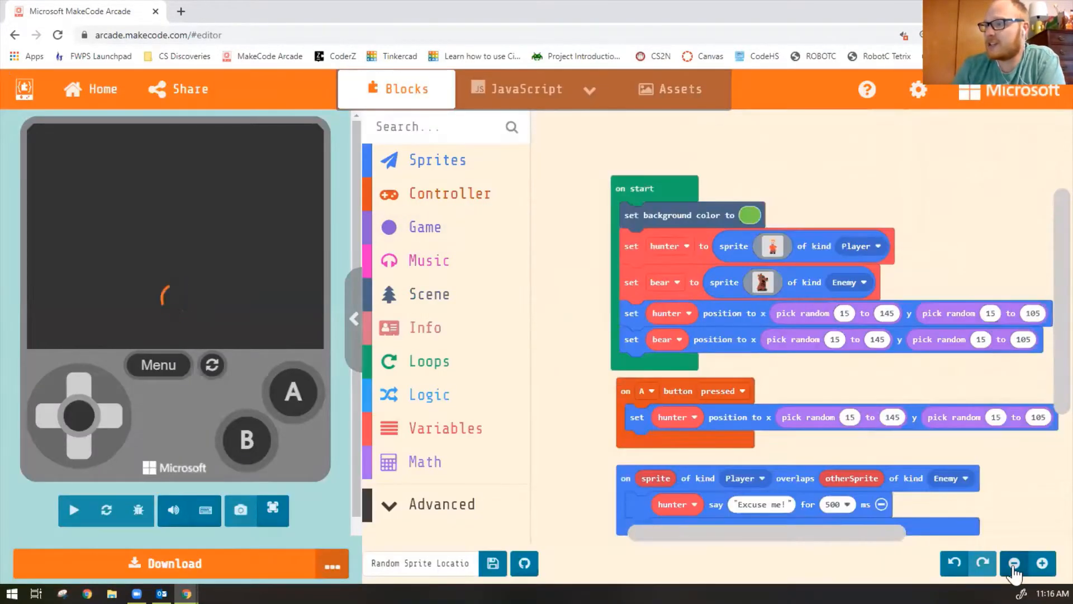
pyautogui.click(1014, 562)
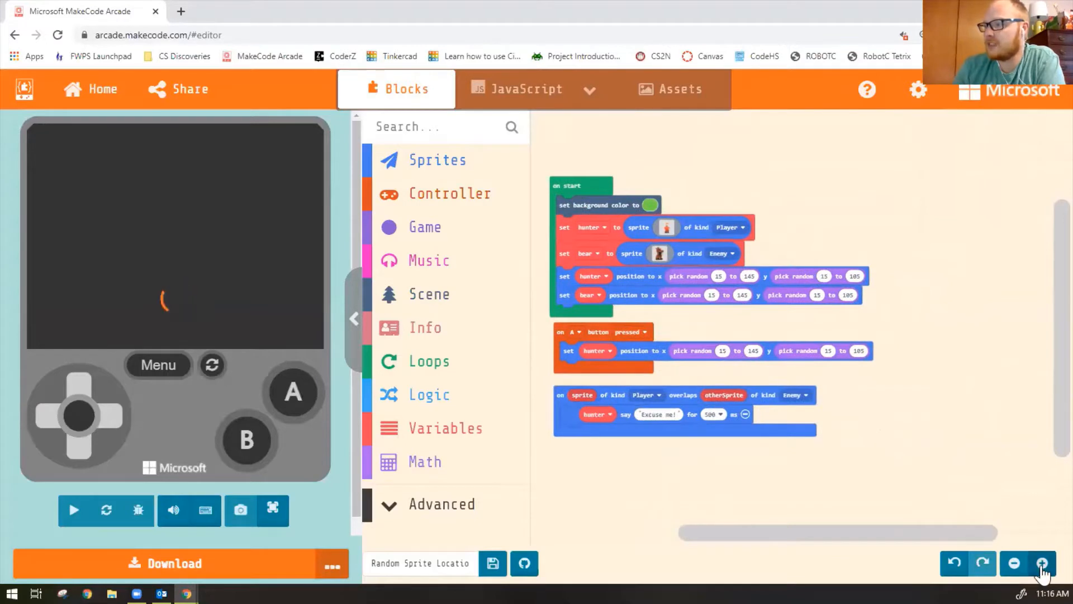
pyautogui.click(1043, 564)
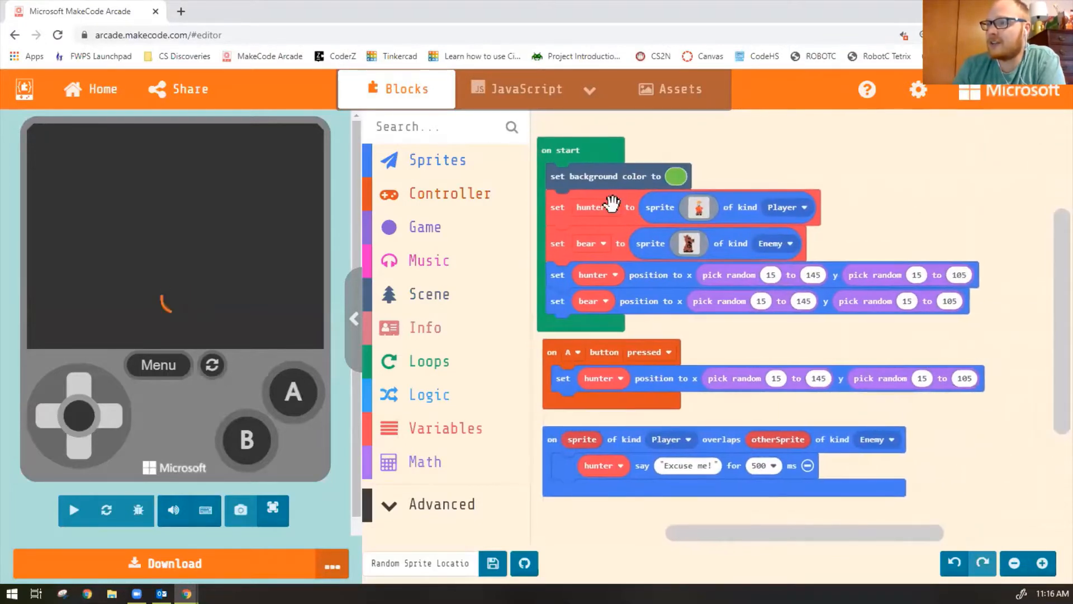
pyautogui.moveTo(152, 316)
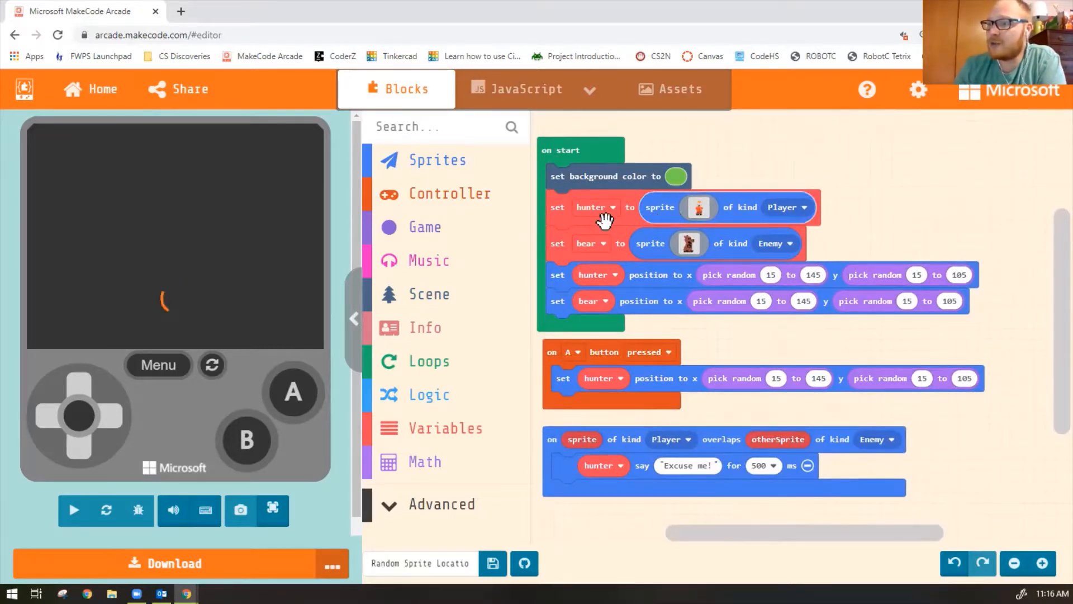
pyautogui.click(73, 510)
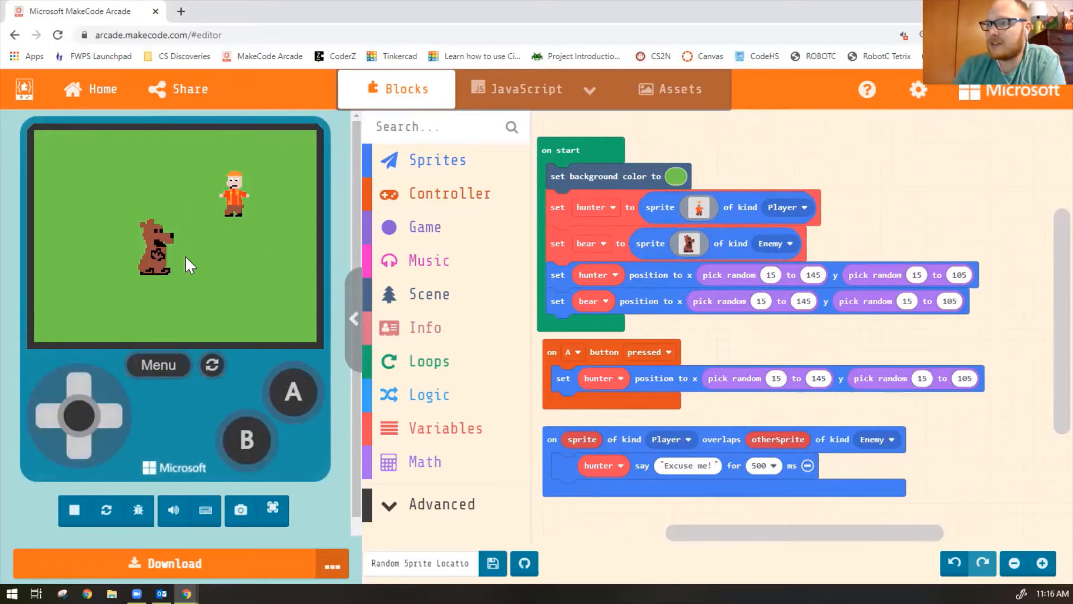
pyautogui.moveTo(585, 277)
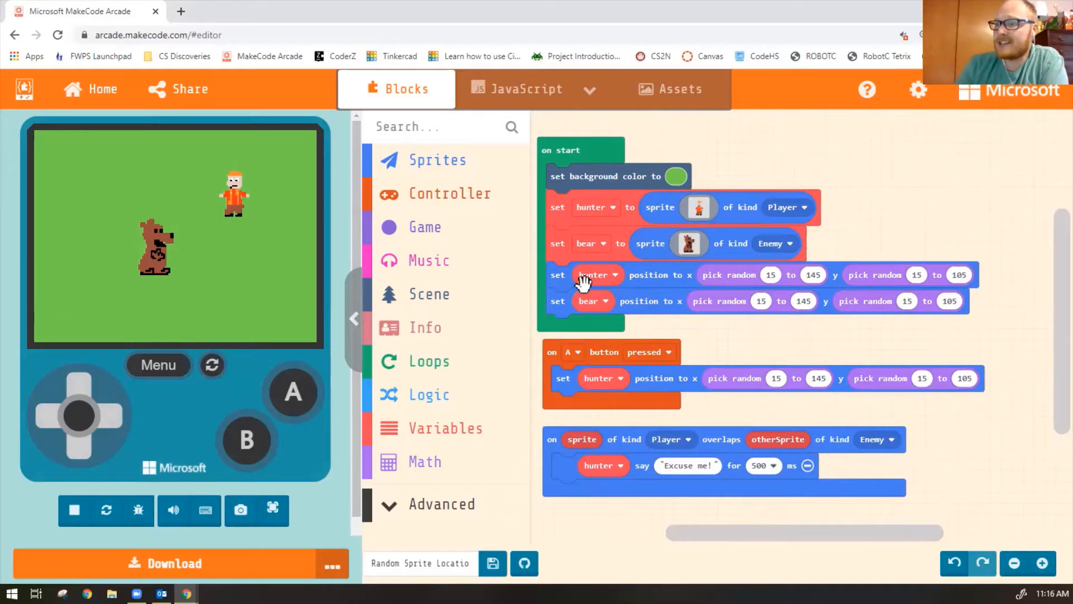
pyautogui.moveTo(761, 275)
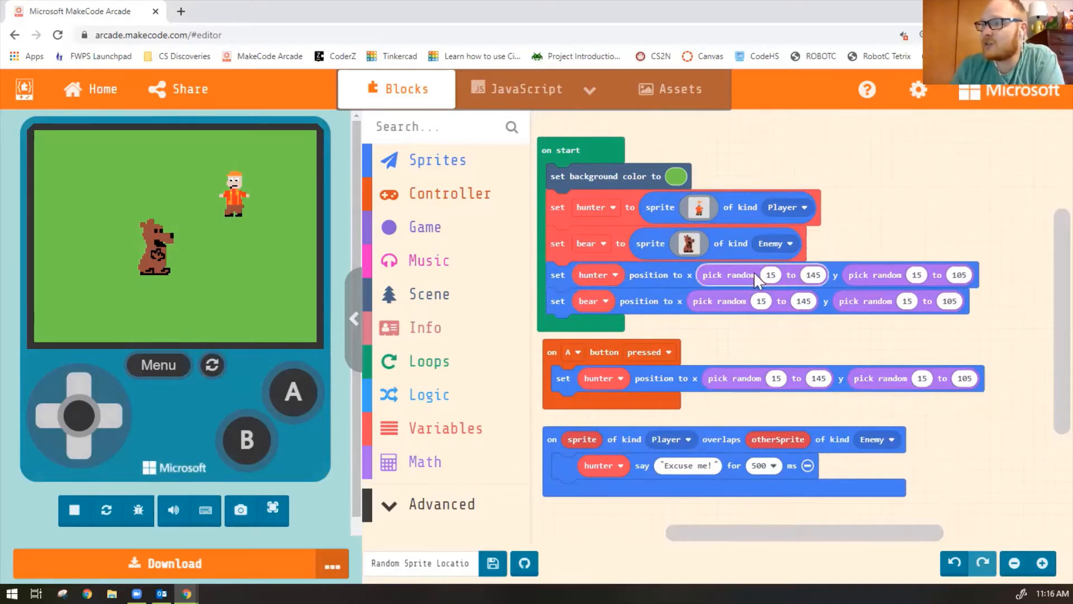
pyautogui.moveTo(590, 359)
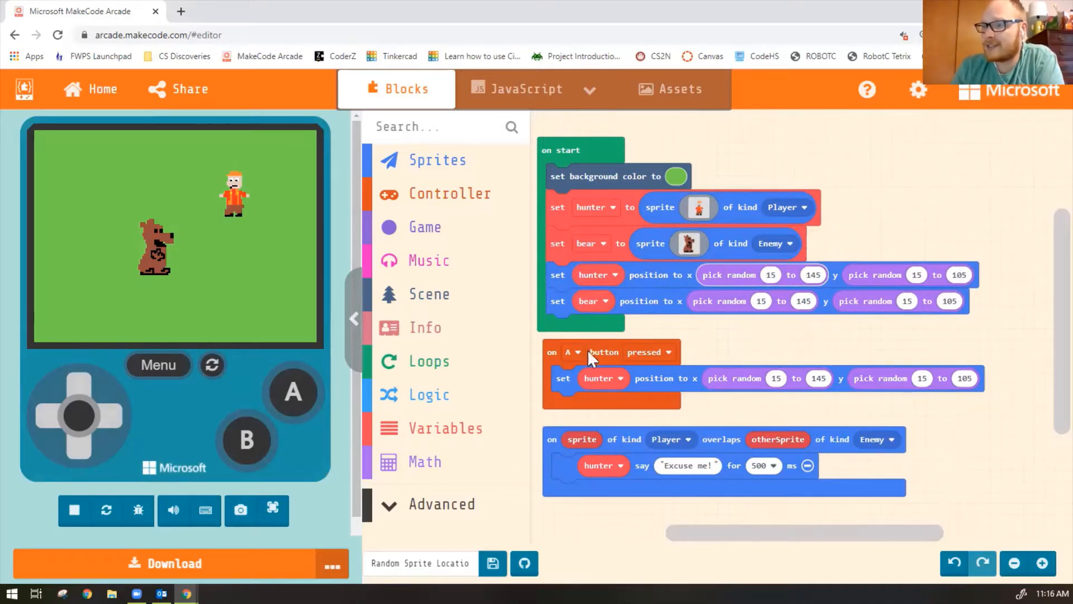
pyautogui.click(425, 461)
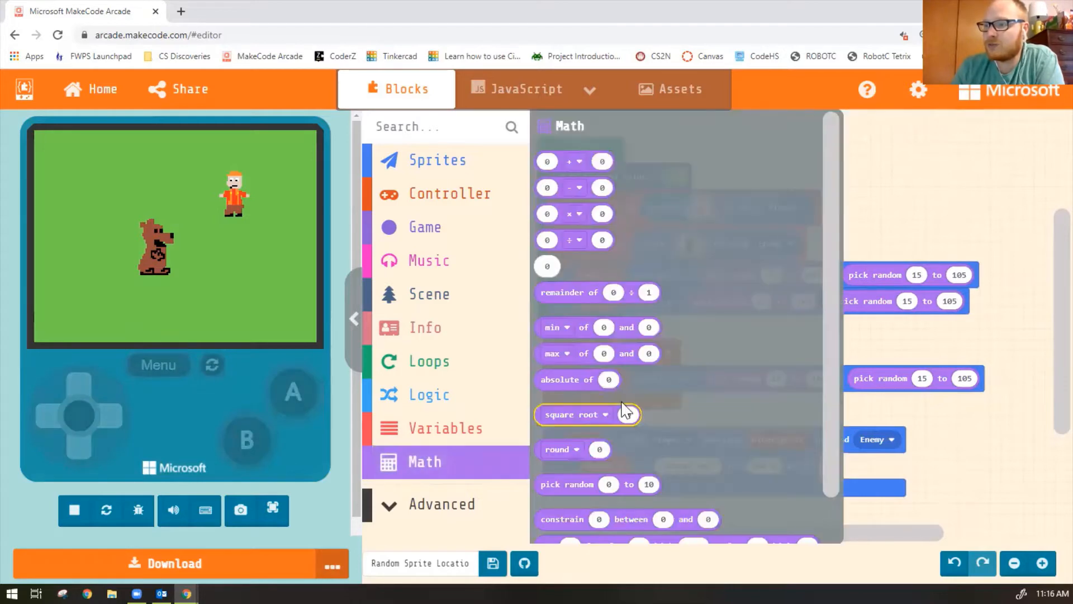
pyautogui.scroll(-3)
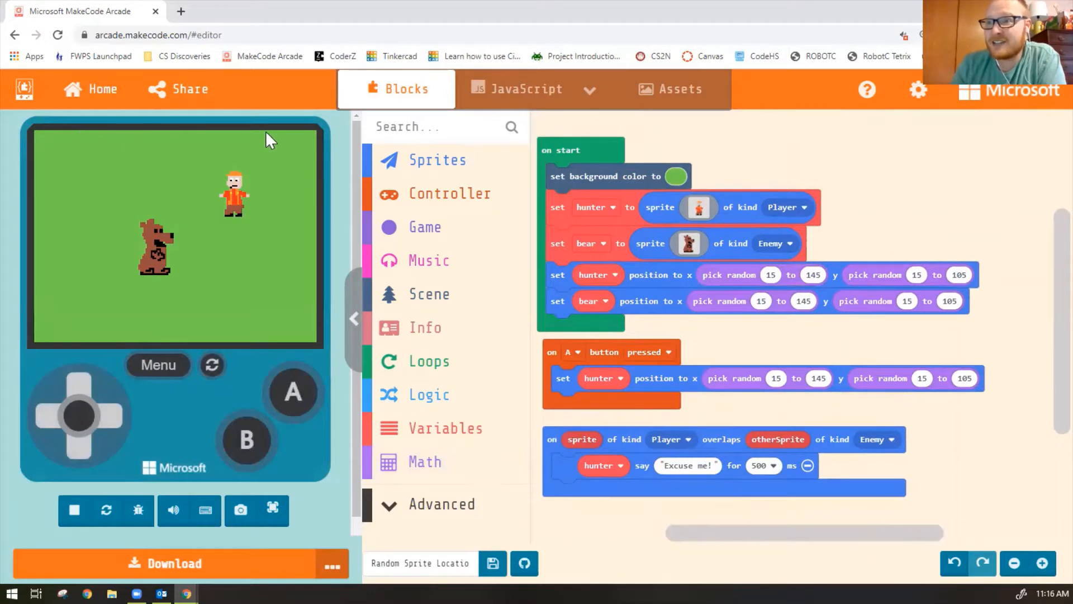
pyautogui.moveTo(267, 145)
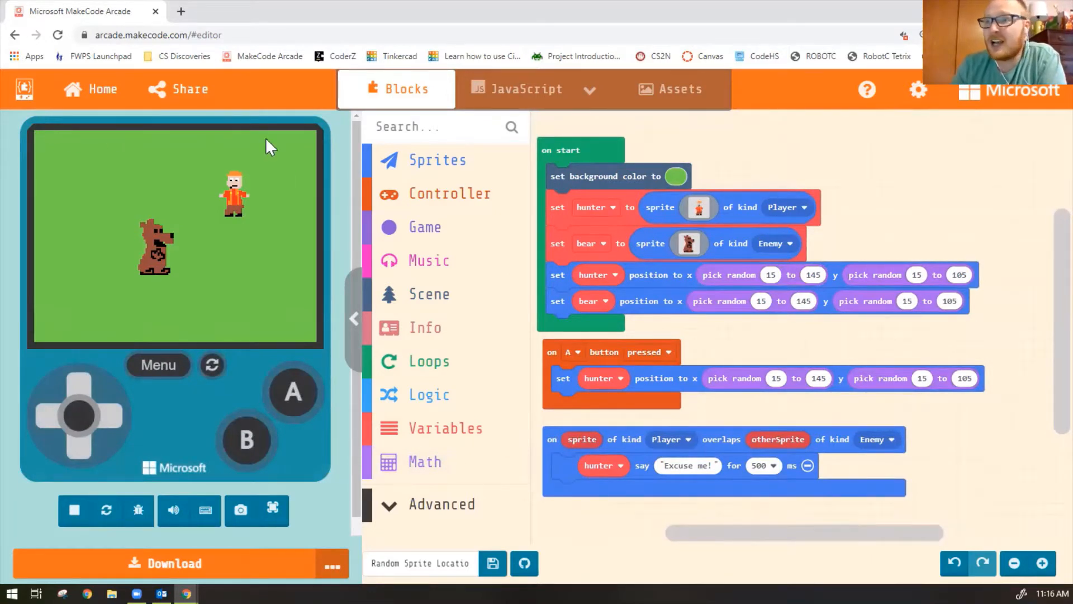
pyautogui.moveTo(310, 161)
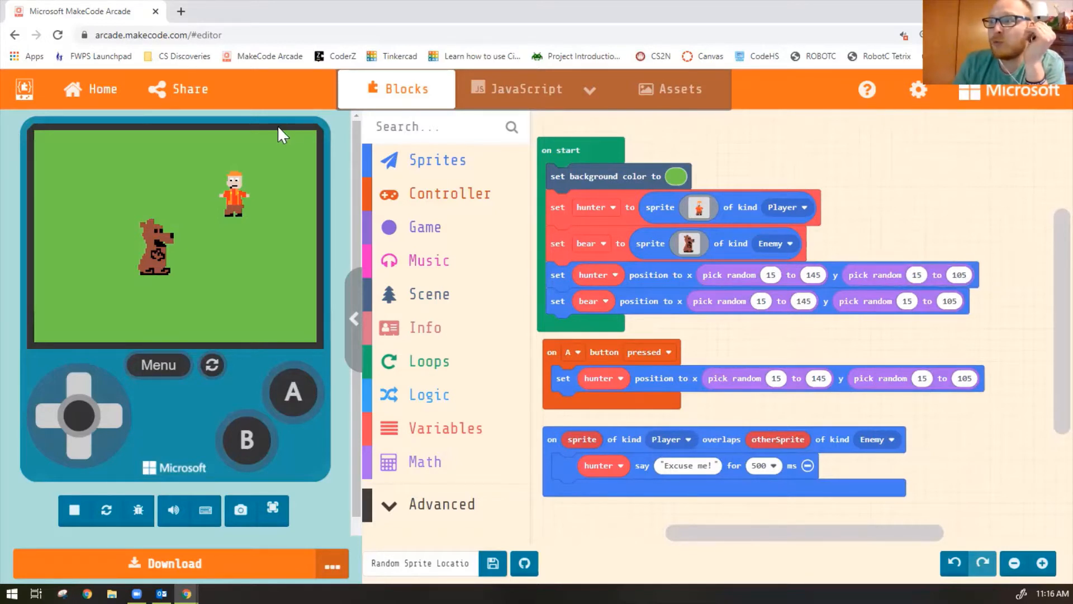
pyautogui.moveTo(267, 342)
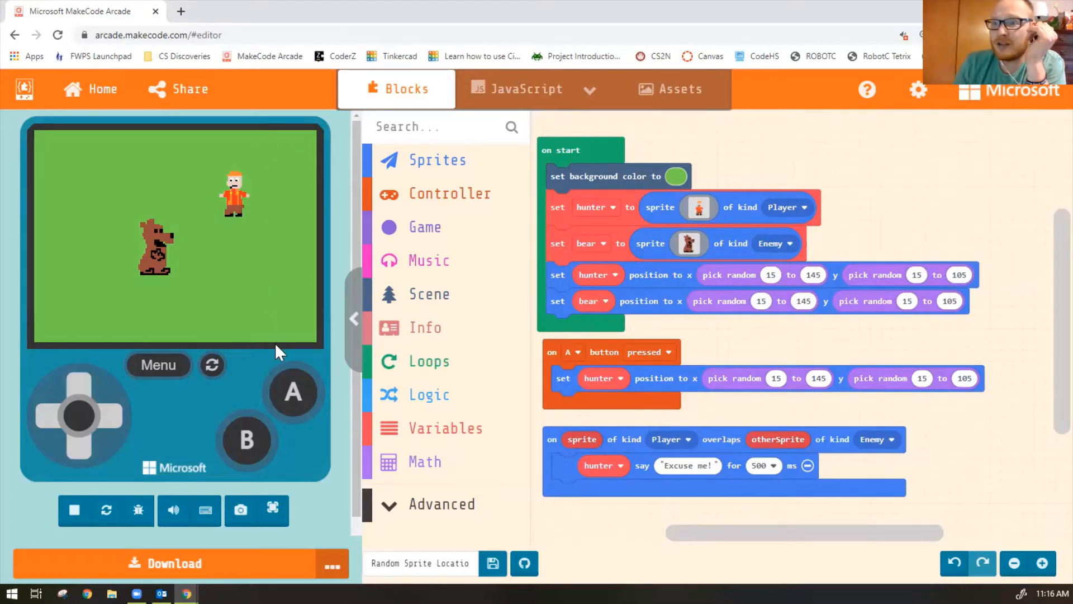
pyautogui.moveTo(283, 347)
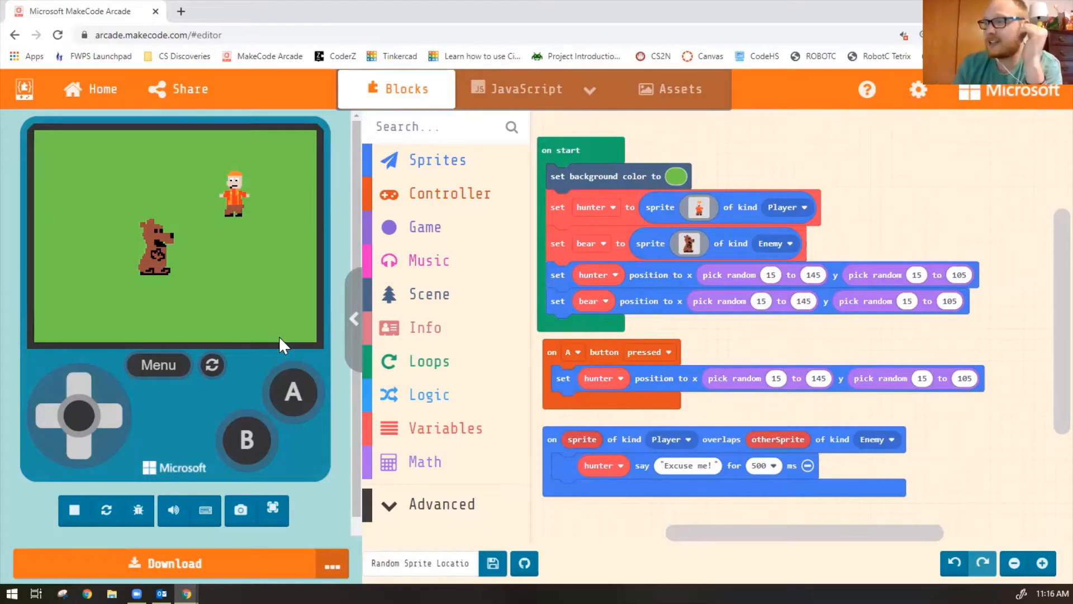
pyautogui.moveTo(428, 294)
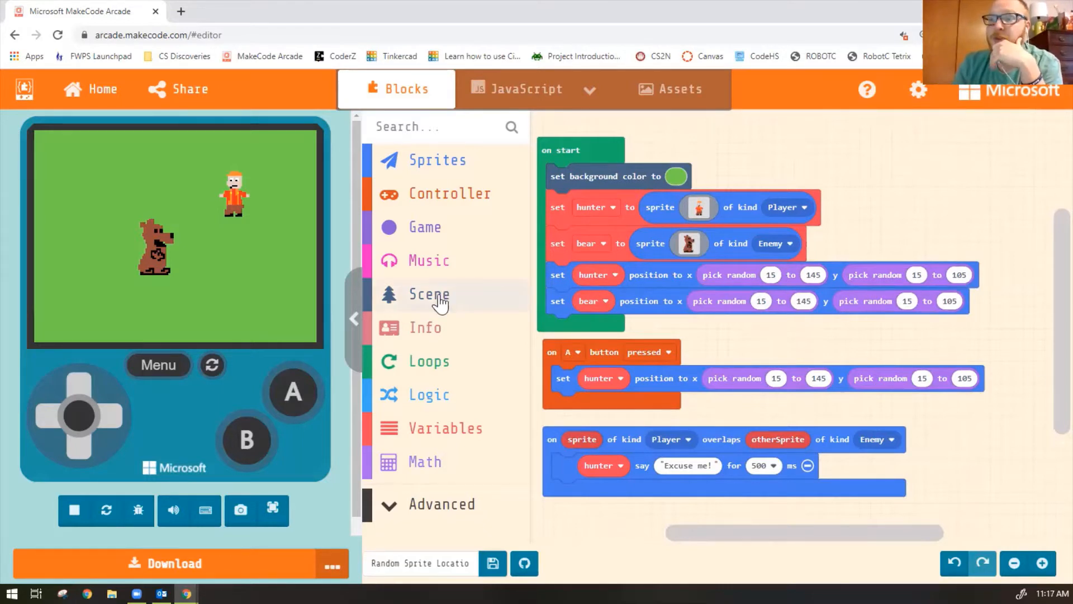
pyautogui.click(429, 295)
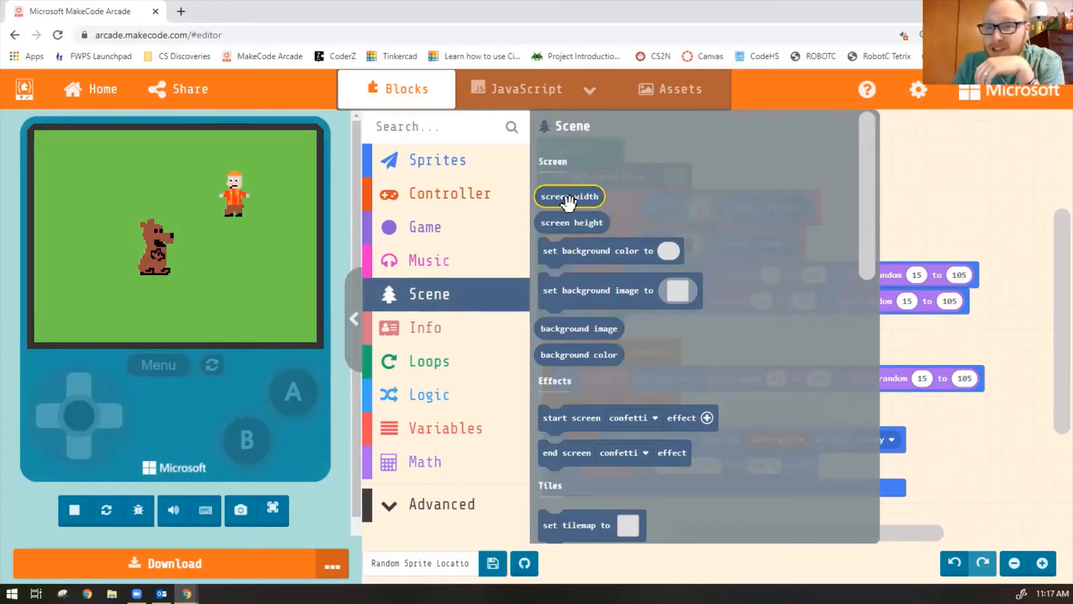
pyautogui.moveTo(449, 298)
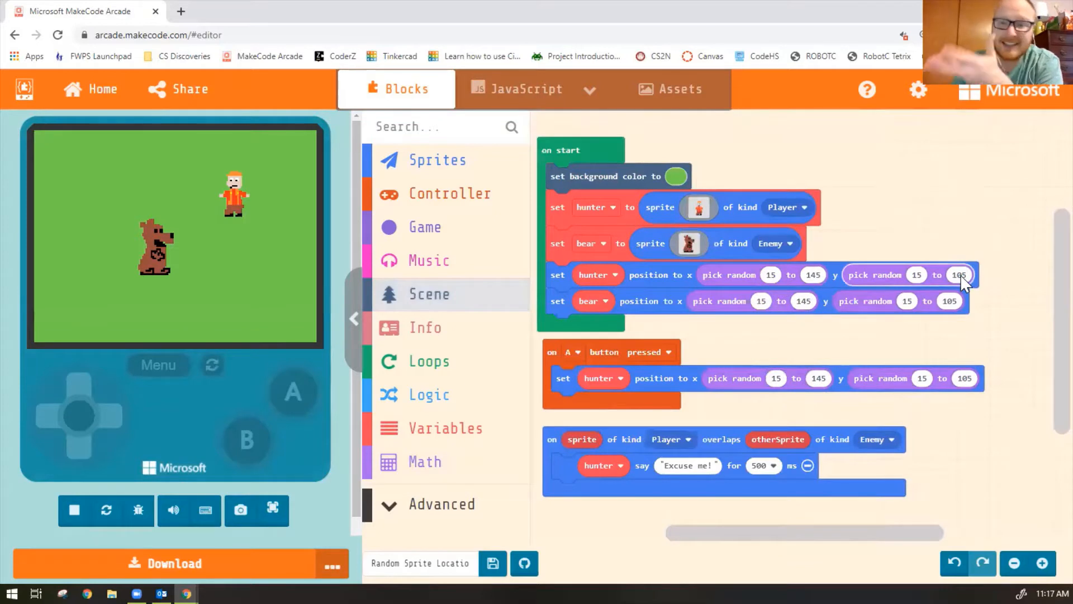
pyautogui.moveTo(958, 236)
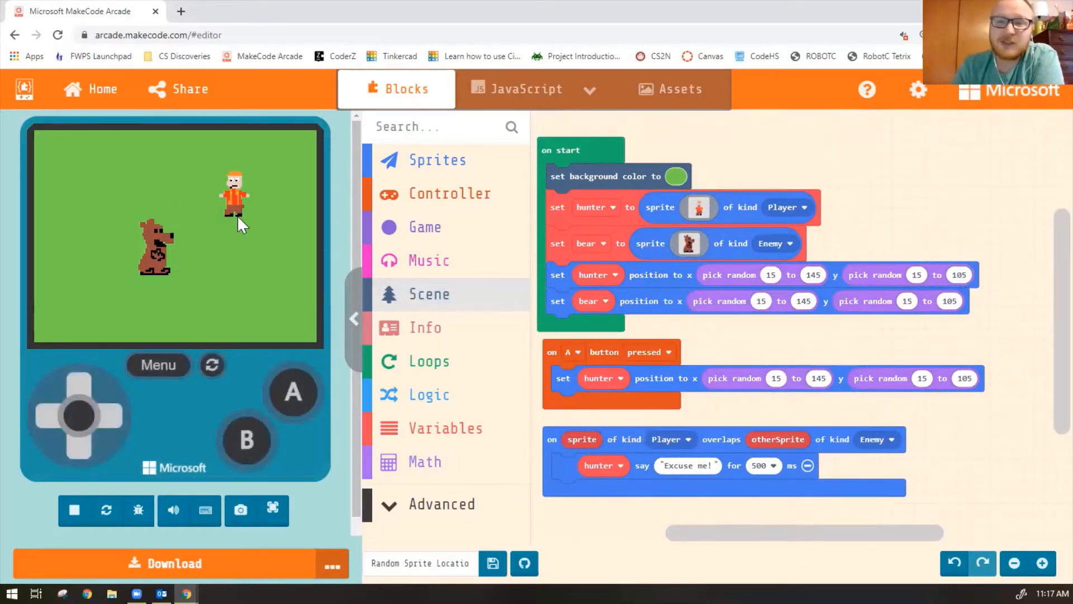
pyautogui.moveTo(236, 264)
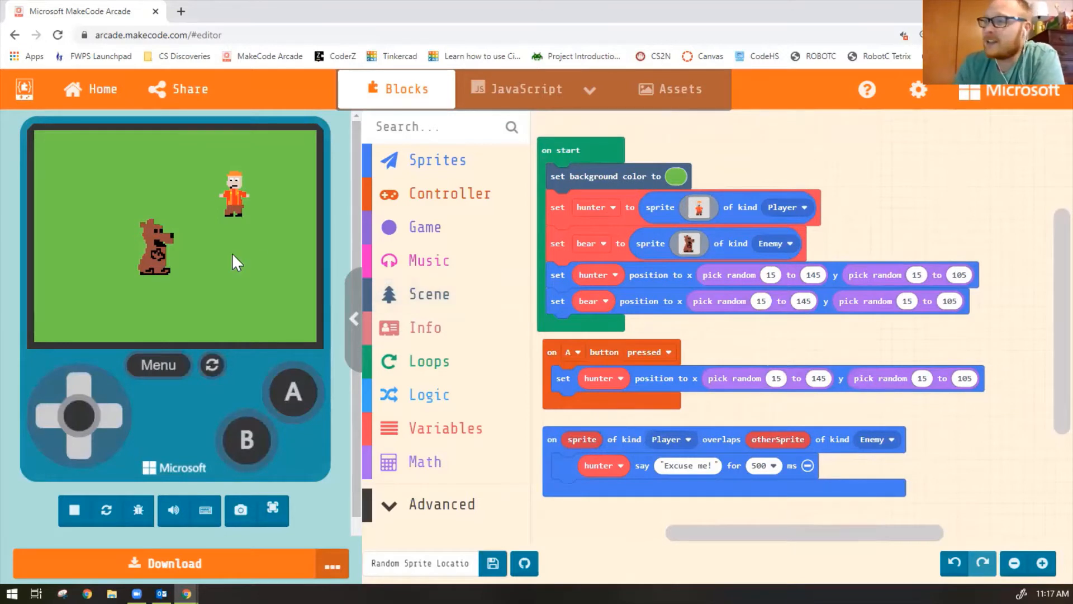
pyautogui.moveTo(319, 179)
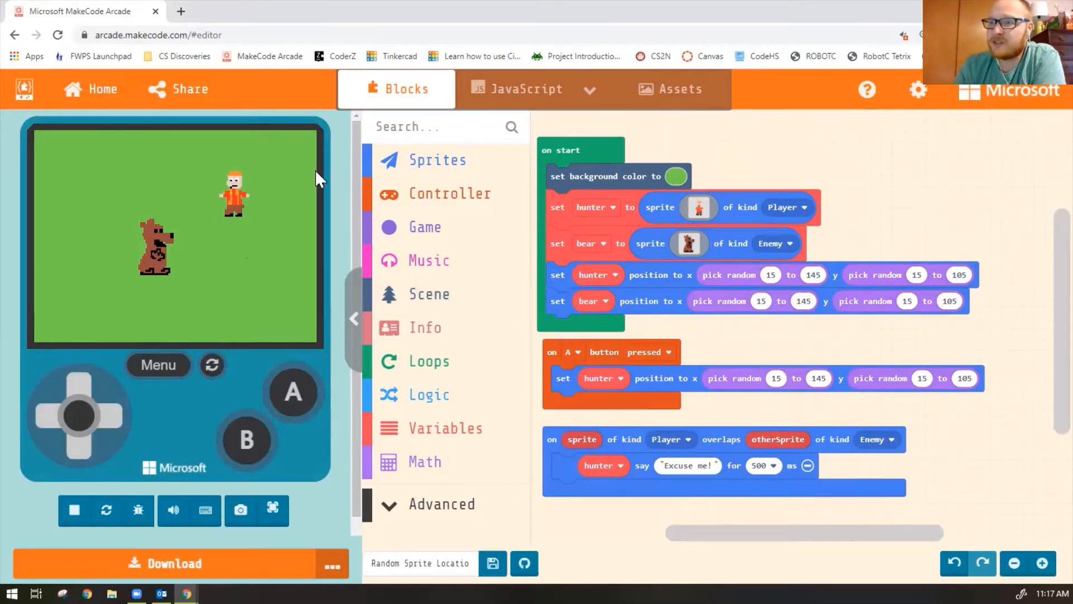
pyautogui.moveTo(325, 345)
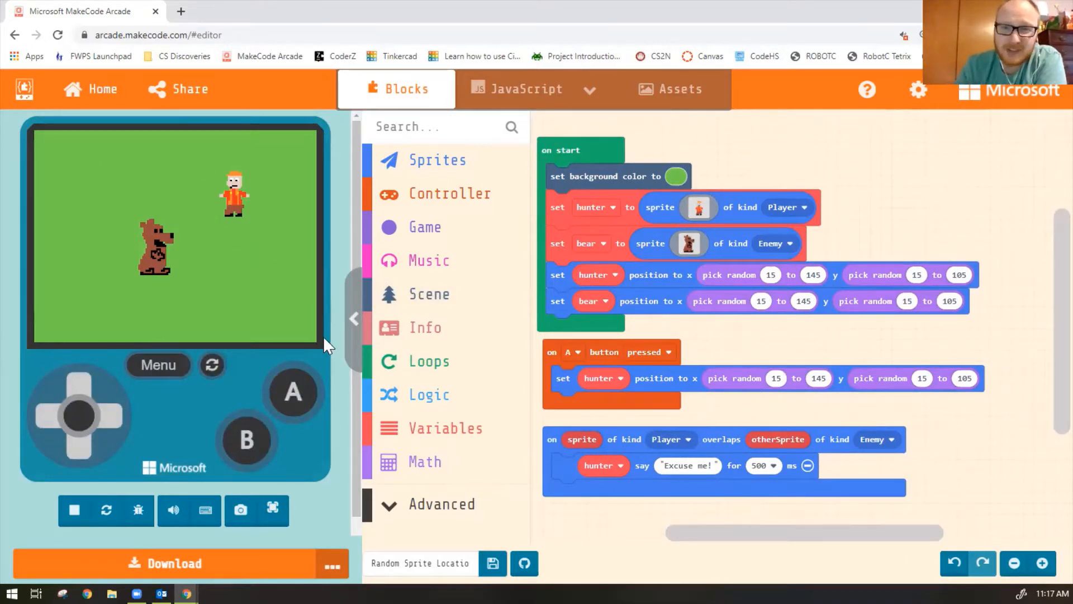
pyautogui.moveTo(155, 335)
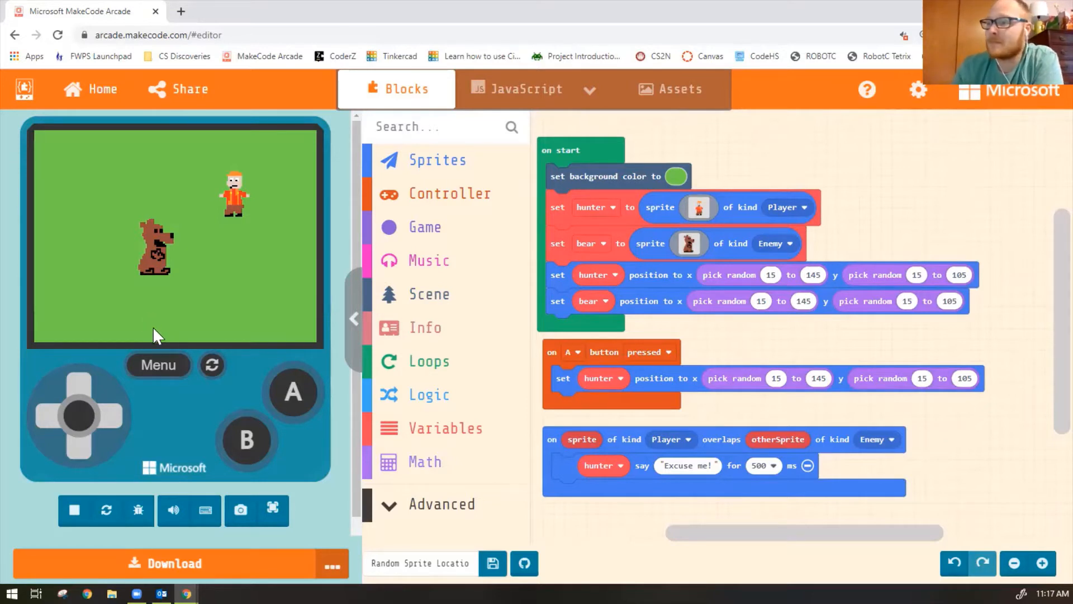
pyautogui.moveTo(561, 352)
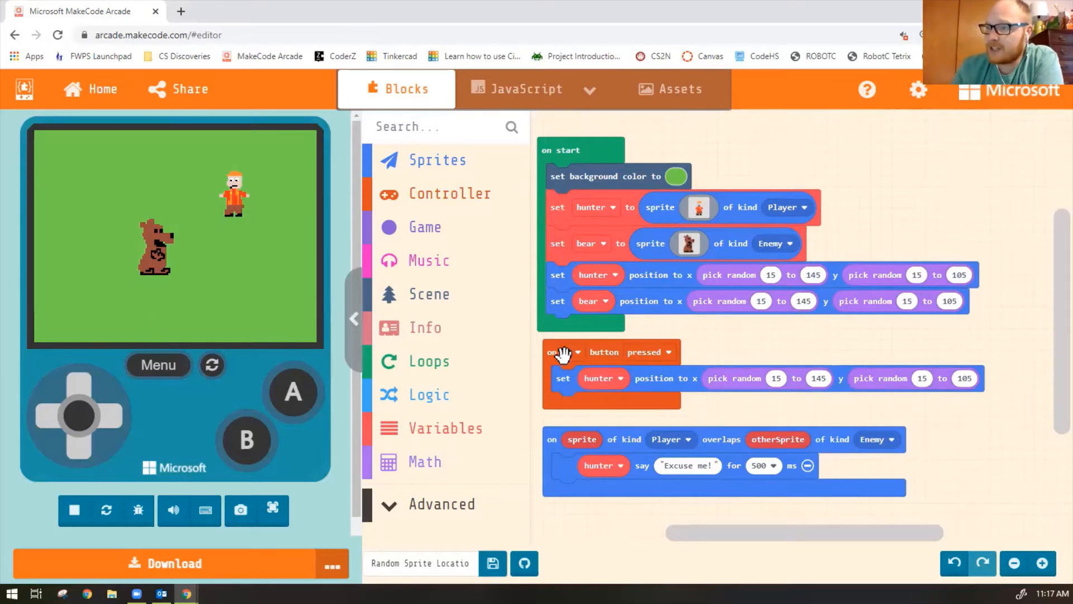
pyautogui.click(571, 352)
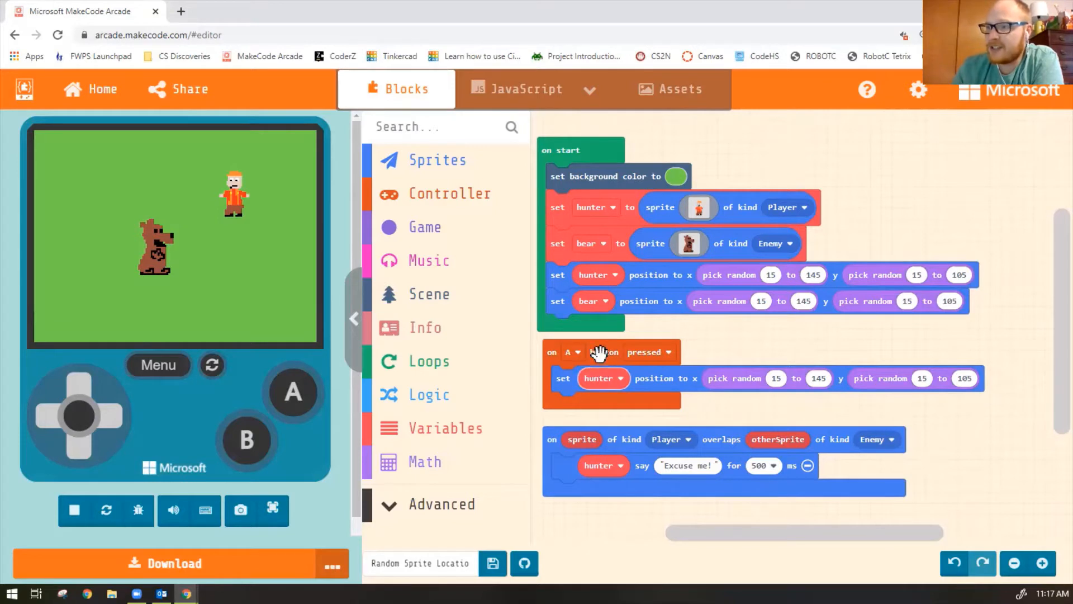
pyautogui.click(292, 392)
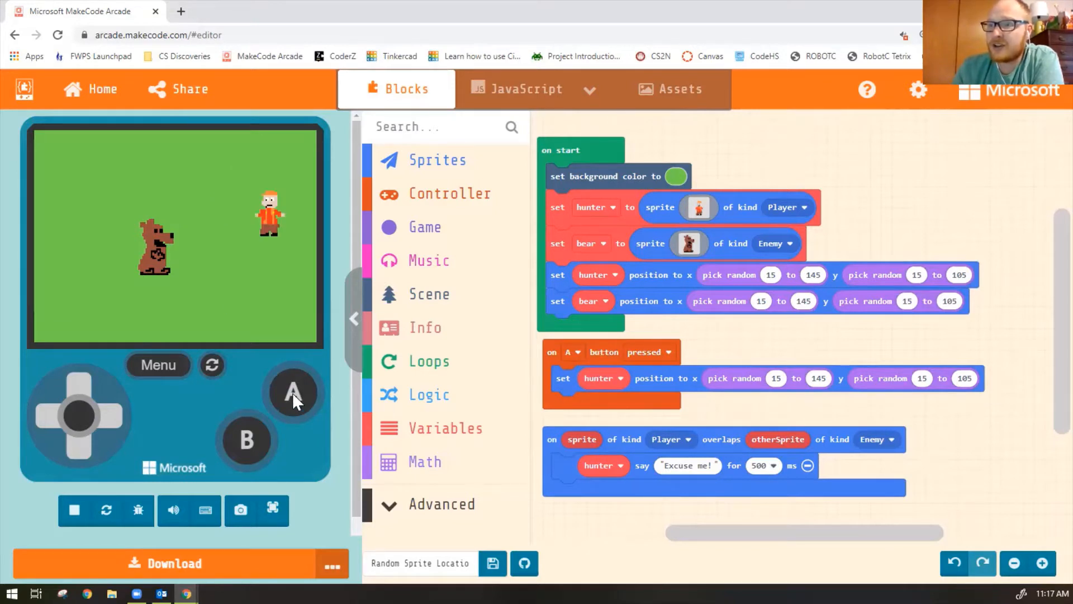
pyautogui.click(291, 394)
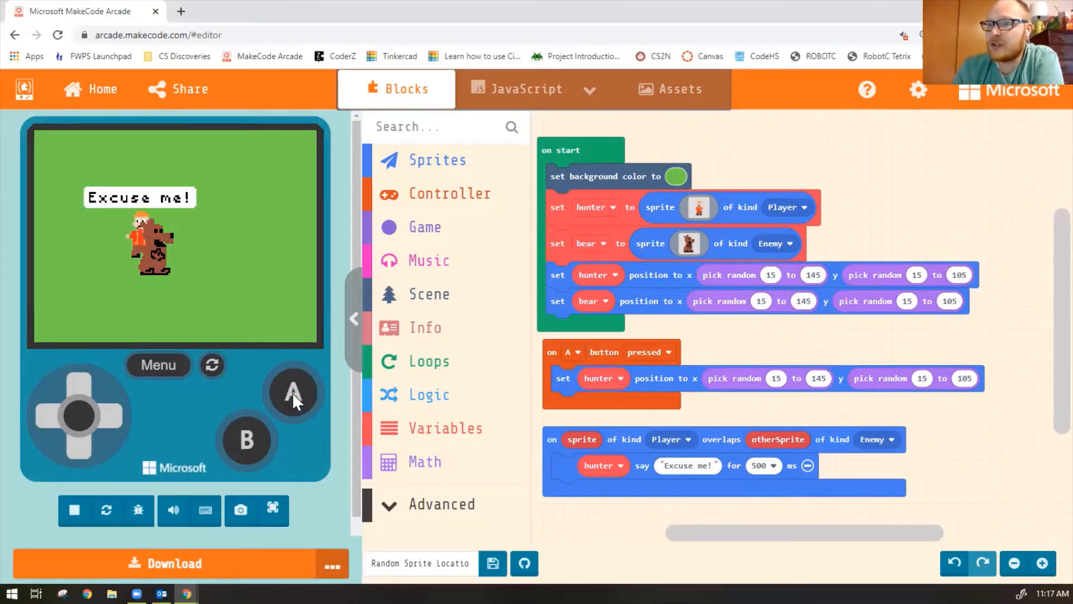
pyautogui.click(293, 394)
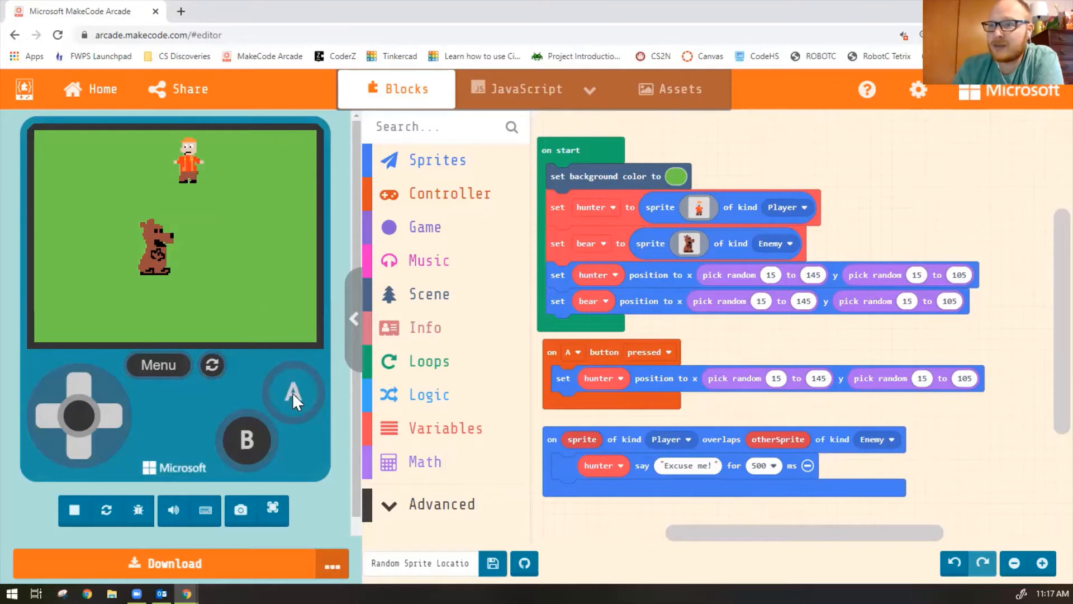
pyautogui.moveTo(716, 383)
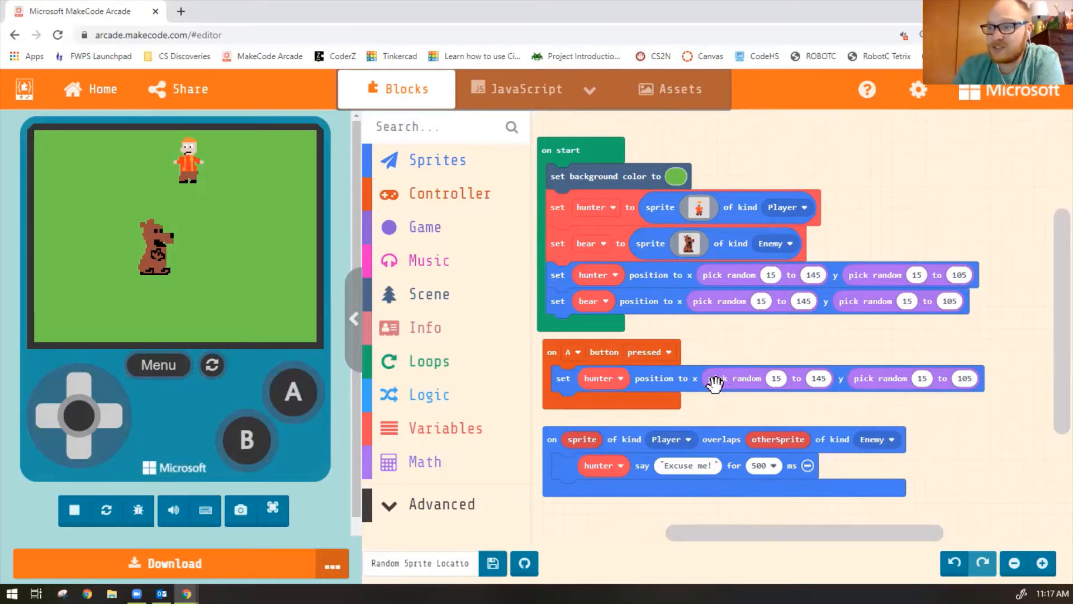
pyautogui.moveTo(667, 286)
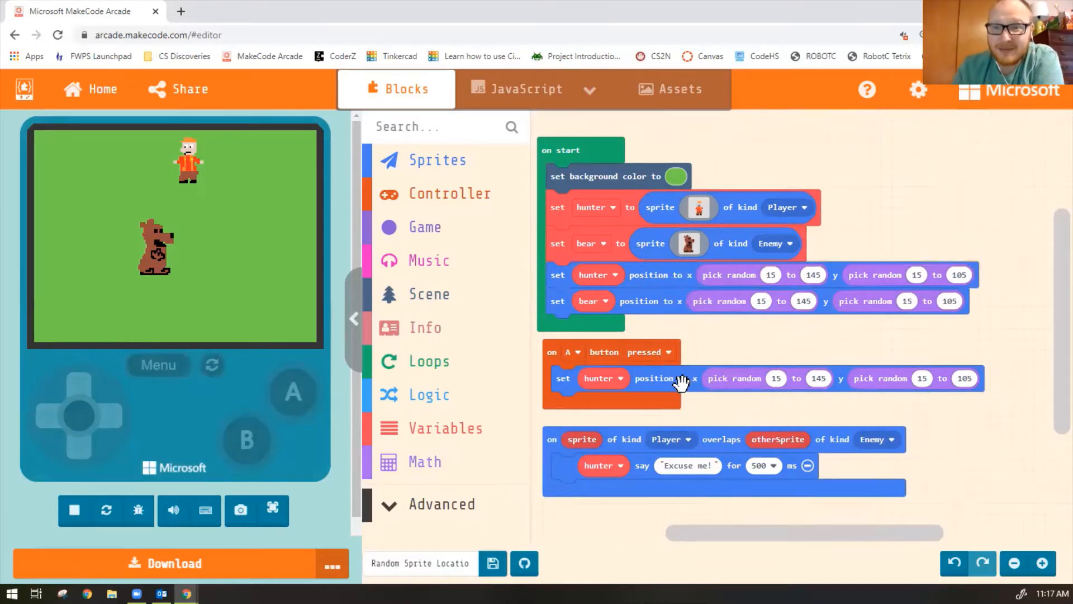
pyautogui.click(293, 392)
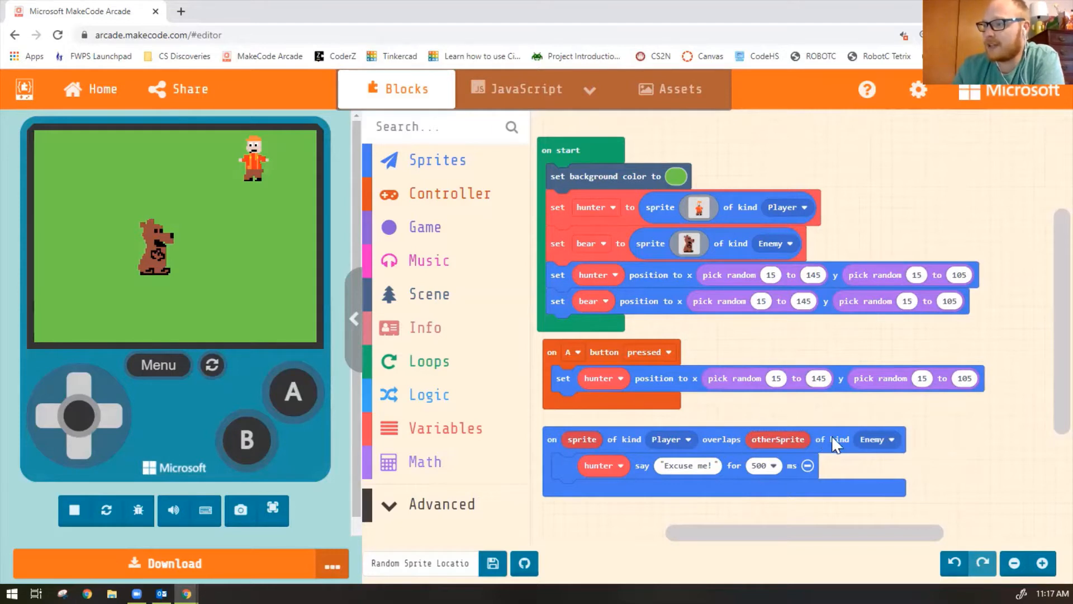
pyautogui.moveTo(791, 216)
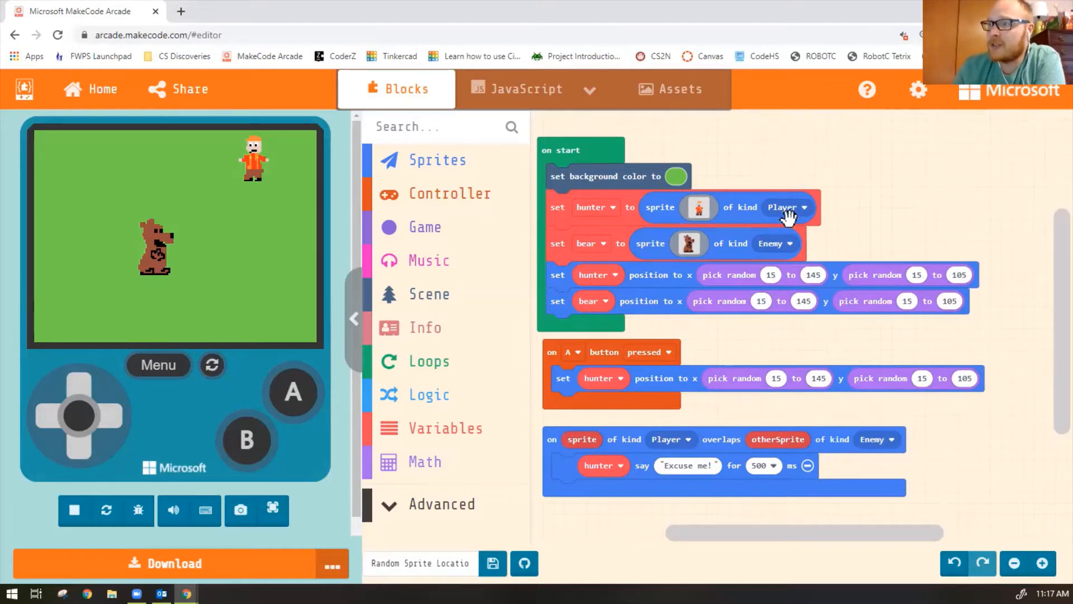
pyautogui.moveTo(758, 206)
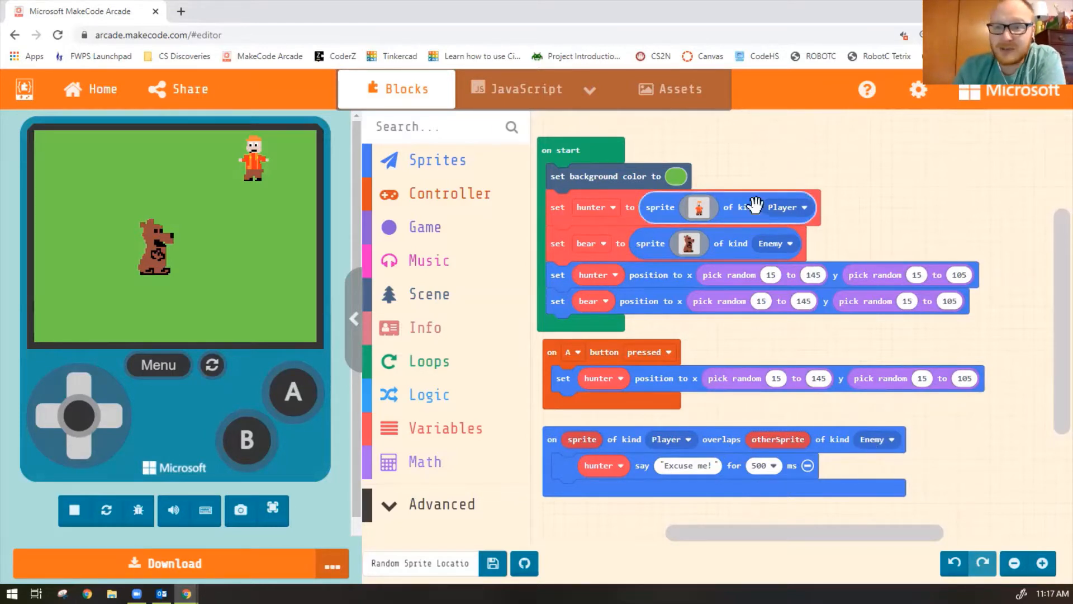
pyautogui.moveTo(667, 213)
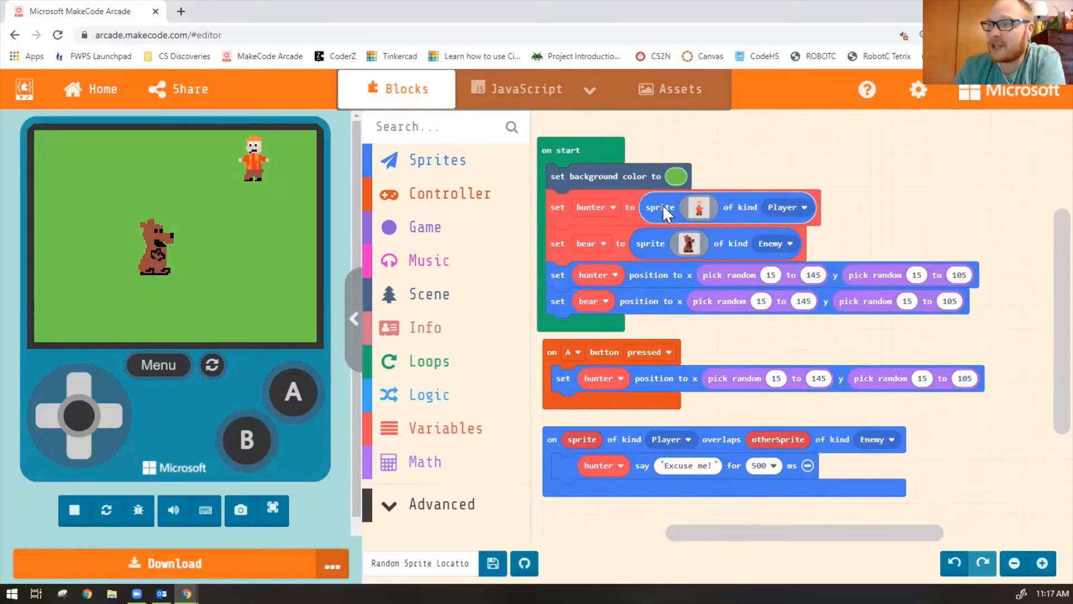
pyautogui.moveTo(642, 243)
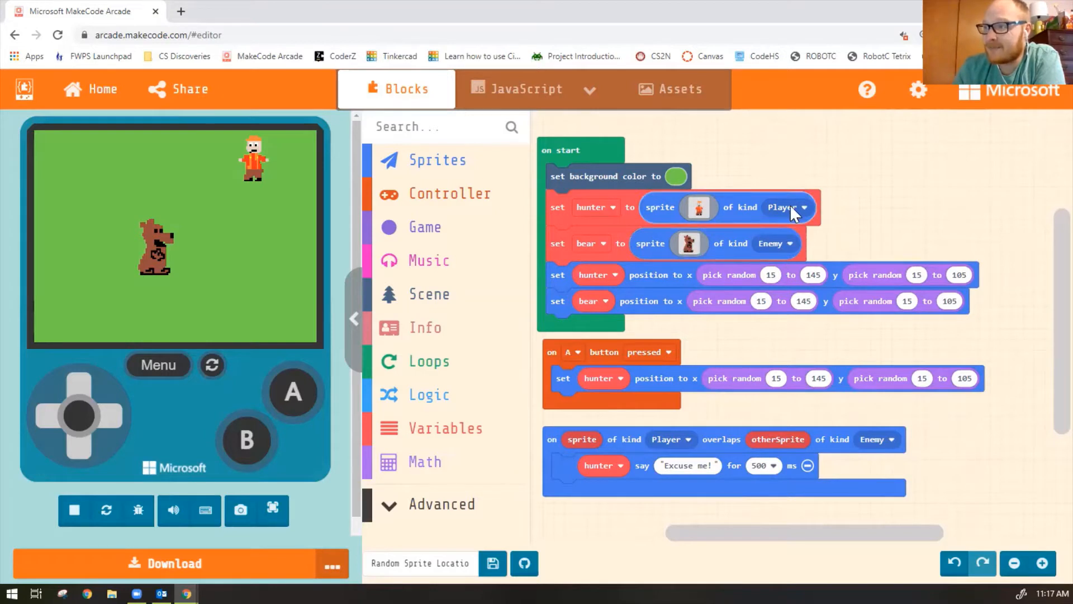
pyautogui.click(784, 207)
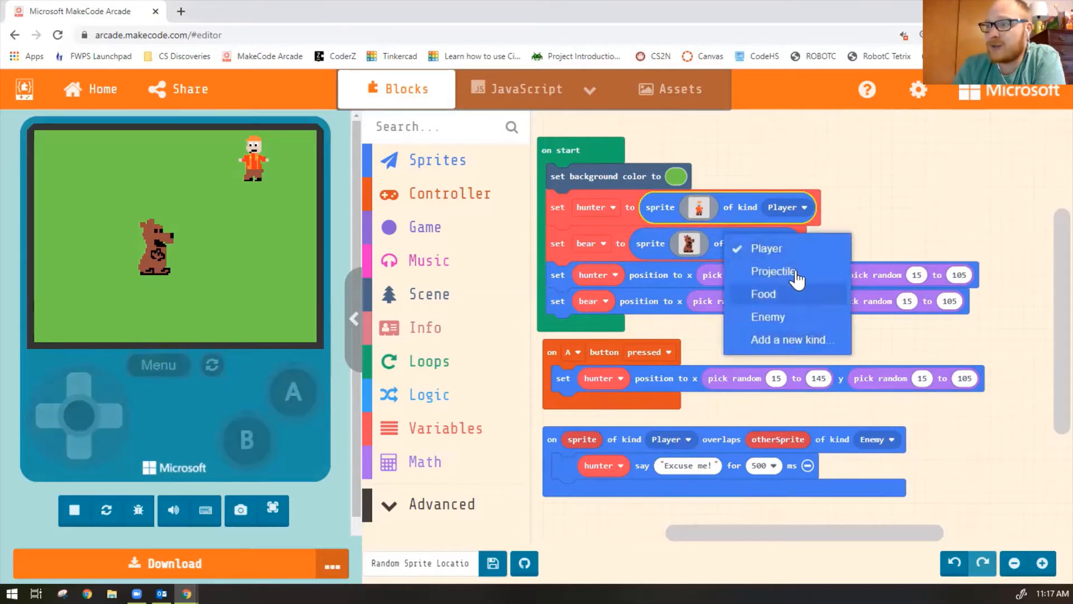
pyautogui.moveTo(784, 254)
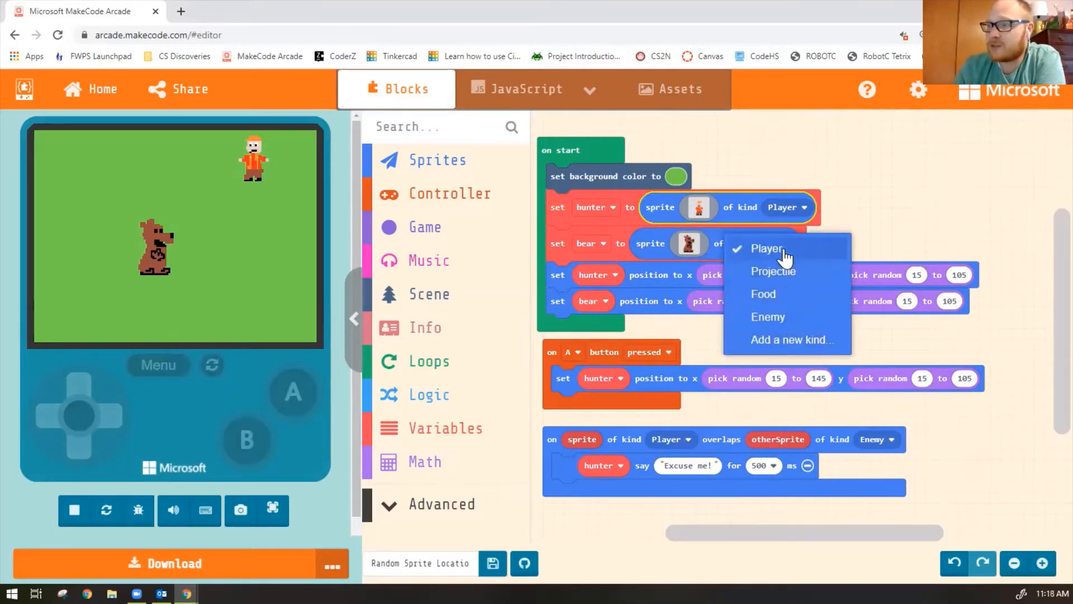
pyautogui.moveTo(783, 349)
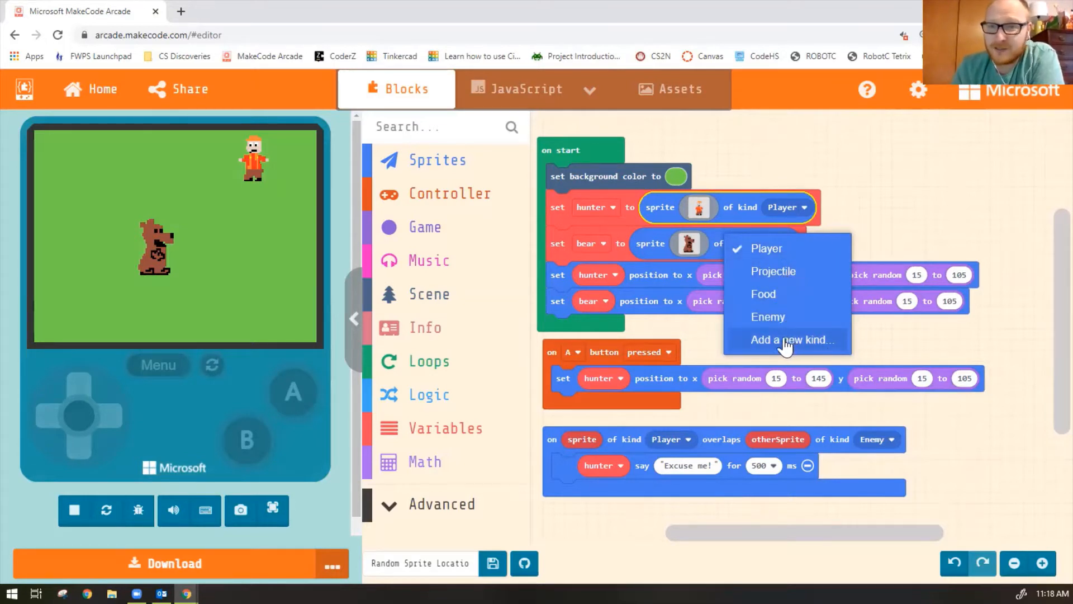
pyautogui.click(768, 317)
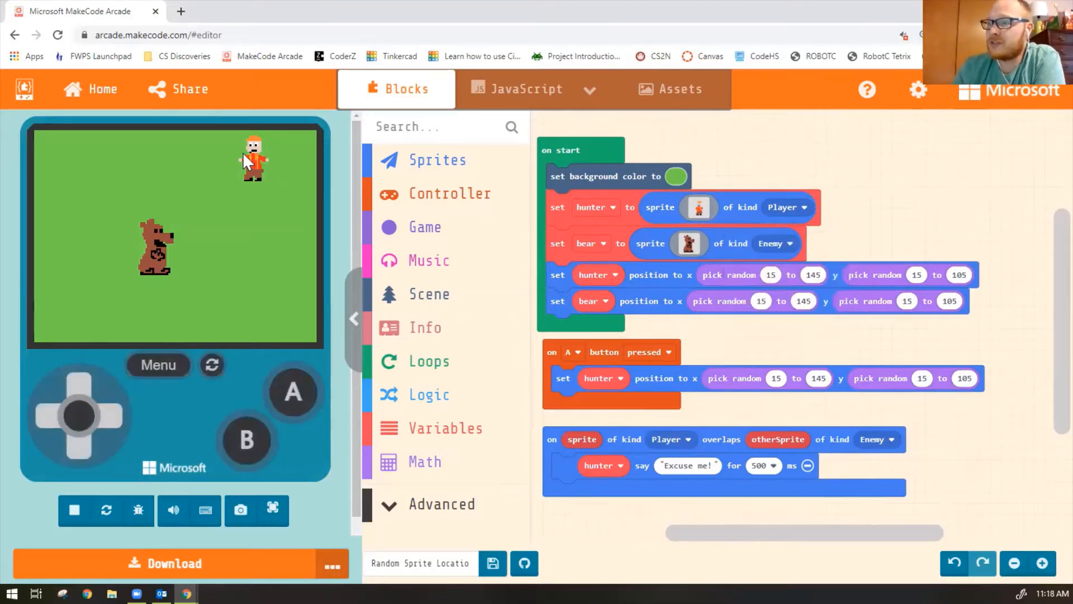
pyautogui.moveTo(172, 271)
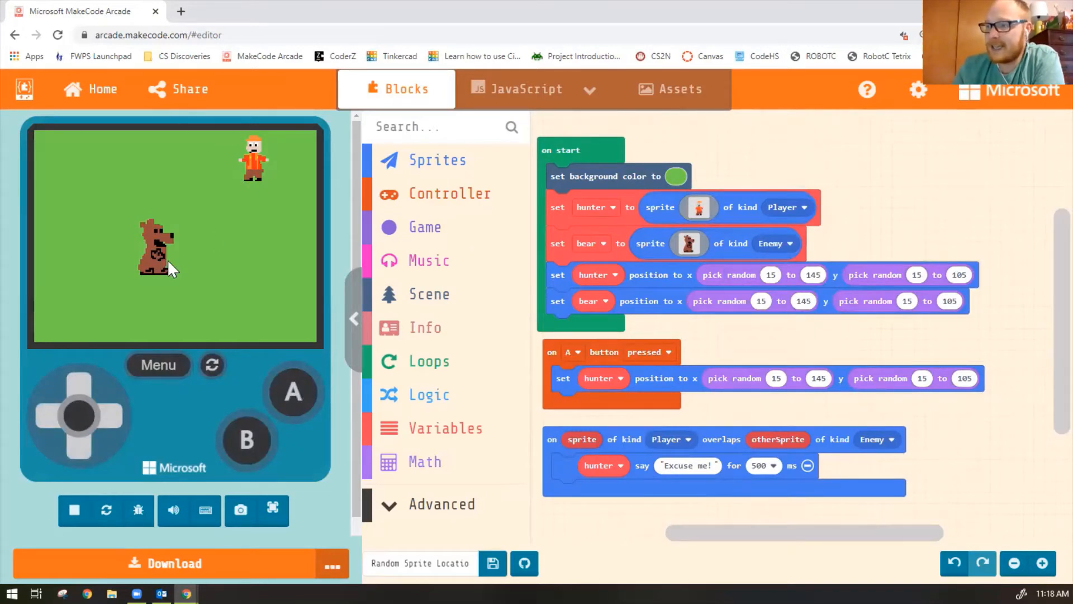
pyautogui.moveTo(164, 332)
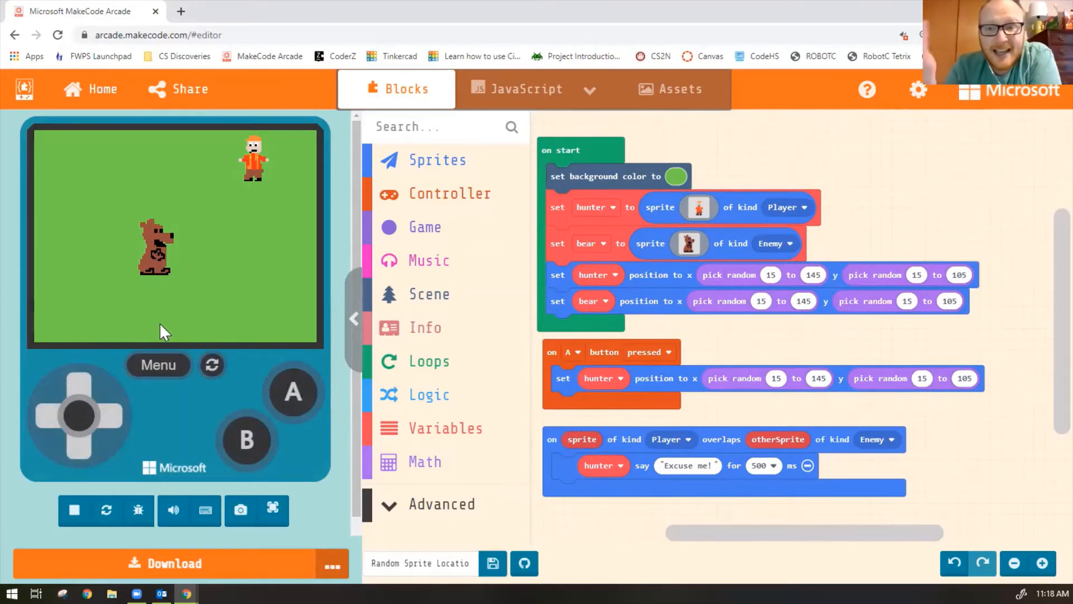
pyautogui.moveTo(194, 335)
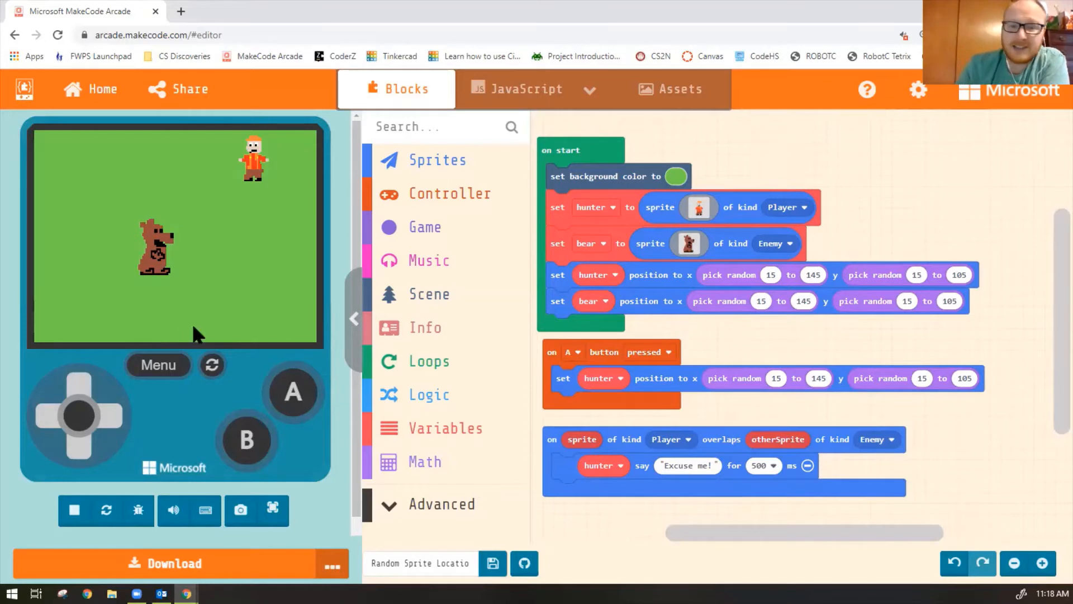
pyautogui.moveTo(151, 328)
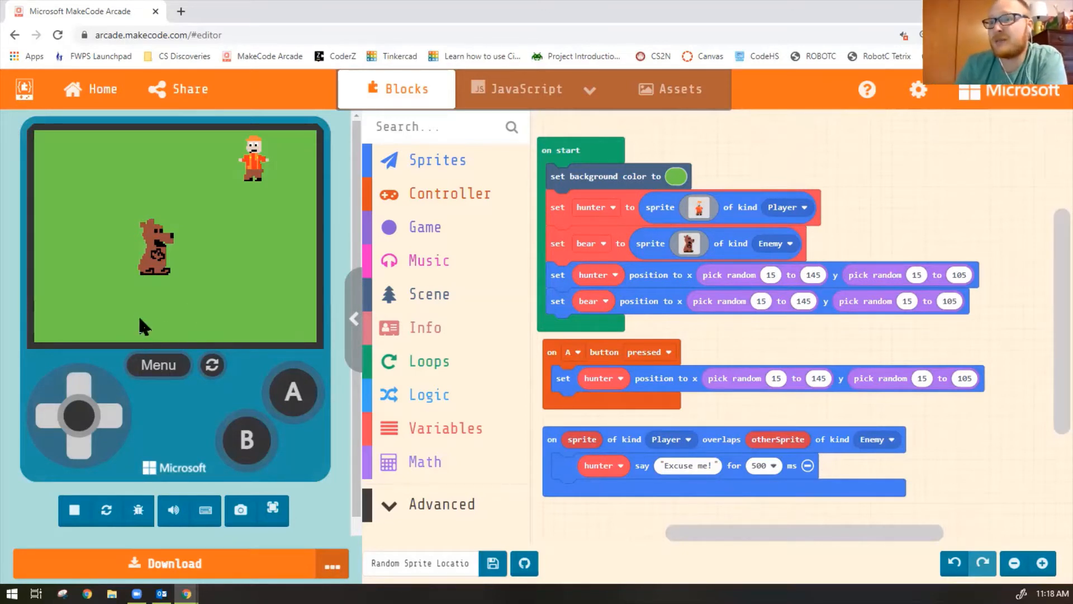
pyautogui.moveTo(425, 168)
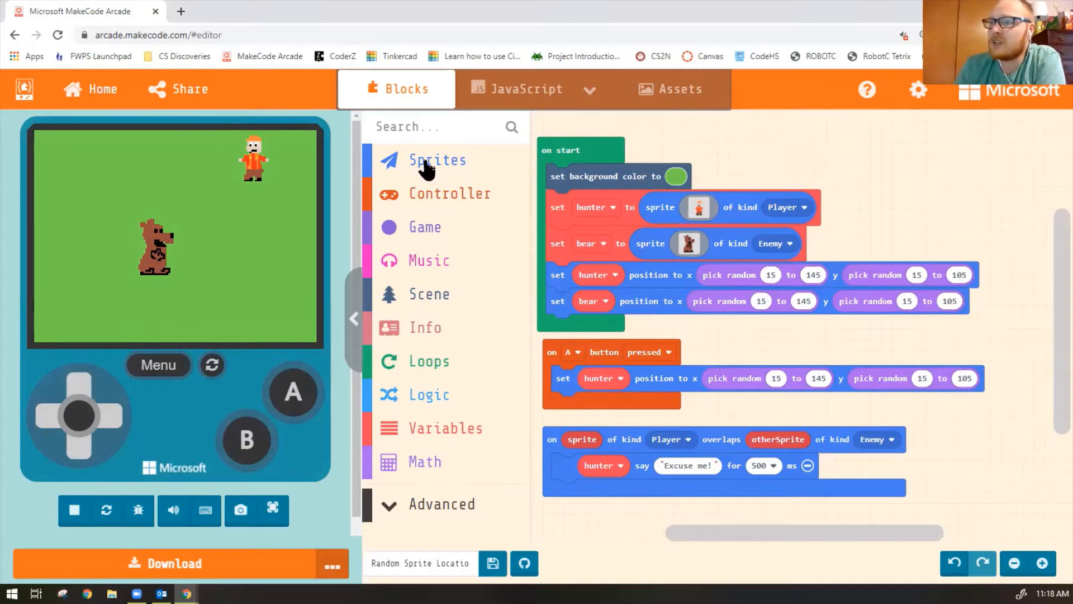
# Add a set mySprite block of kind Player to on start and browse the image gallery for it
pyautogui.click(437, 160)
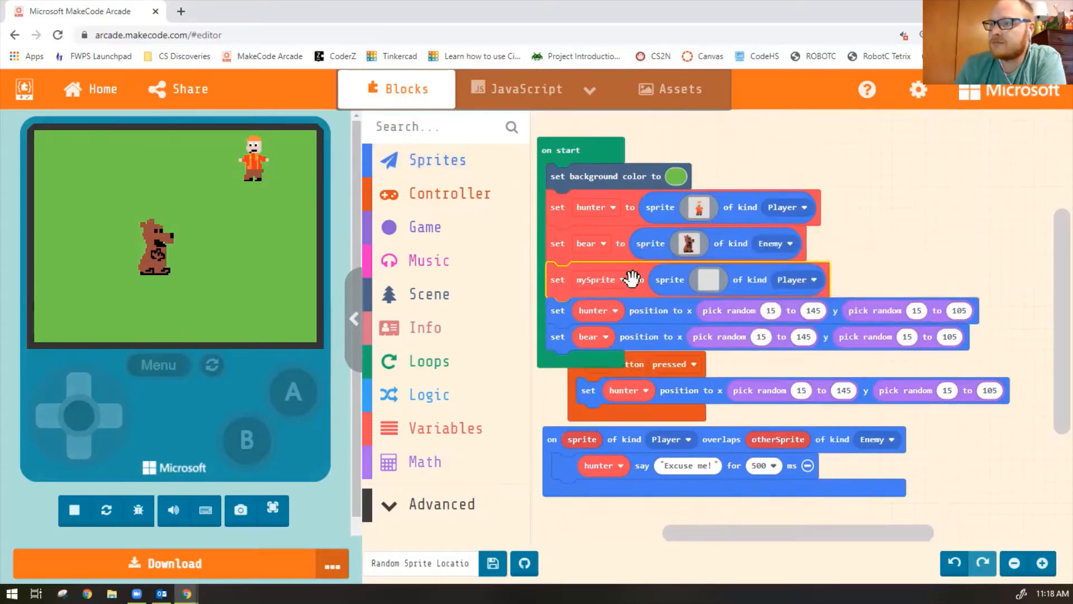
pyautogui.click(74, 510)
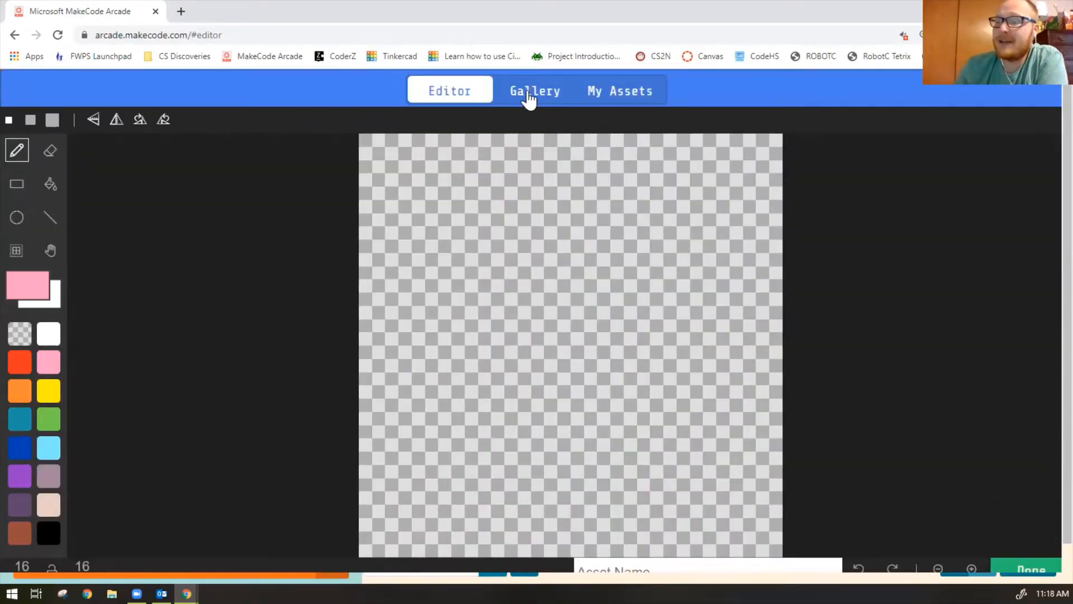
pyautogui.click(536, 90)
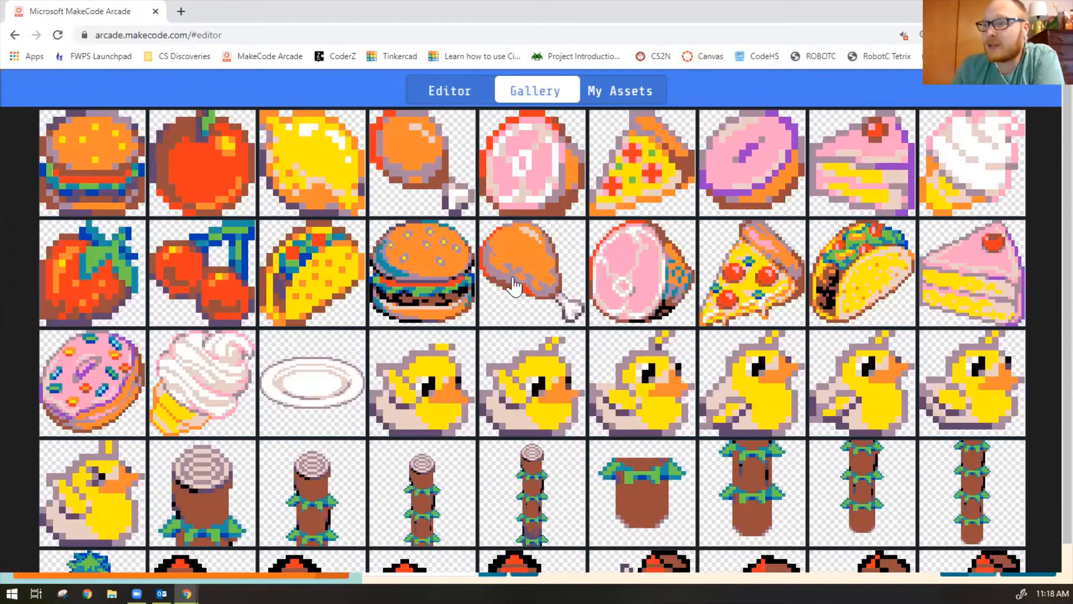
pyautogui.moveTo(916, 295)
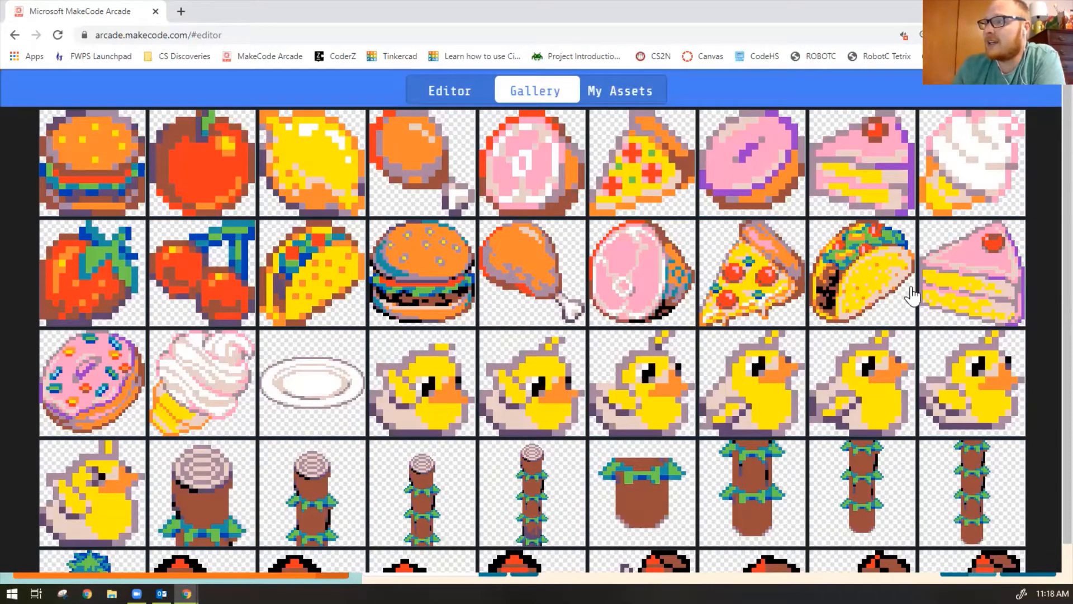
pyautogui.moveTo(417, 279)
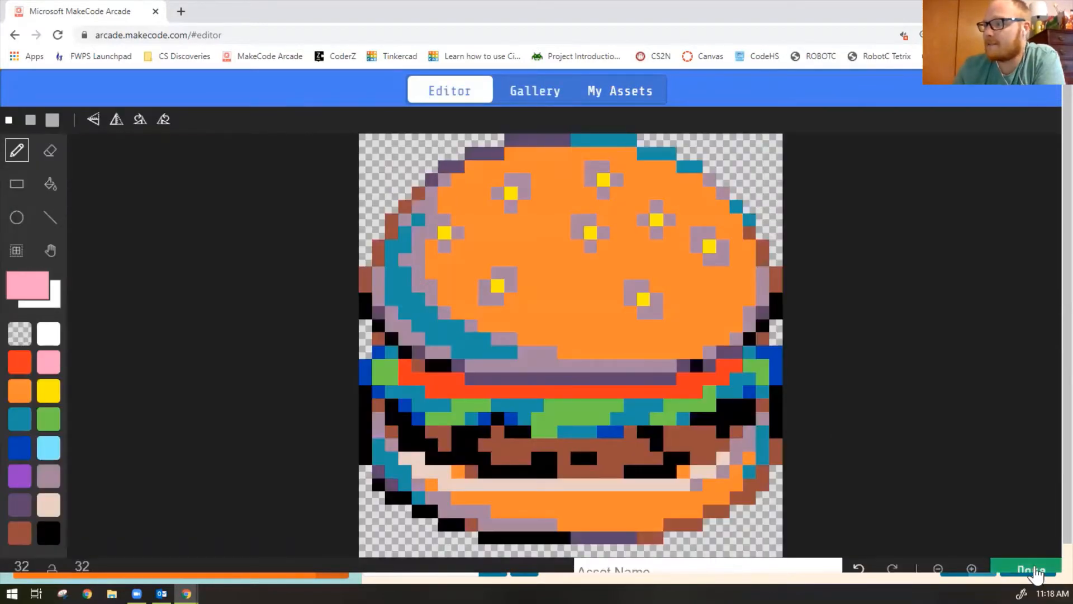
pyautogui.click(1030, 569)
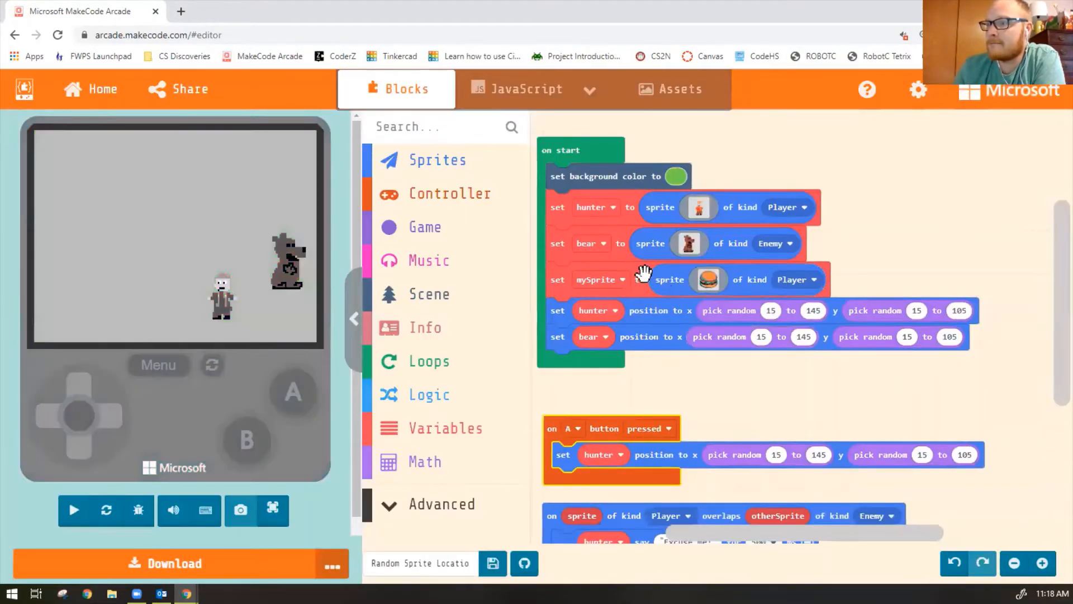
pyautogui.moveTo(621, 274)
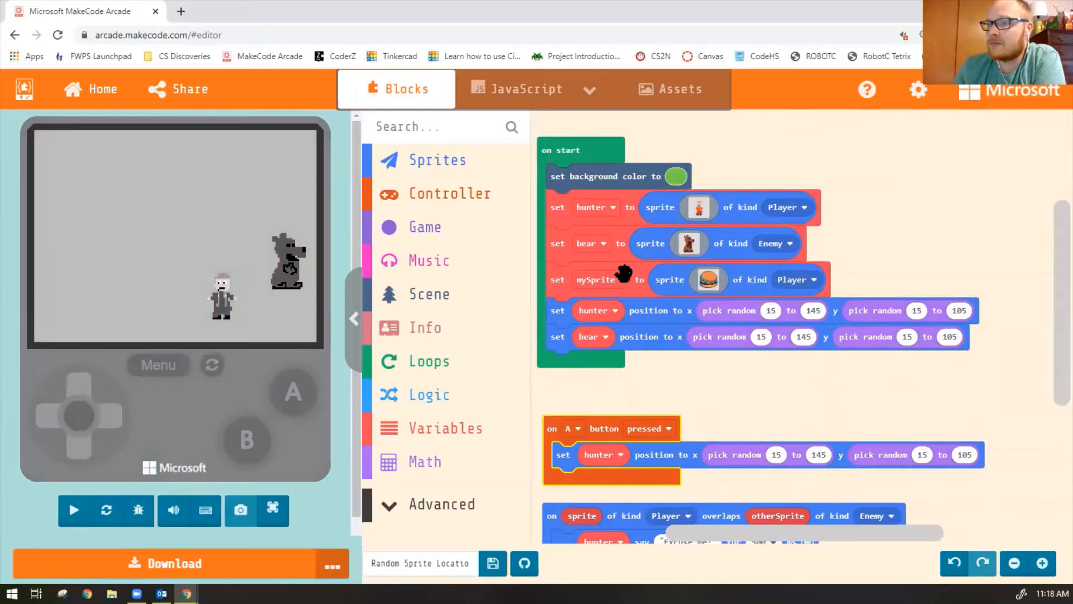
pyautogui.click(74, 510)
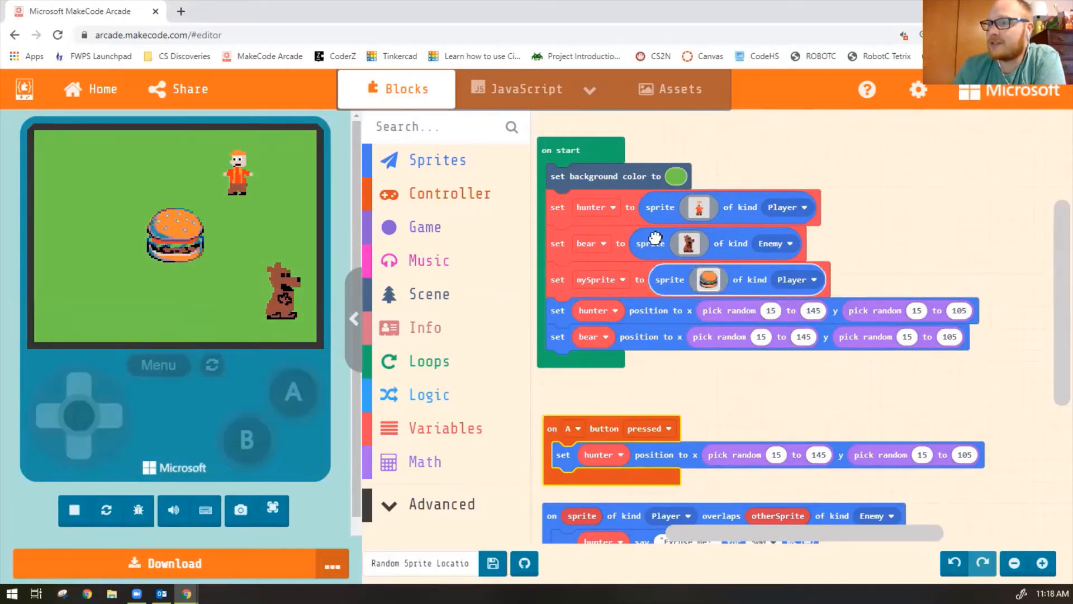
# Give mySprite the smaller burger picture from the gallery instead of the large one
pyautogui.click(709, 278)
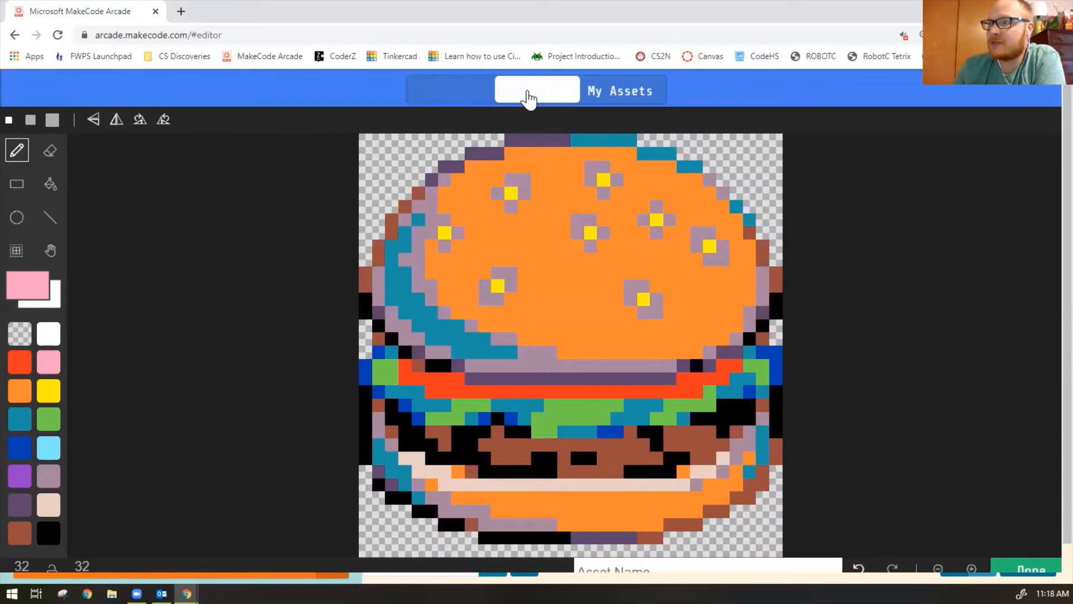
pyautogui.click(535, 90)
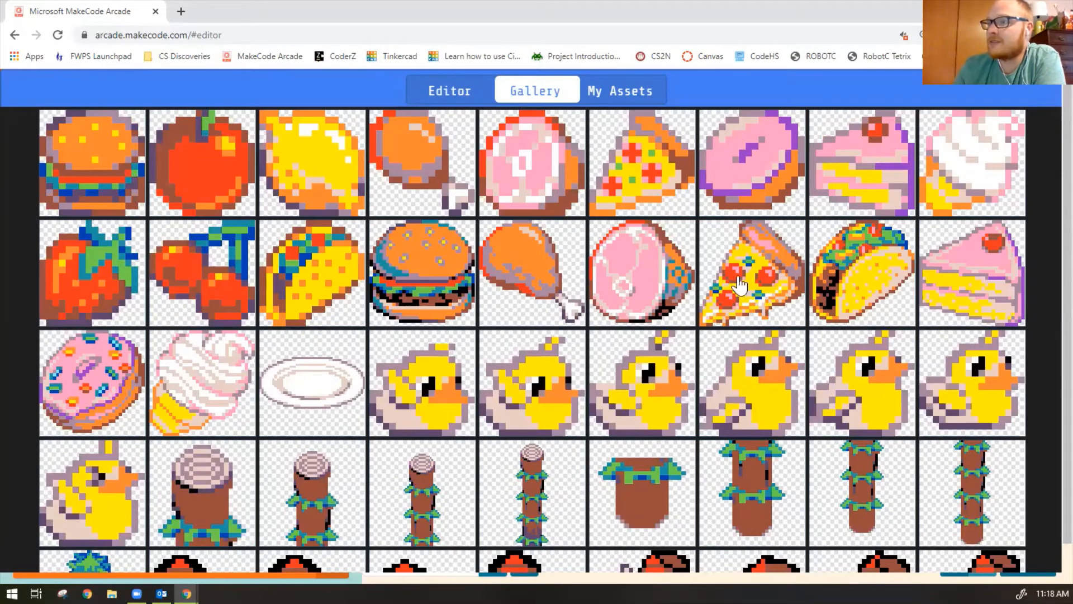
pyautogui.scroll(-3)
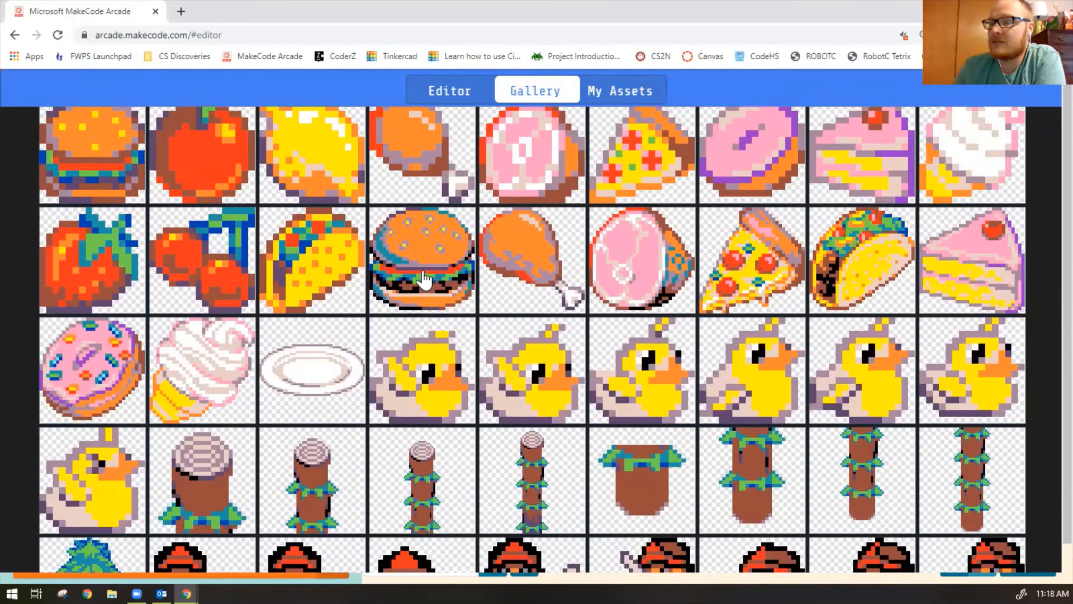
pyautogui.scroll(3)
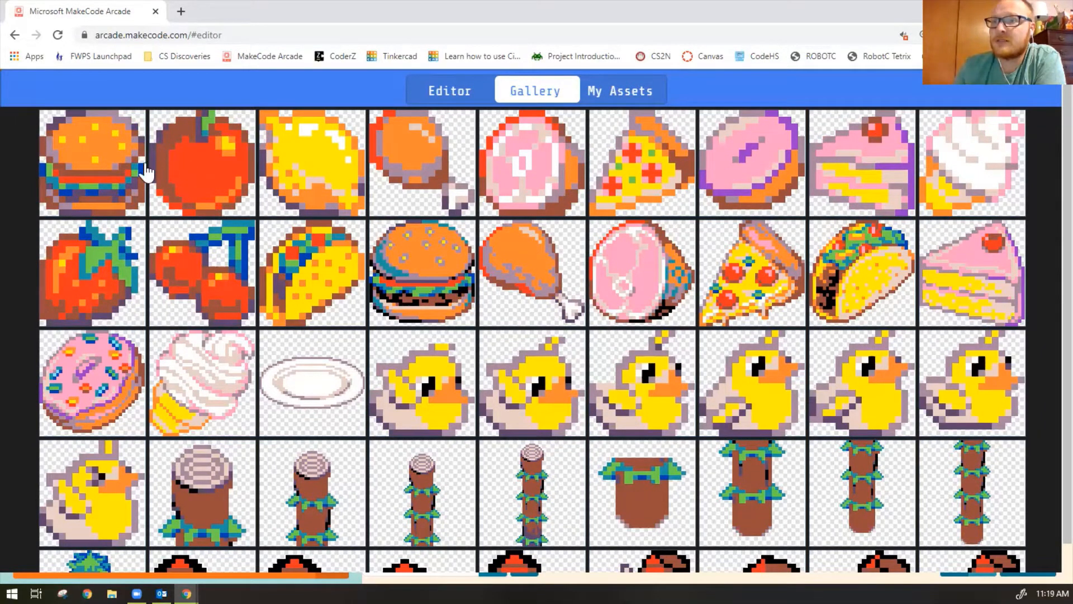
pyautogui.click(449, 90)
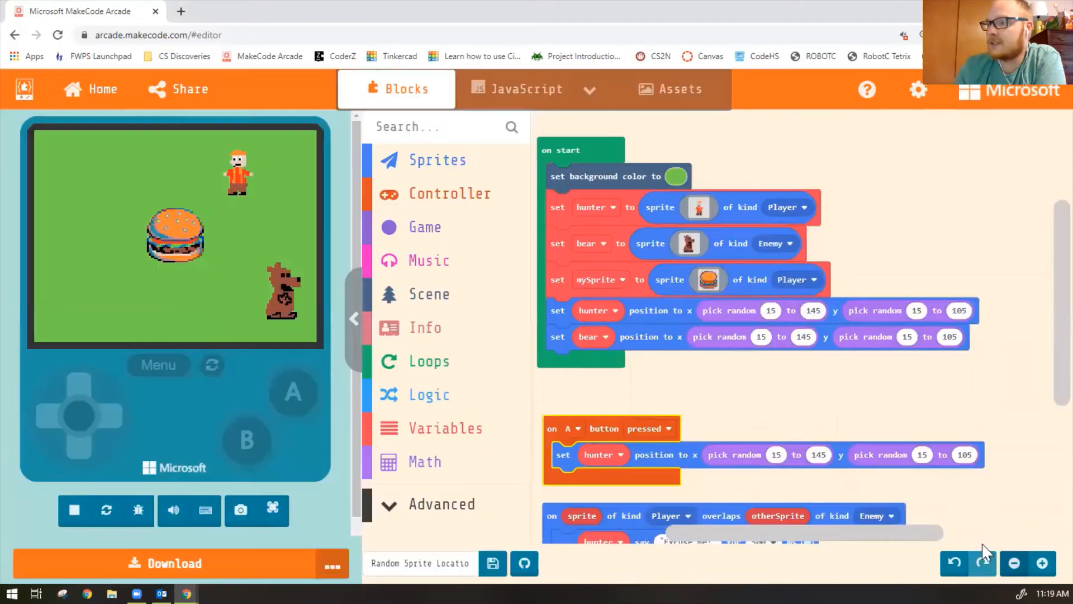
pyautogui.click(73, 509)
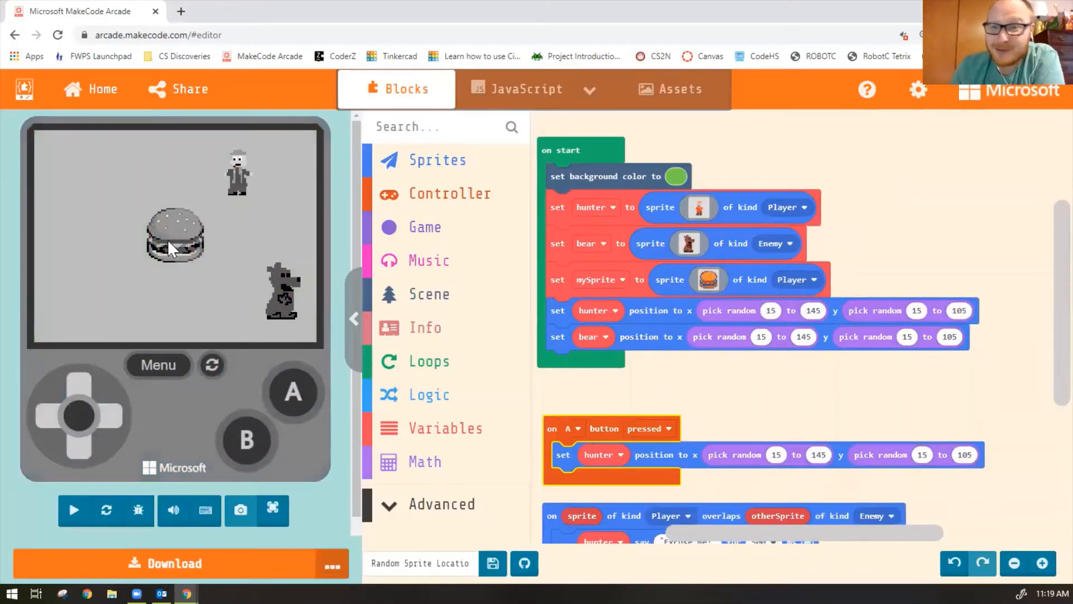
pyautogui.moveTo(612, 292)
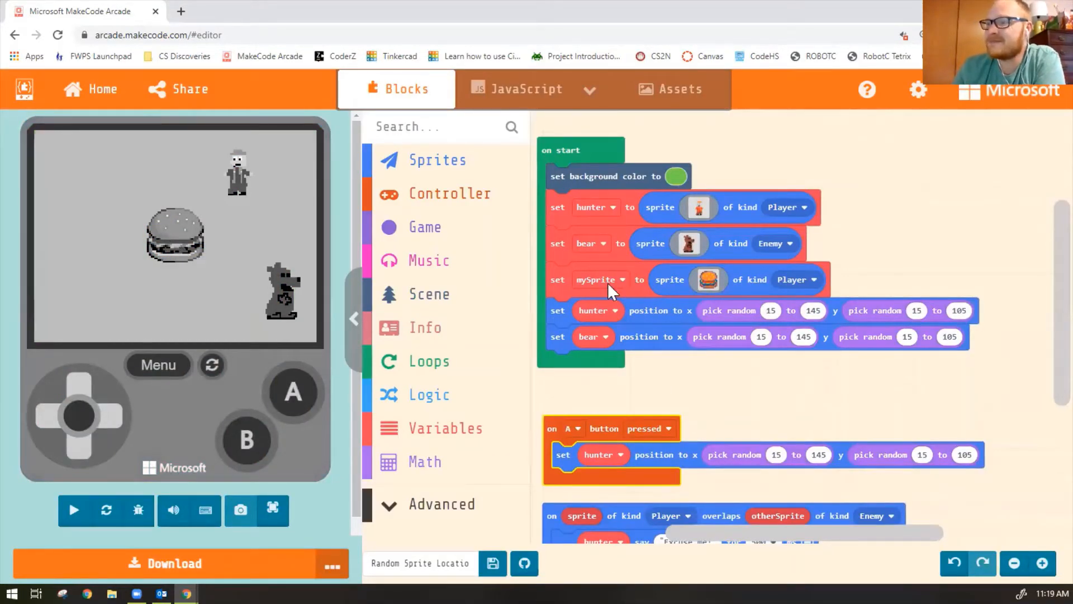
# Rename the mySprite variable to burger so the burger block reads set burger
pyautogui.click(74, 509)
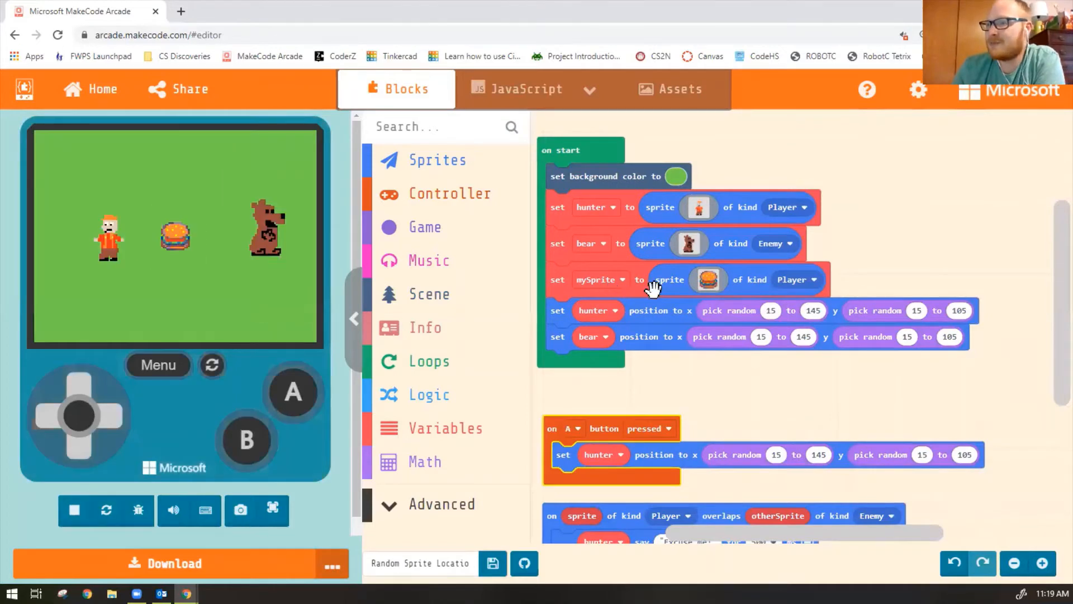
pyautogui.click(600, 280)
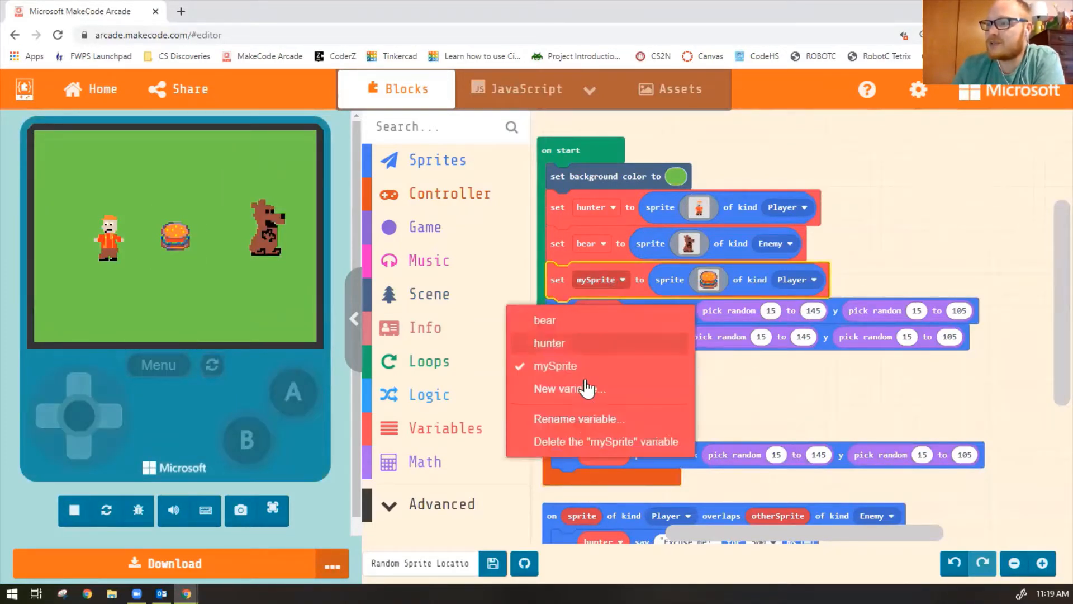
pyautogui.click(578, 418)
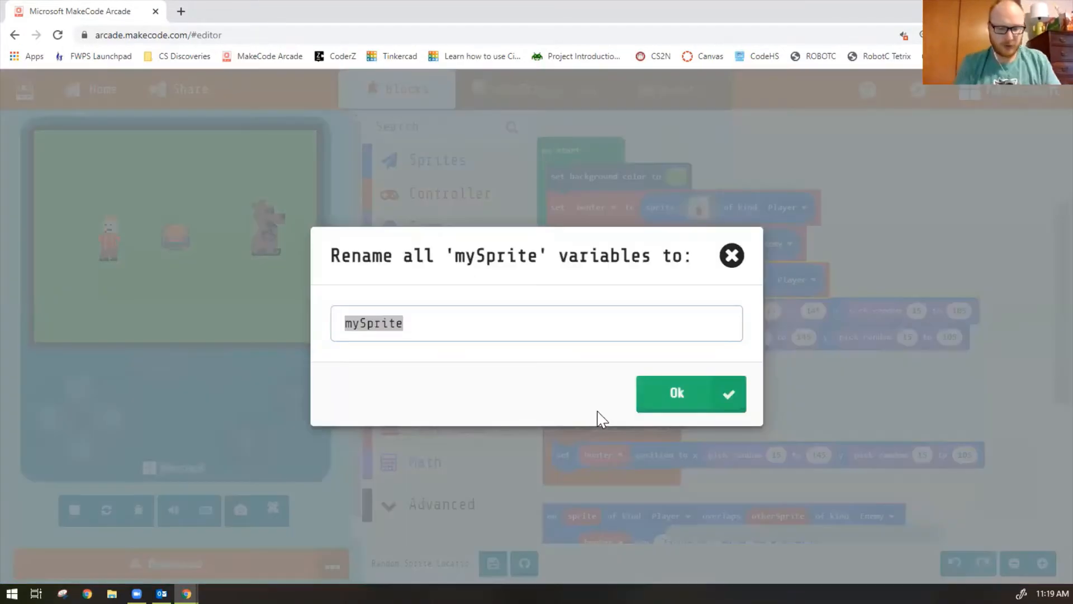
pyautogui.click(690, 392)
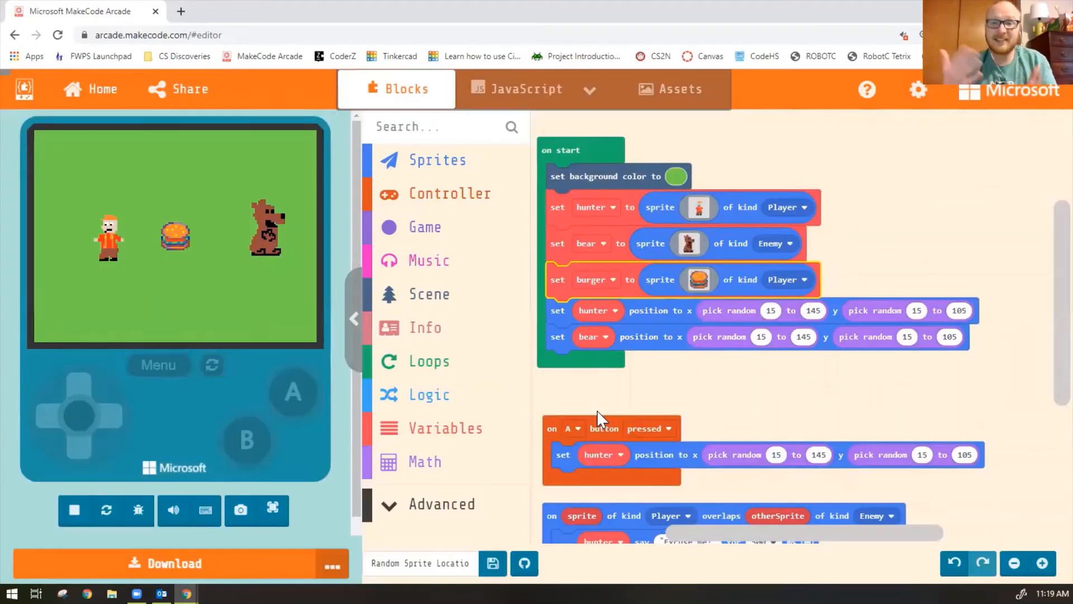
pyautogui.click(74, 510)
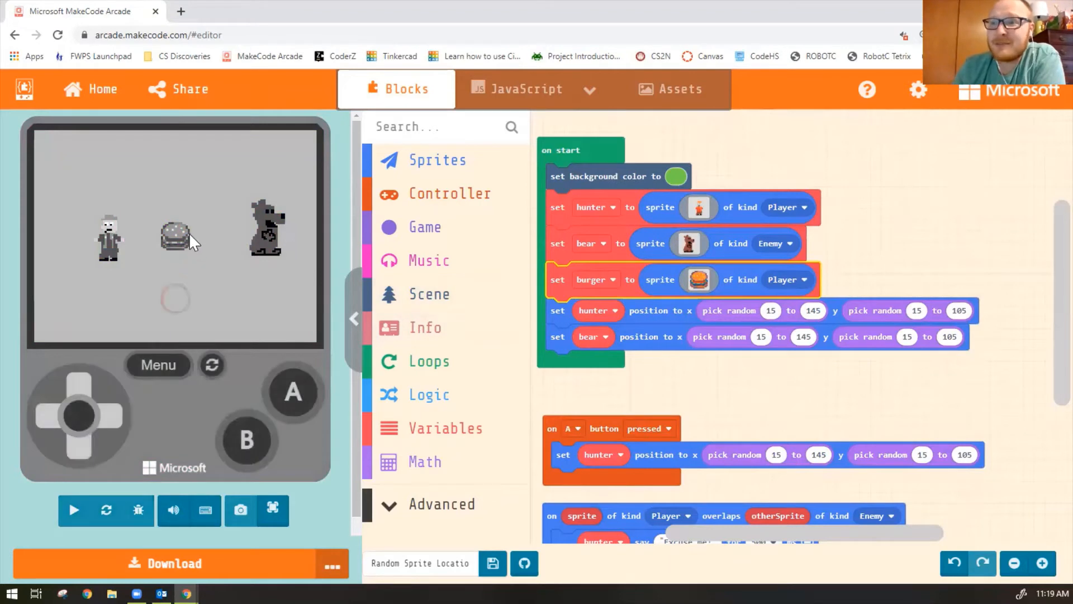
pyautogui.click(74, 510)
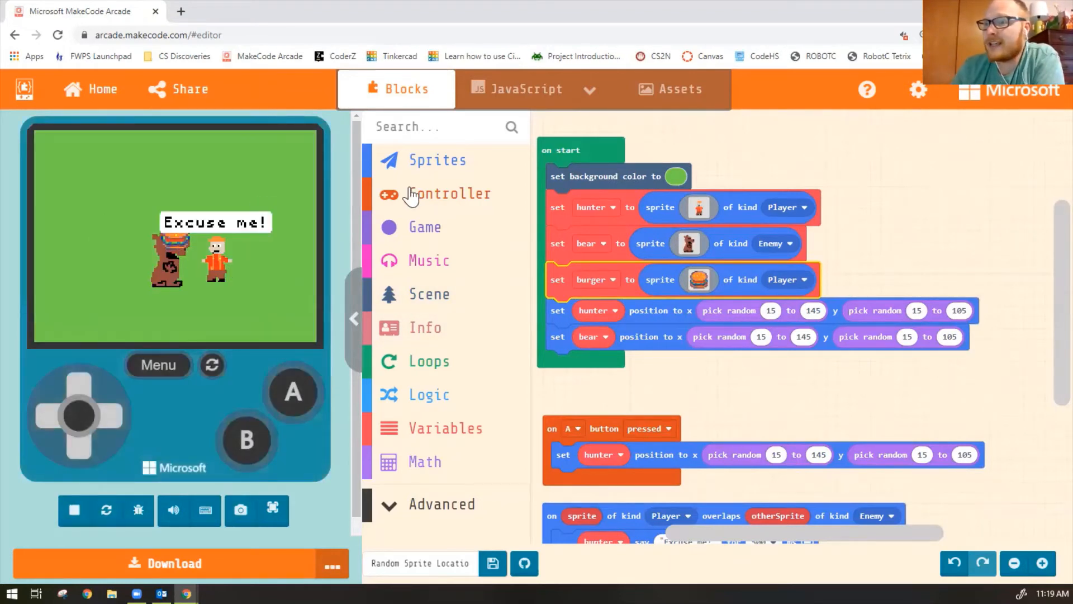
pyautogui.moveTo(437, 159)
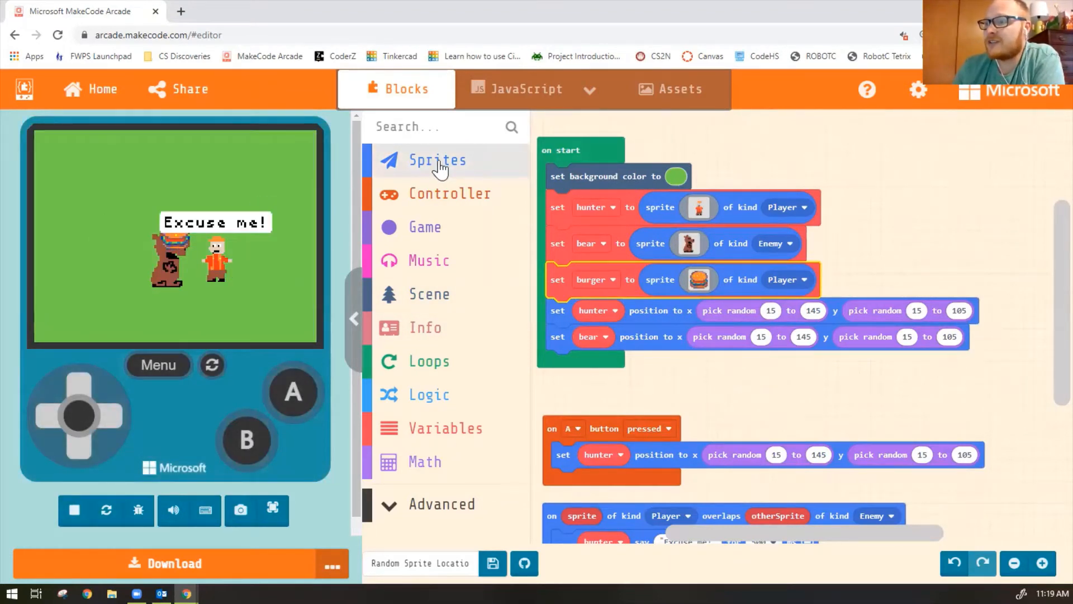
# Set burger position to pick random 15 to 145 for x and pick random 15 to 105 for y
pyautogui.click(437, 160)
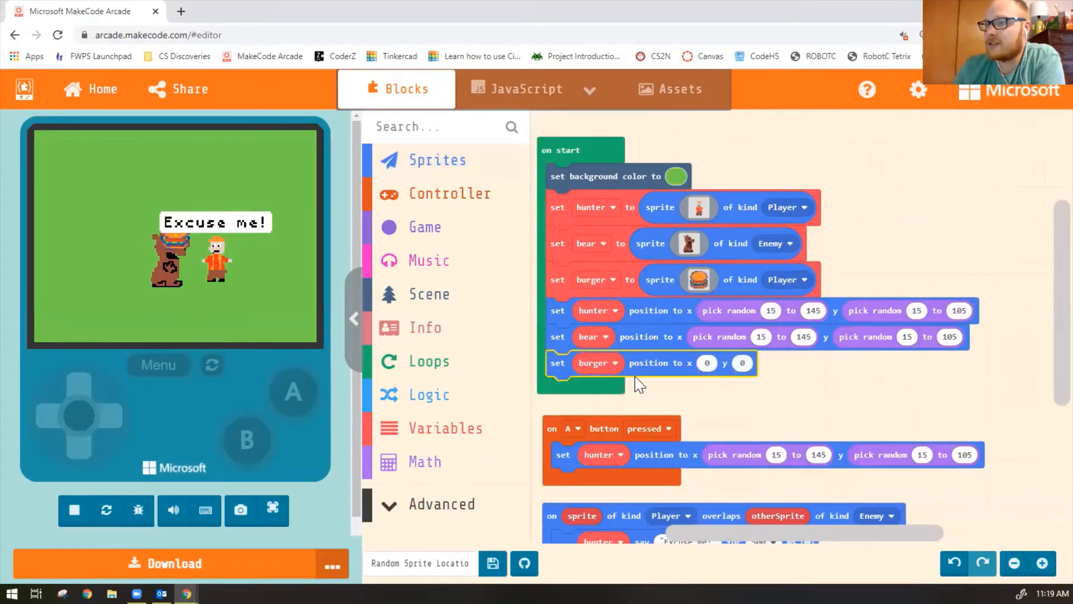
pyautogui.click(74, 510)
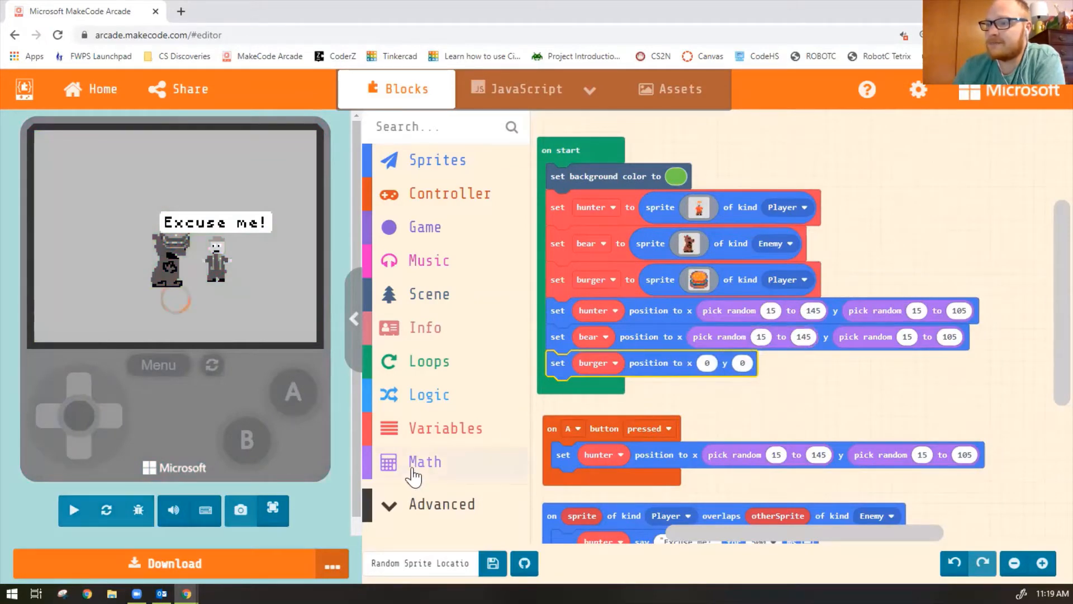
pyautogui.click(425, 462)
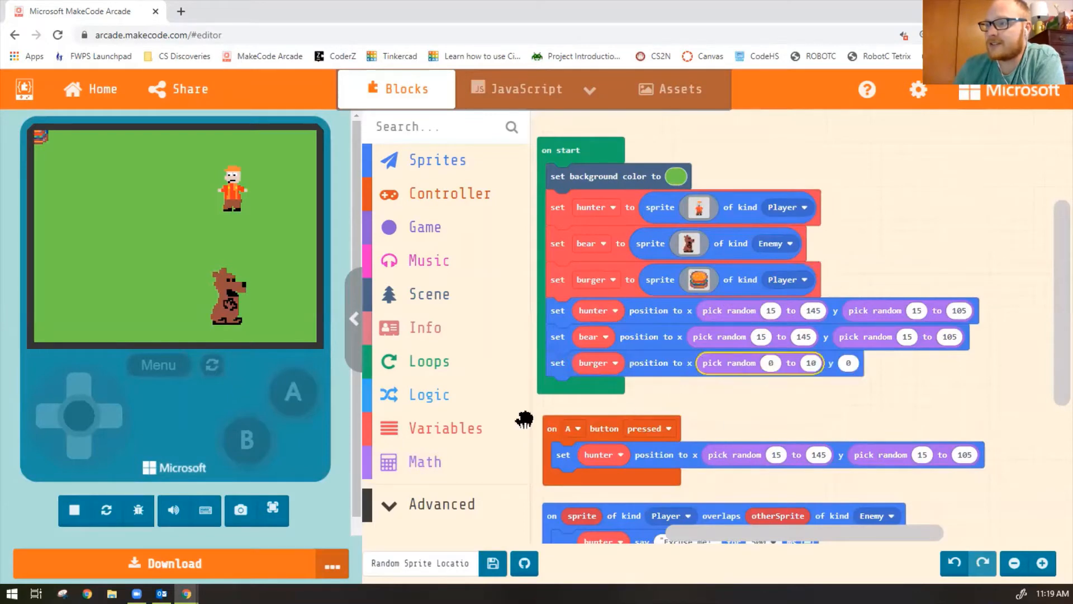
pyautogui.click(424, 461)
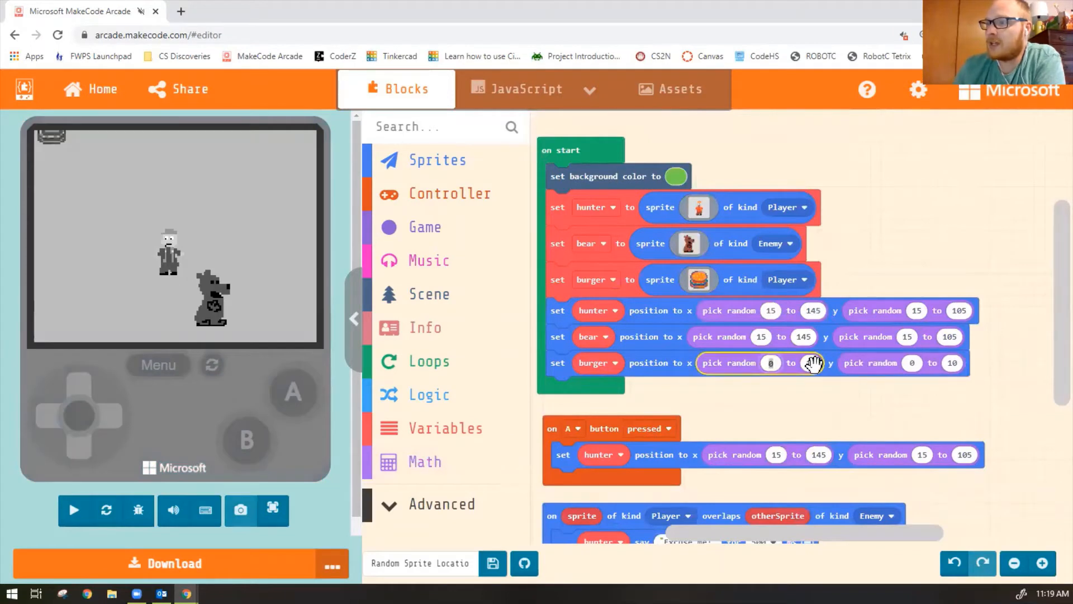
pyautogui.moveTo(812, 362)
pyautogui.write('15')
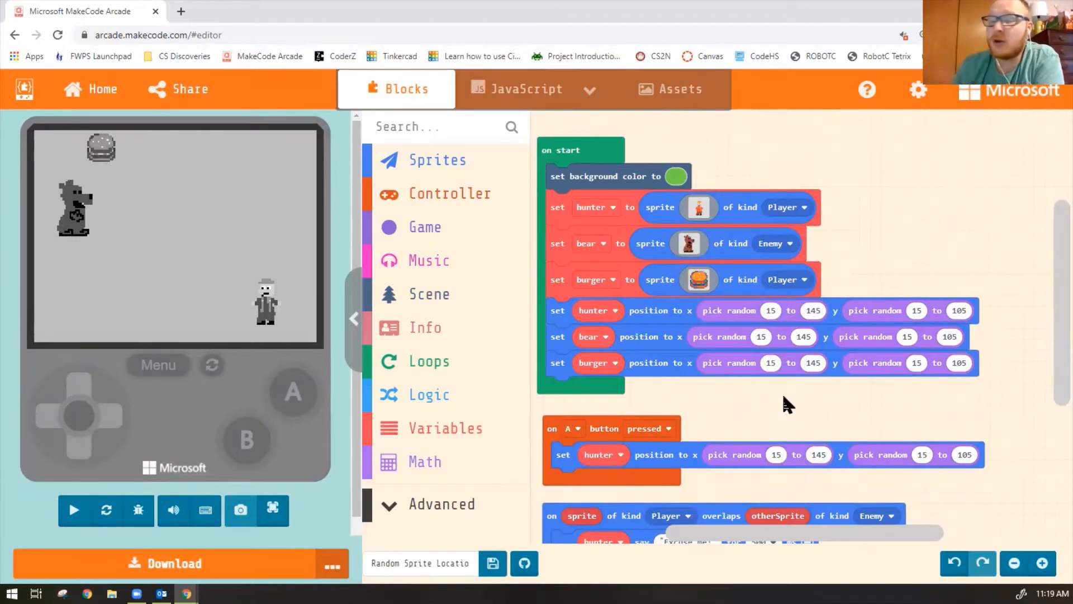
pyautogui.click(74, 510)
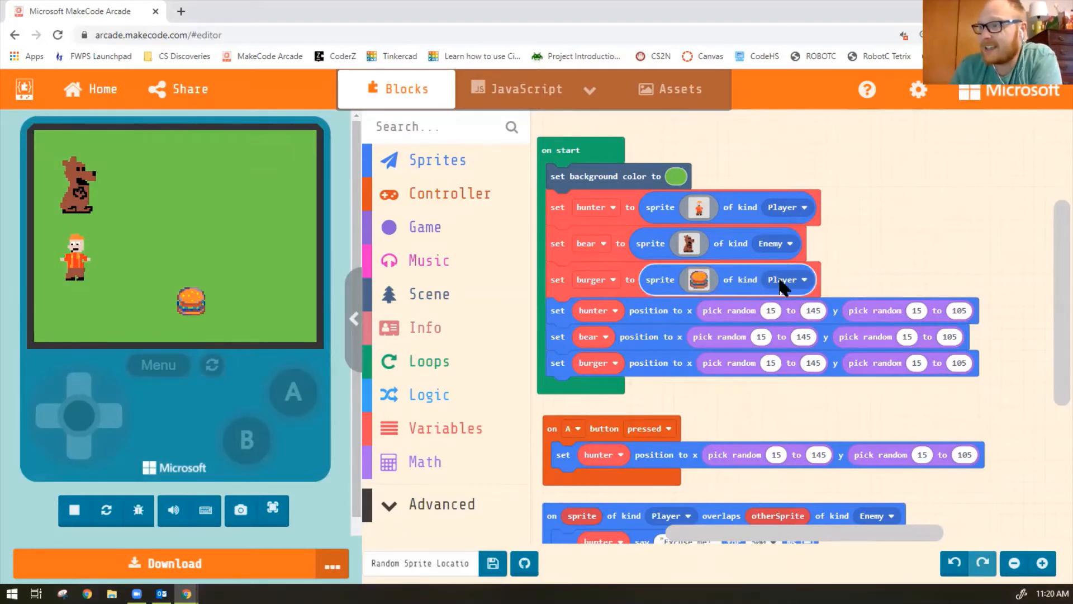
# Change the burger sprite's kind from Player to Food
pyautogui.click(801, 280)
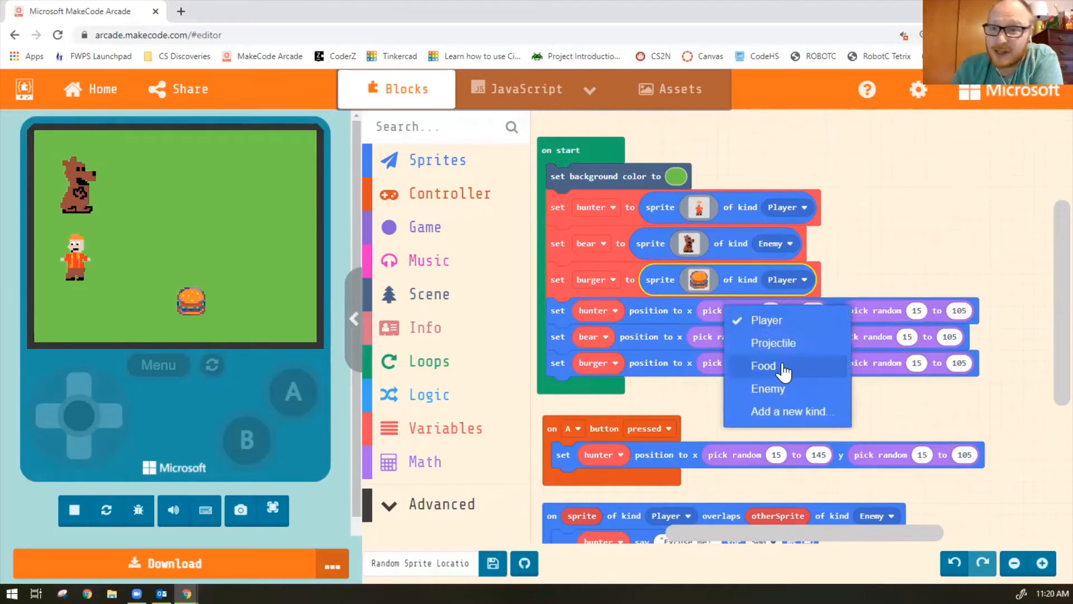
pyautogui.click(763, 365)
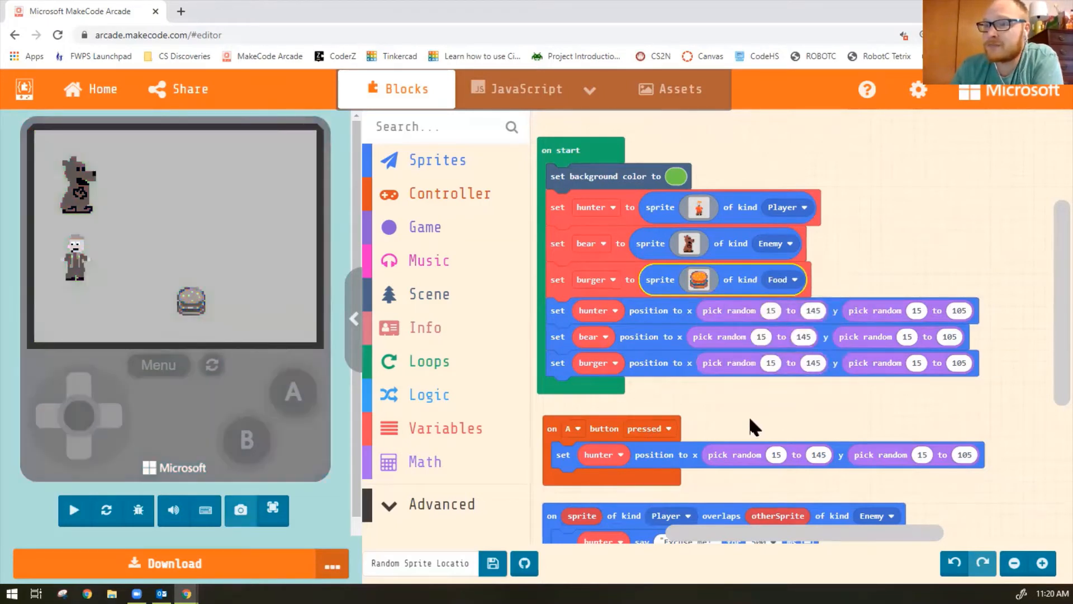
pyautogui.click(73, 510)
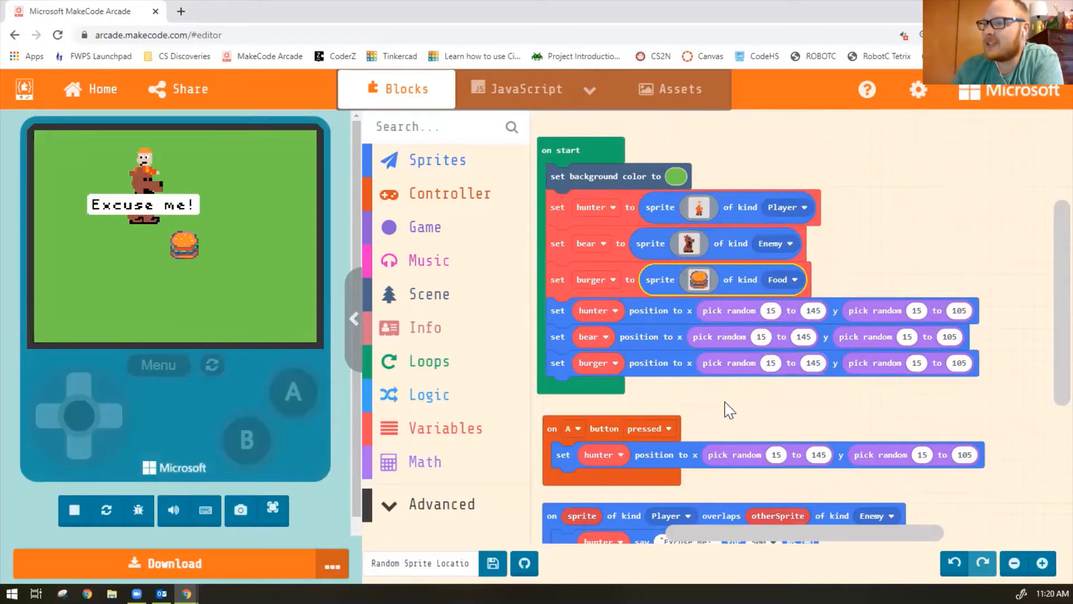
pyautogui.scroll(-3)
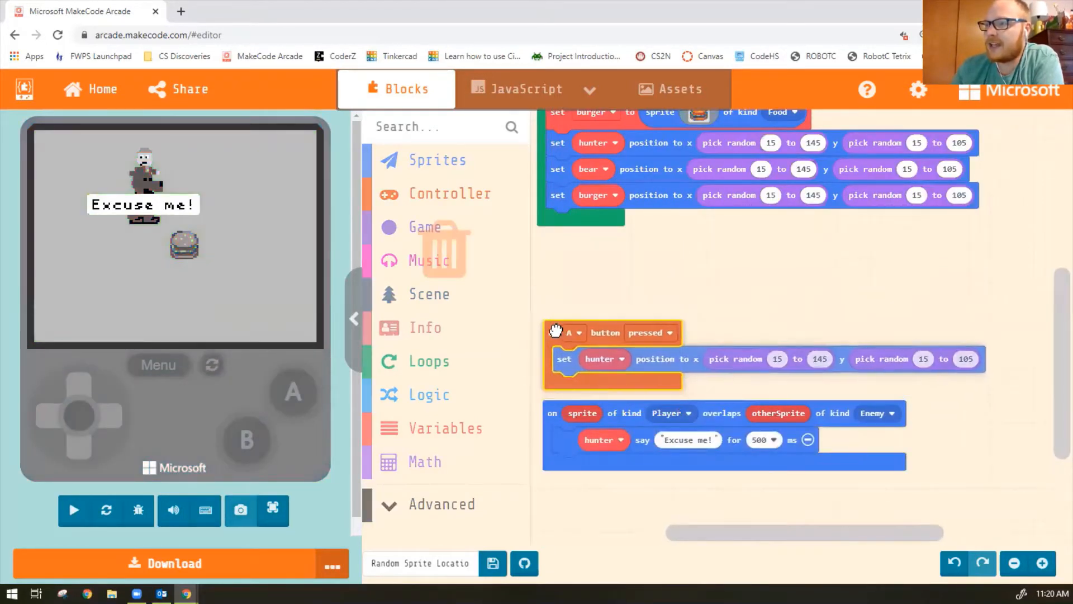
# Add another set sprite block with no image and bring up the gallery images for it
pyautogui.click(438, 160)
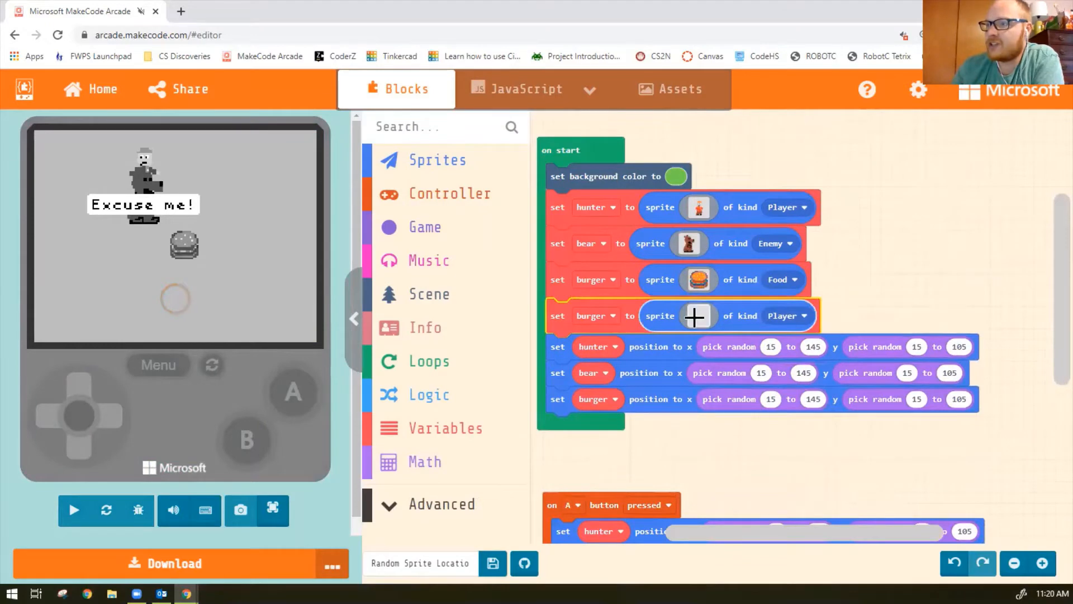
pyautogui.click(698, 315)
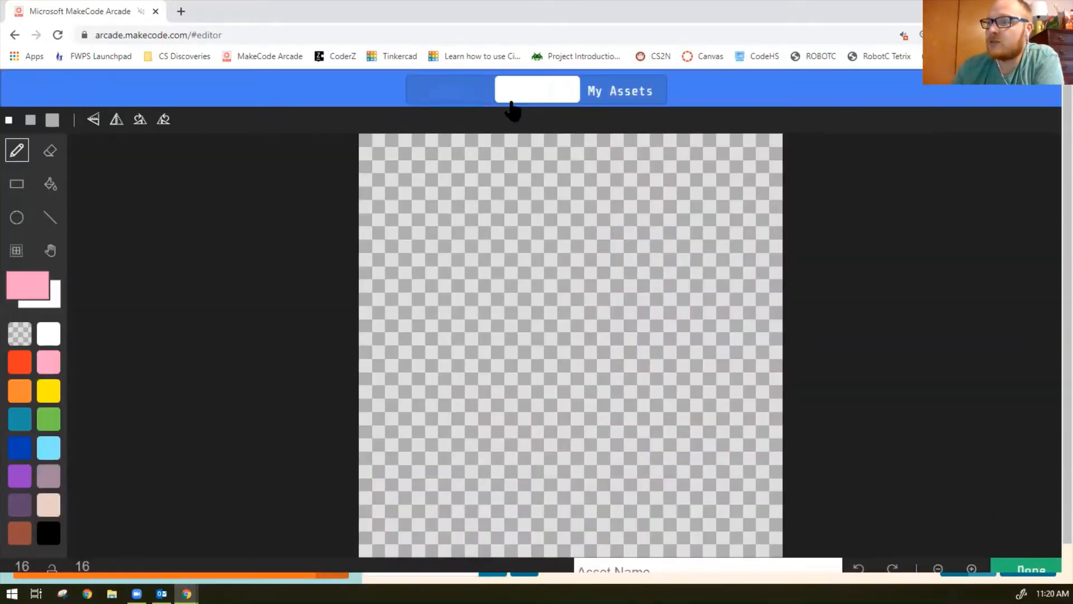
pyautogui.click(537, 90)
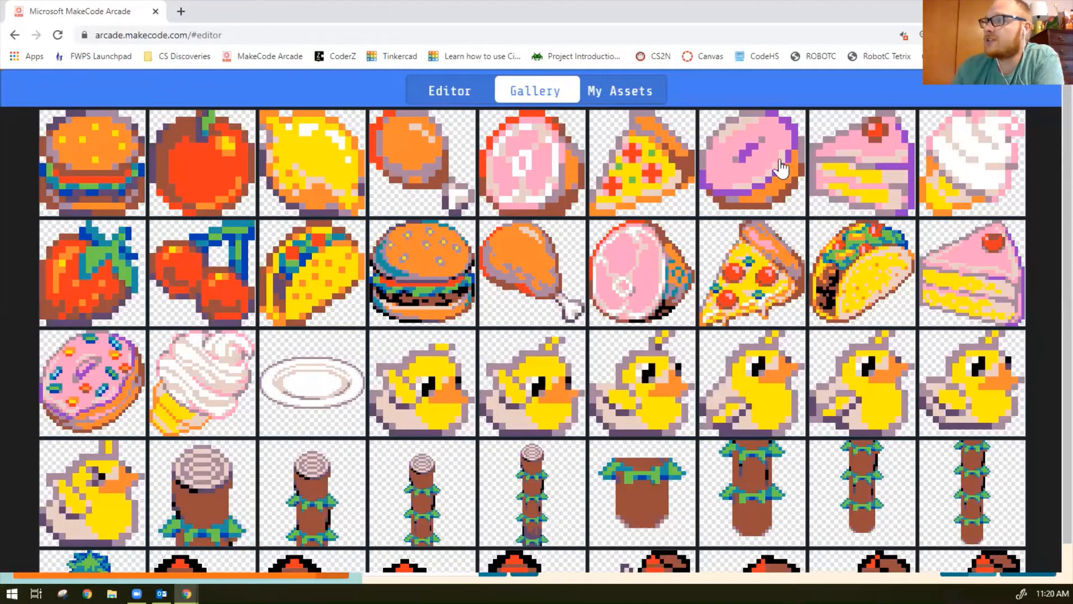
pyautogui.moveTo(925, 159)
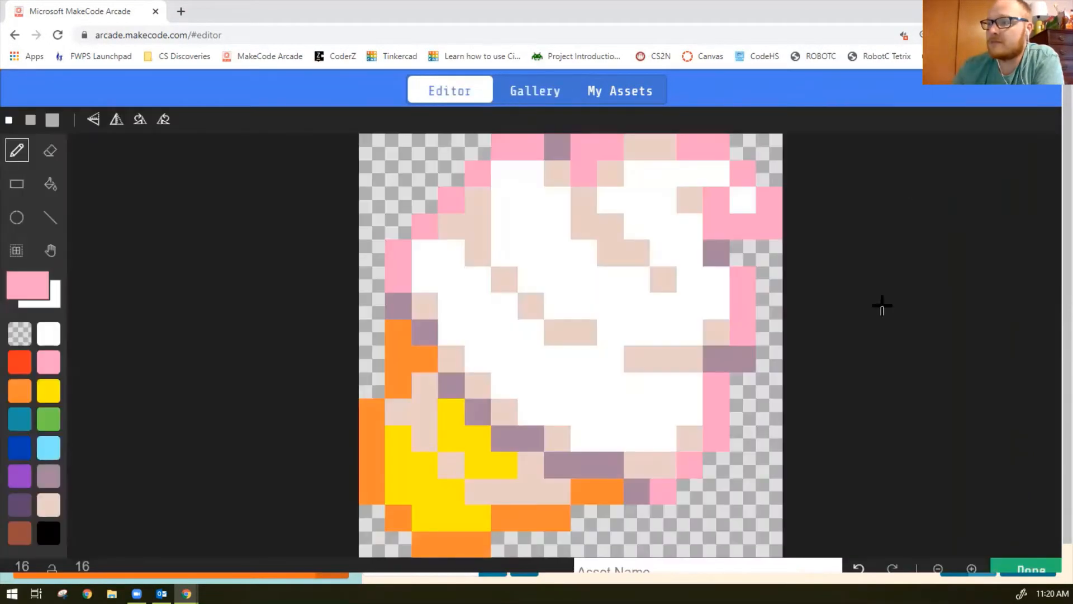
# Rename the burger variable to iceCream, then back out so on start keeps hunter, bear and burger only
pyautogui.click(1032, 570)
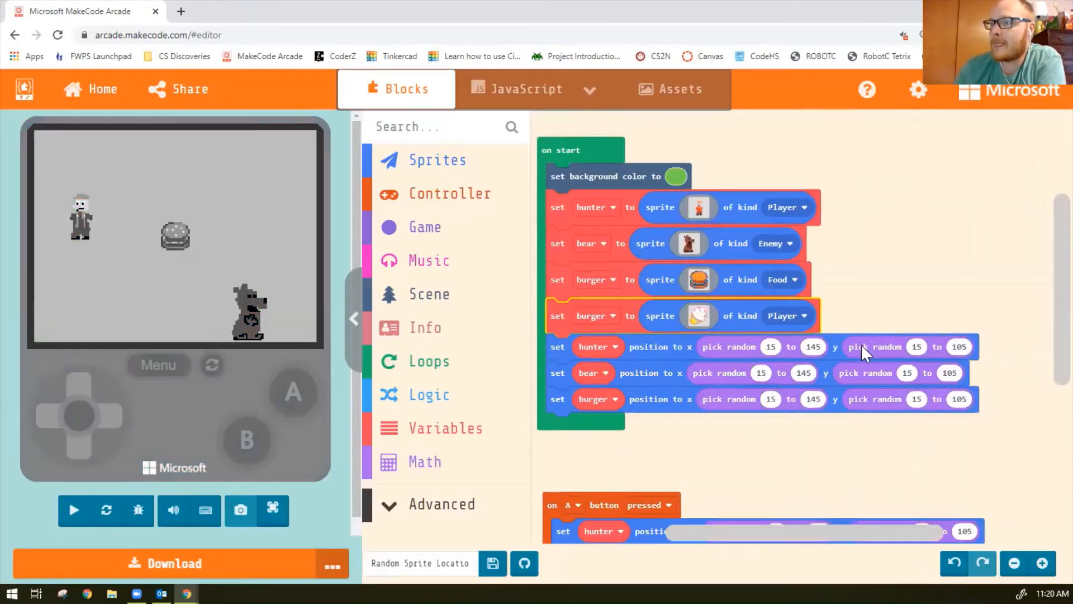
pyautogui.moveTo(609, 315)
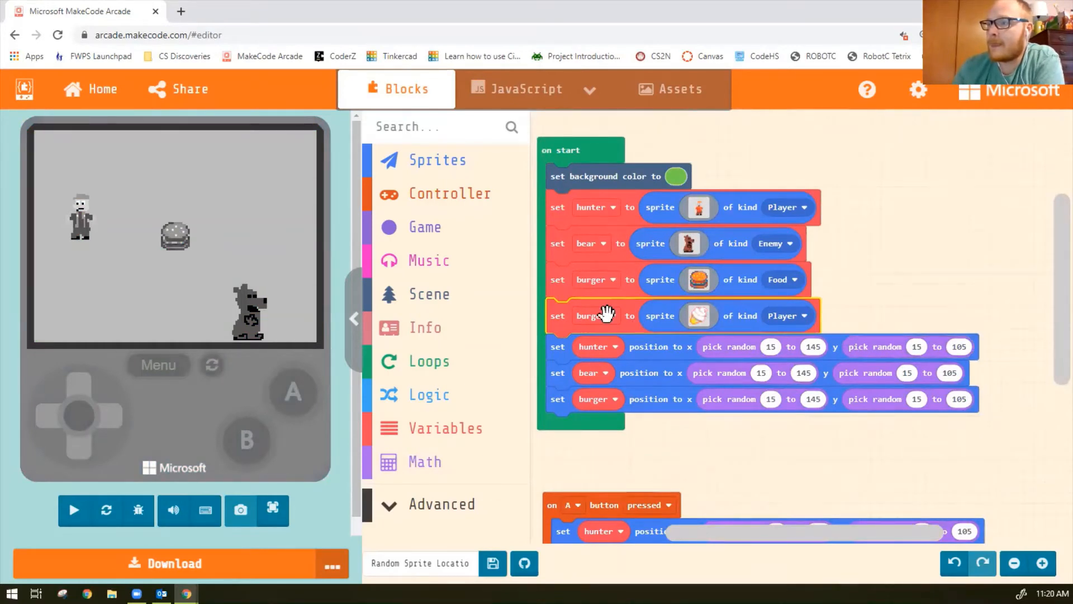
pyautogui.click(587, 315)
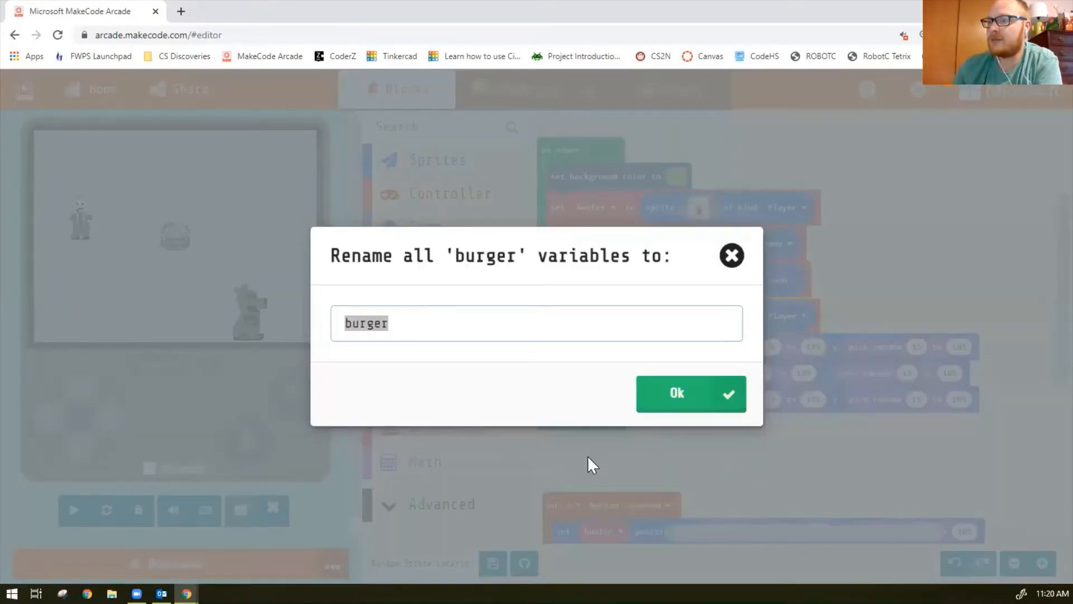
pyautogui.write('iceC')
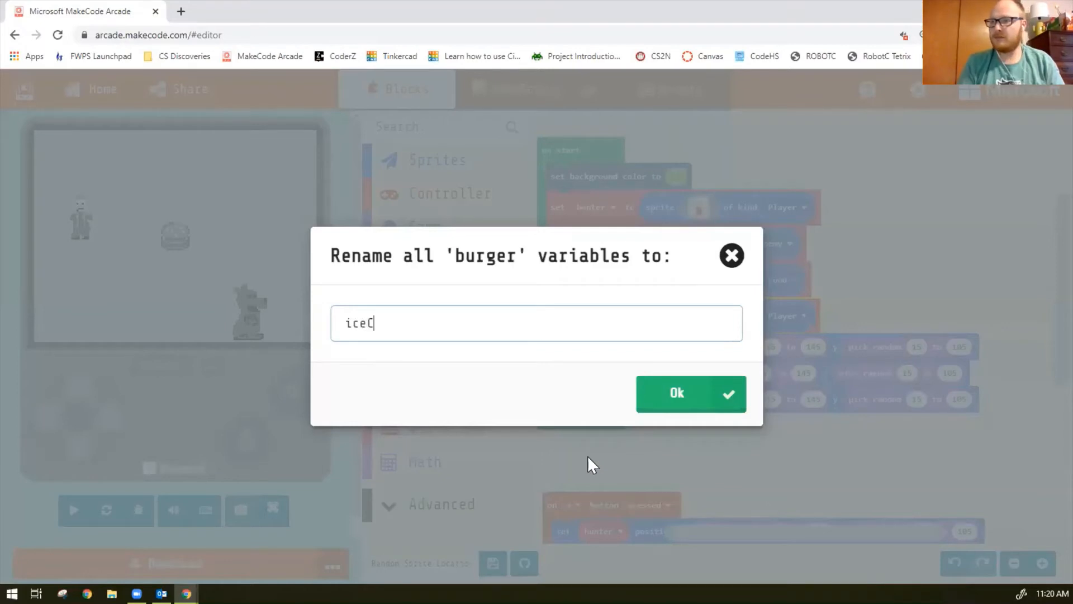
pyautogui.write('ream')
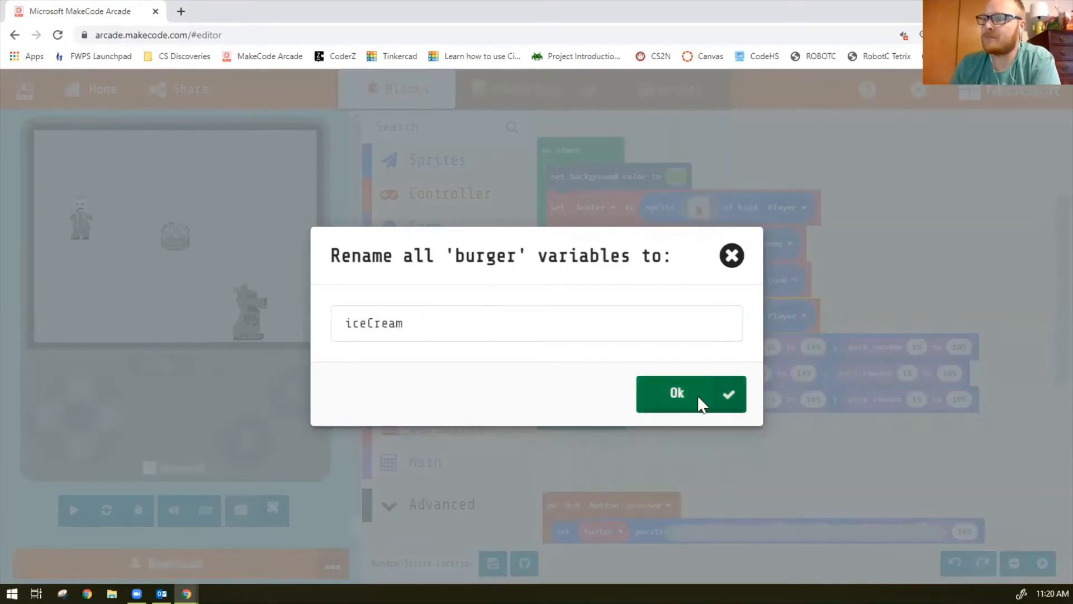
pyautogui.click(690, 392)
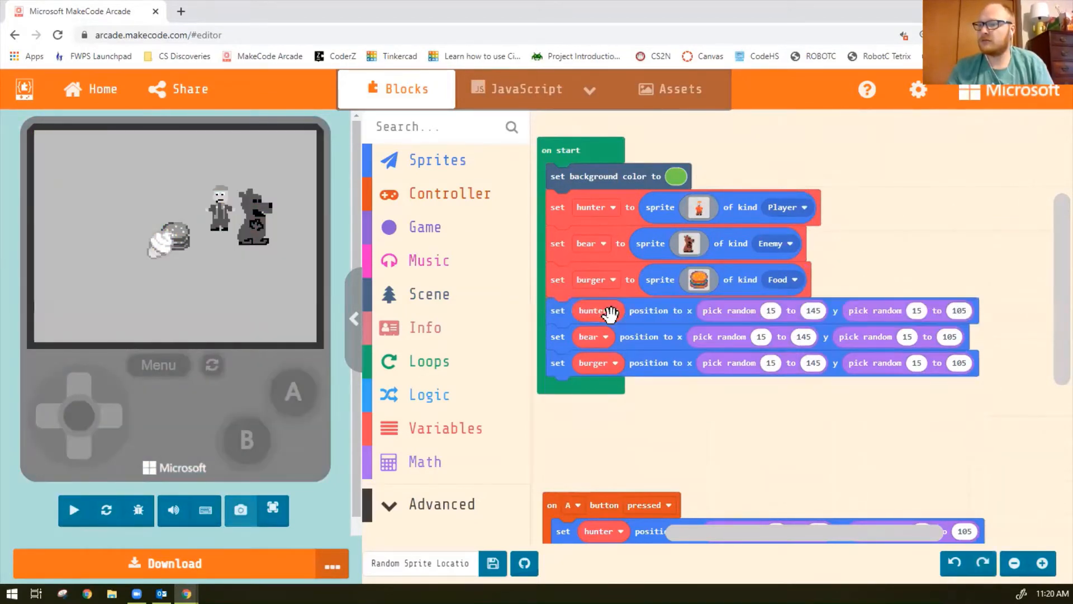
# Restore the extra set sprite block and assign it a new variable named iceCream
pyautogui.click(438, 160)
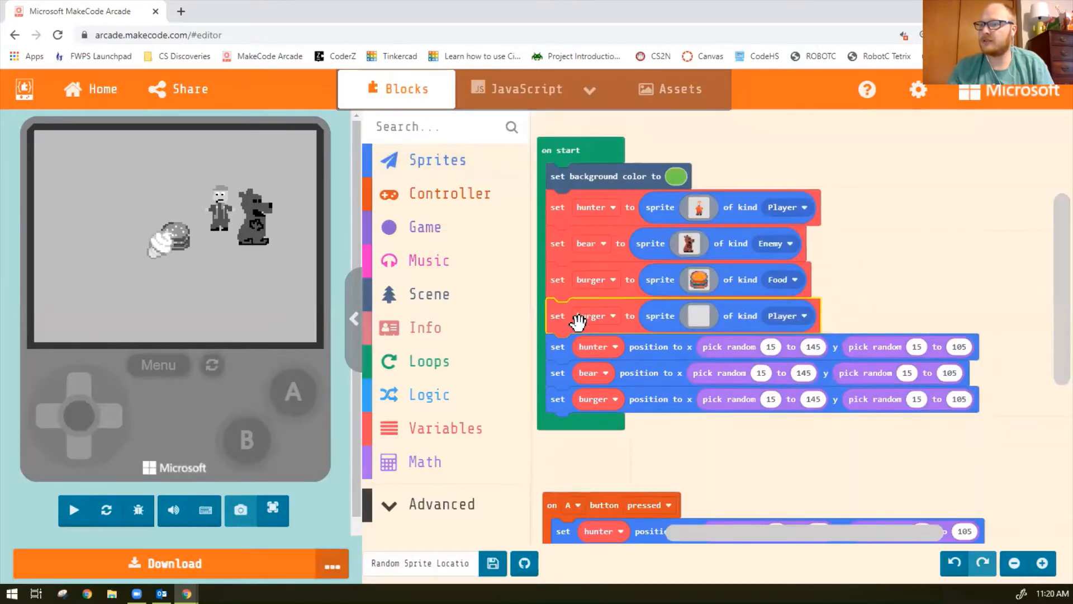
pyautogui.moveTo(610, 304)
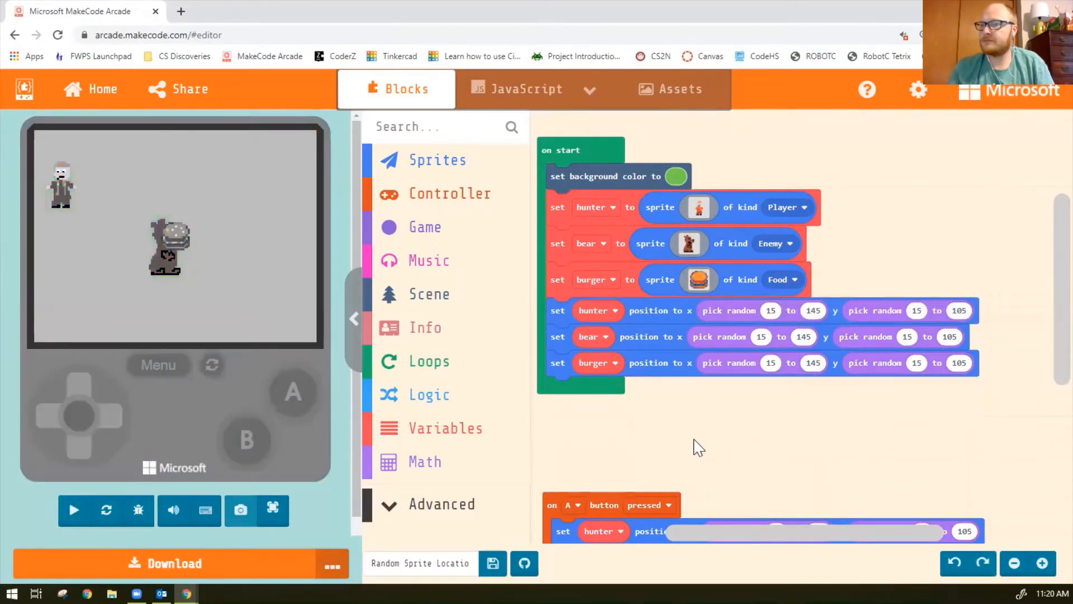
pyautogui.moveTo(437, 159)
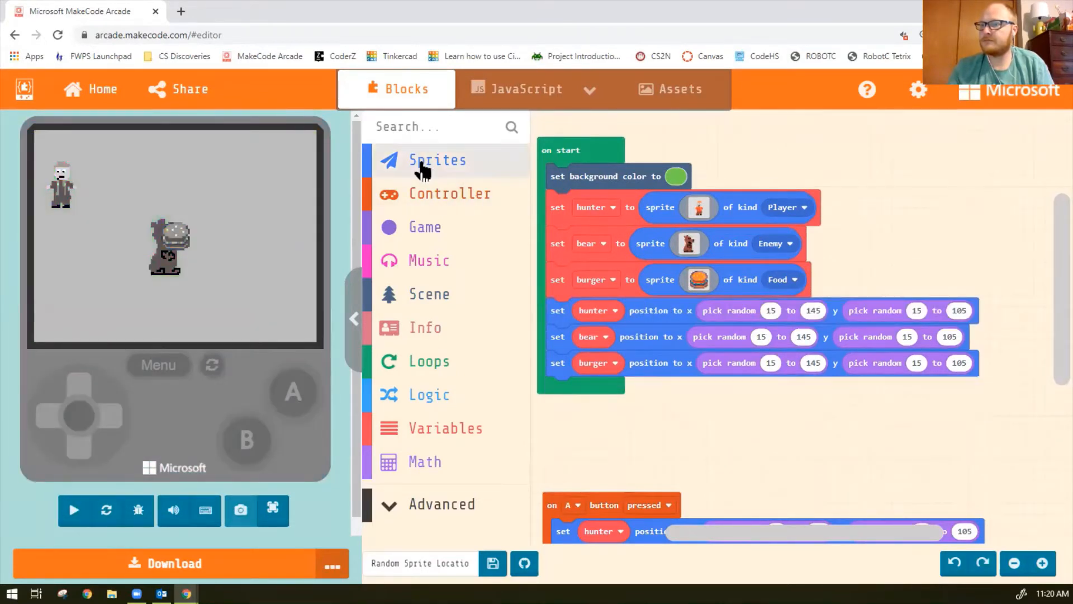
pyautogui.click(74, 509)
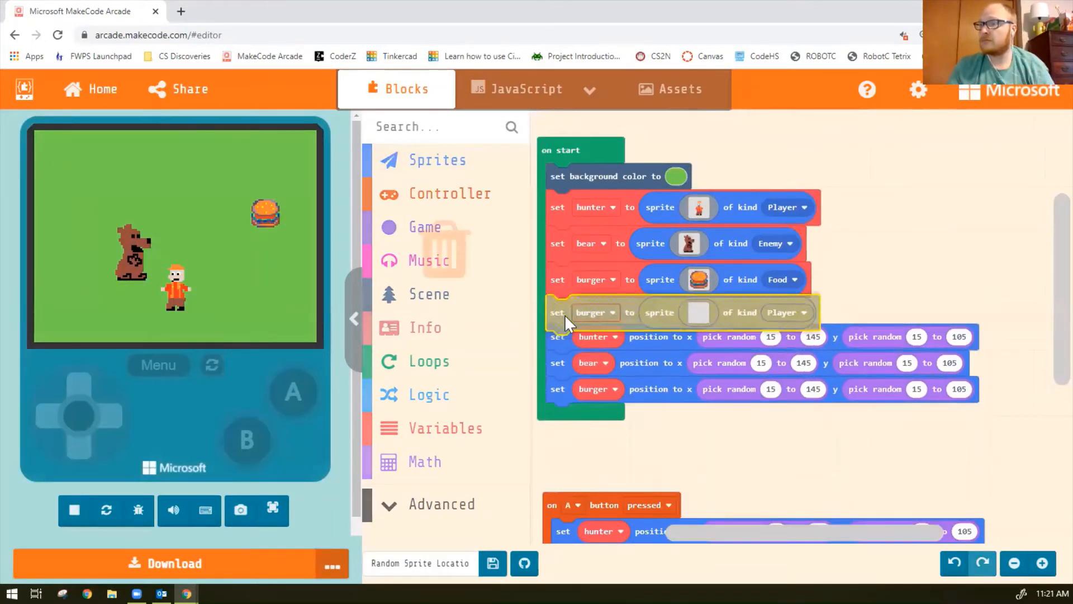
pyautogui.click(593, 316)
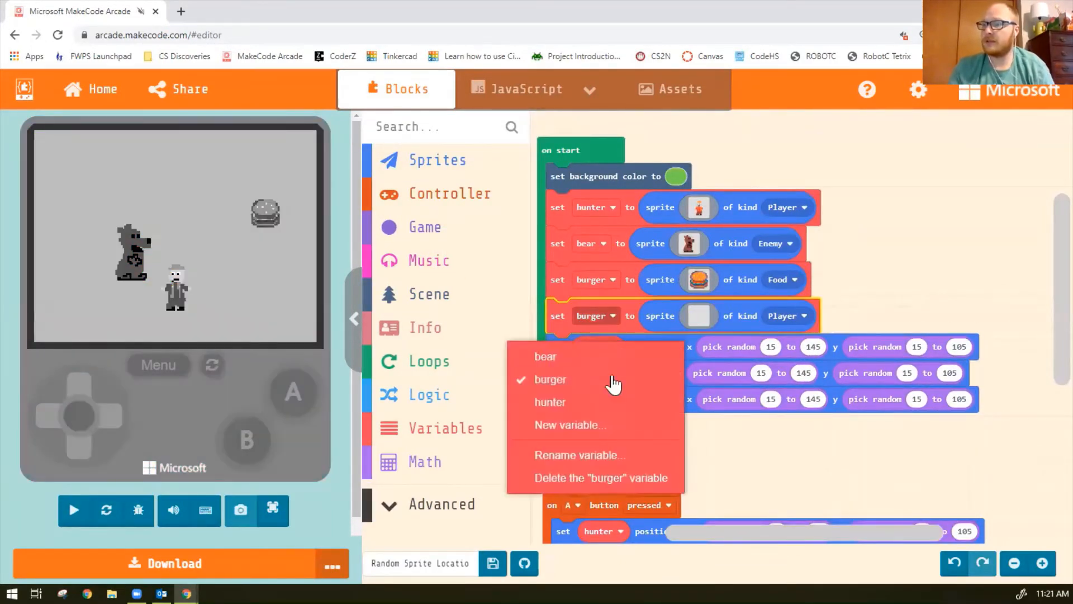
pyautogui.click(570, 424)
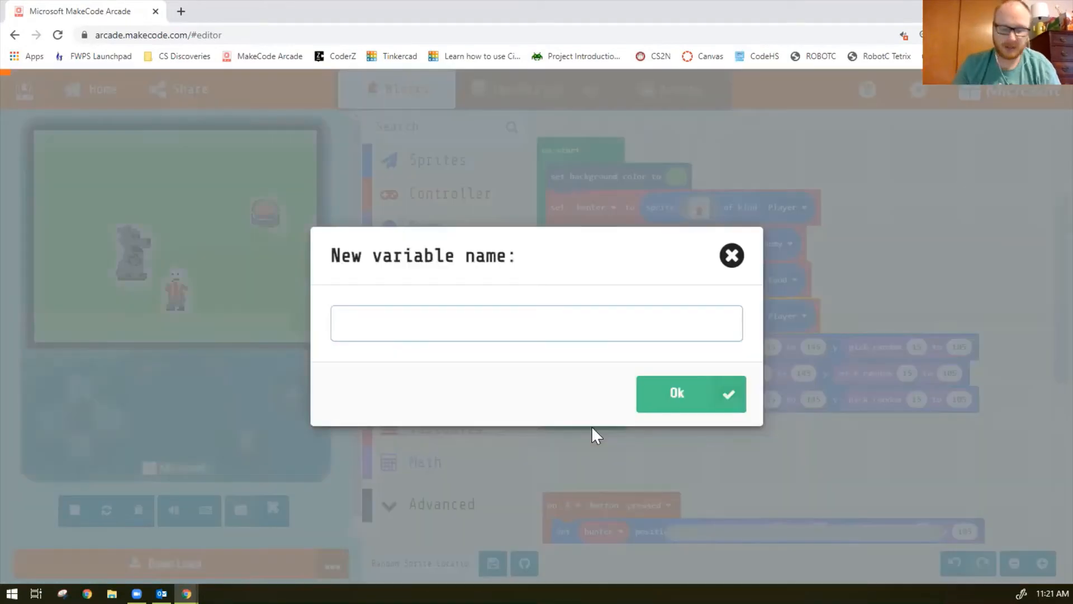
pyautogui.write('iceCr')
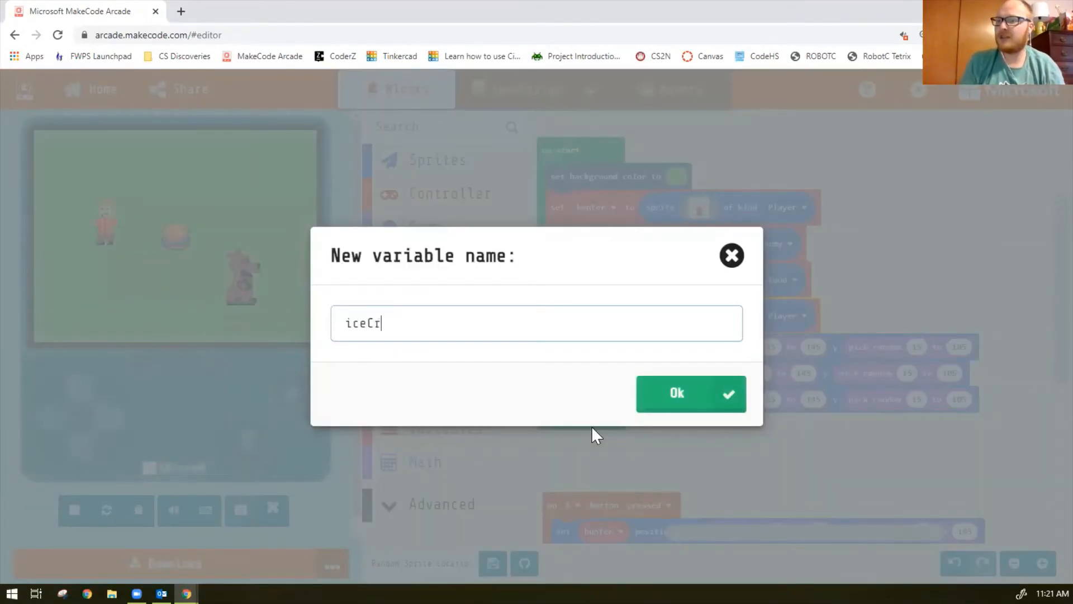
pyautogui.write('eam')
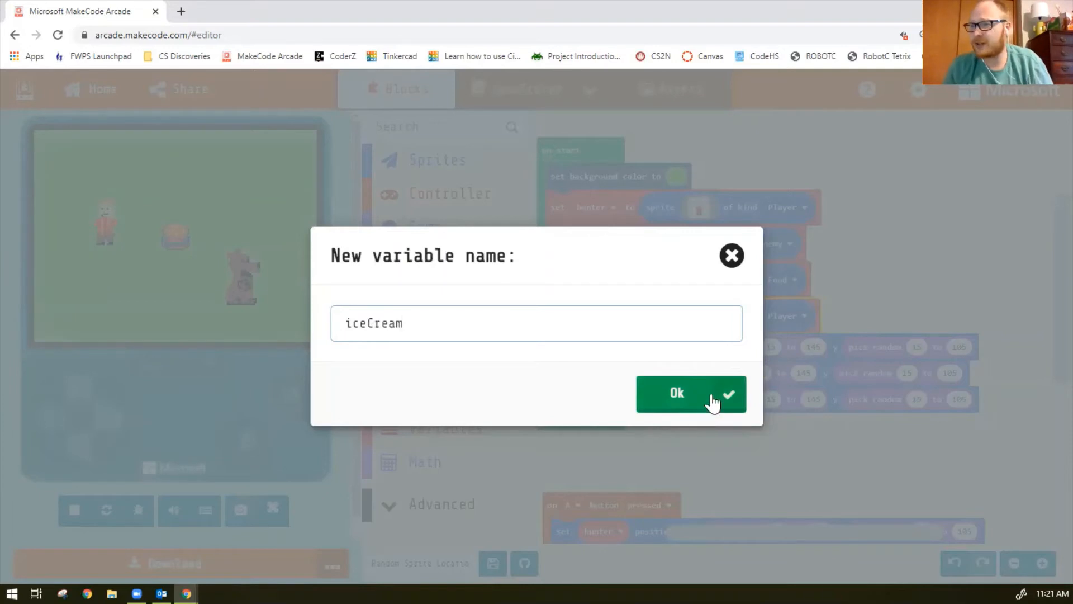
pyautogui.click(690, 392)
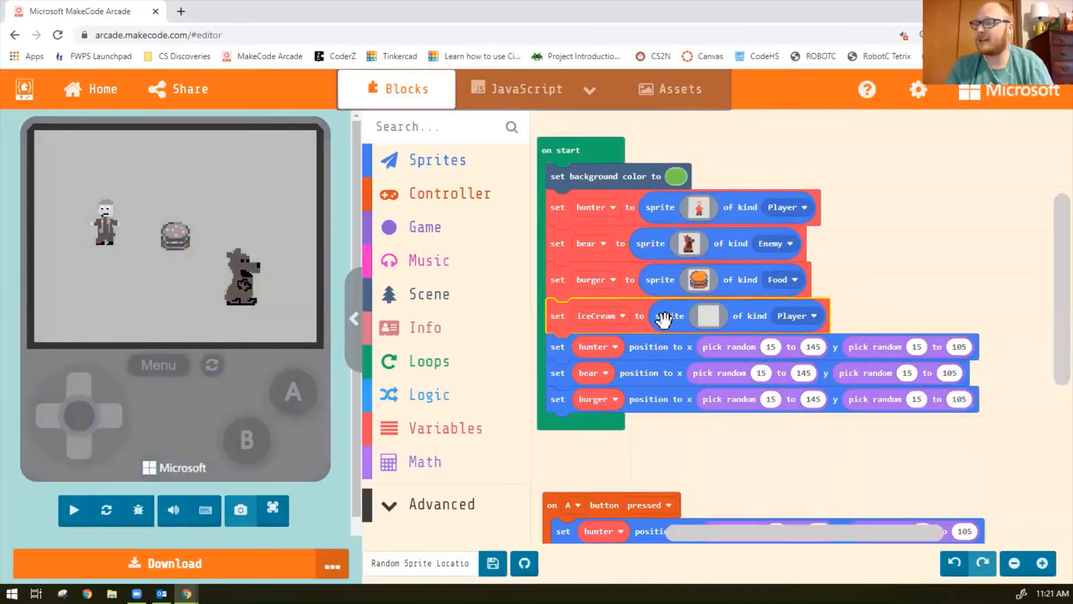
# Give the iceCream sprite the ice cream picture from the gallery
pyautogui.click(709, 315)
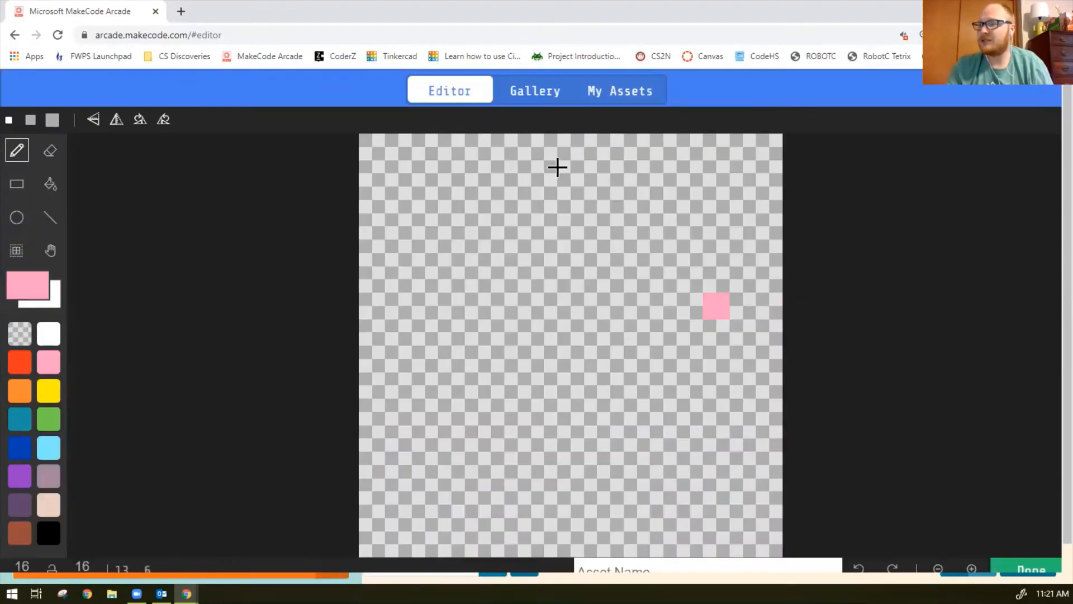
pyautogui.click(535, 89)
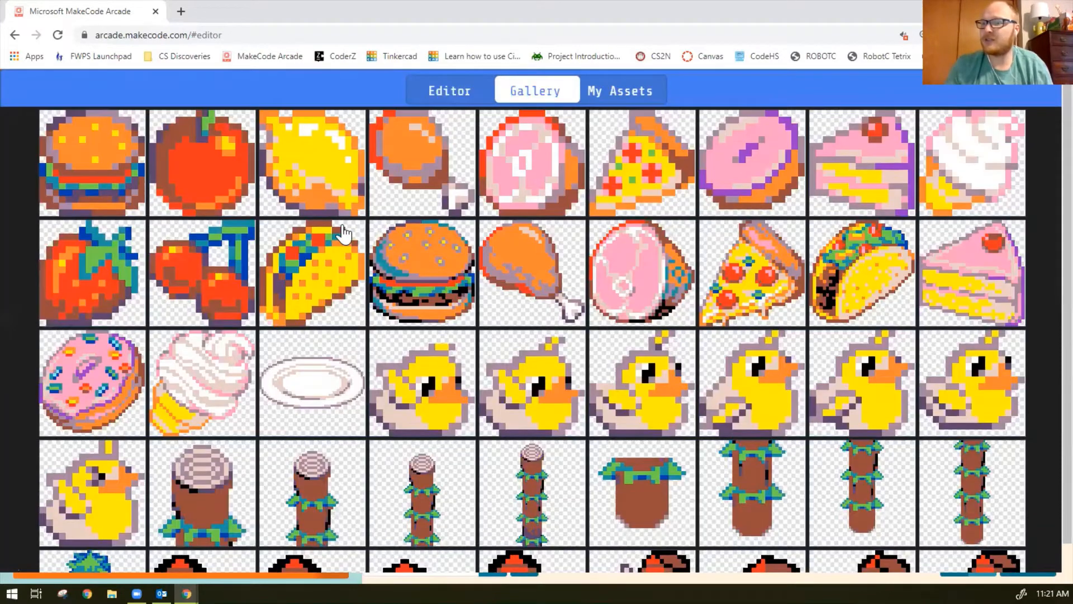
pyautogui.click(450, 89)
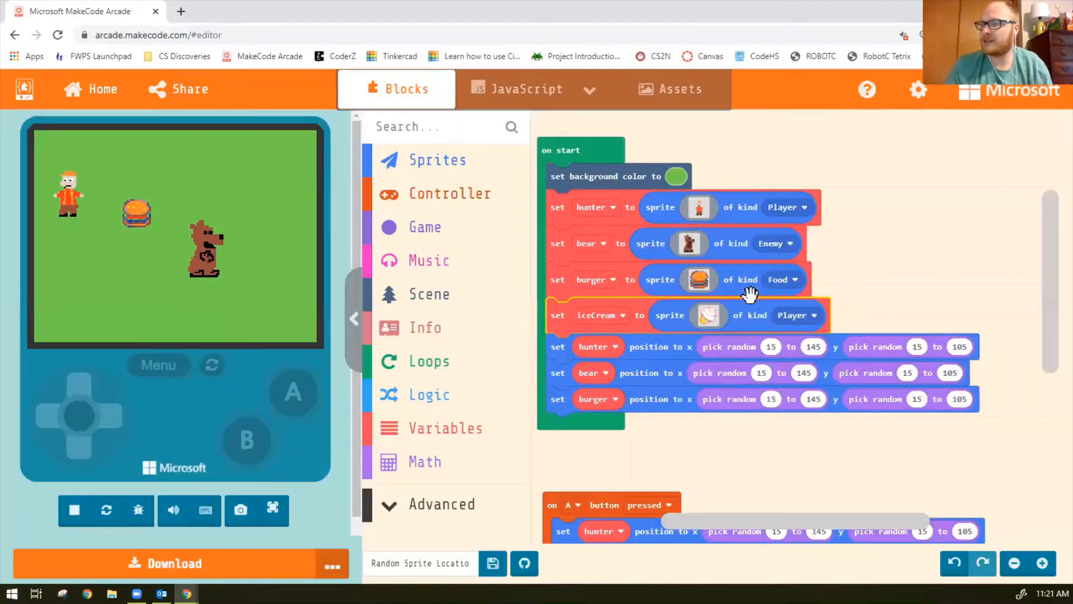
# Switch the iceCream sprite's kind from Player to Food so it shows in the game
pyautogui.click(74, 510)
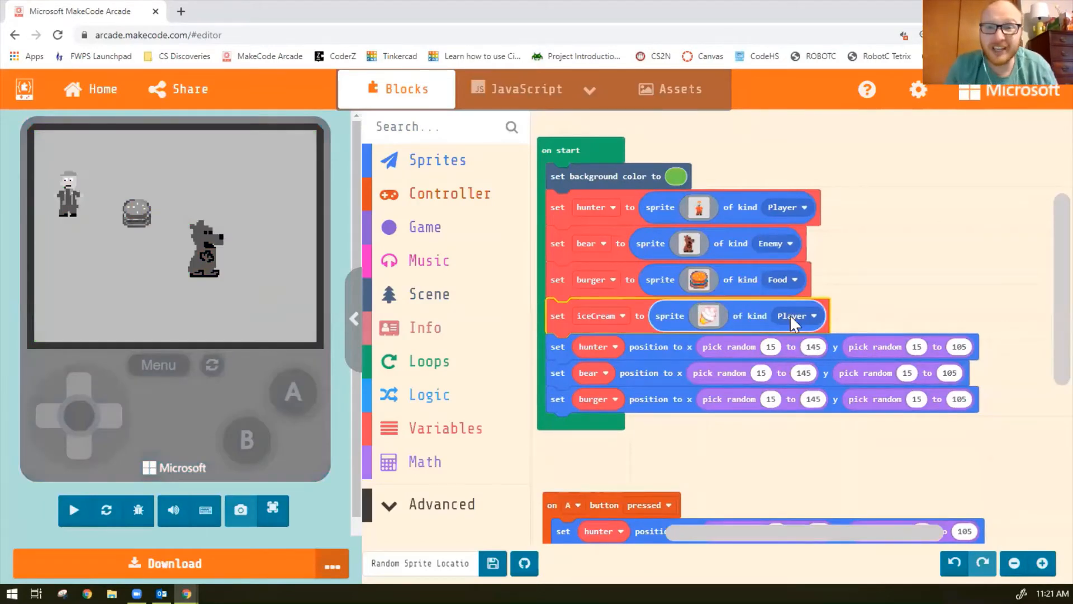
pyautogui.click(794, 316)
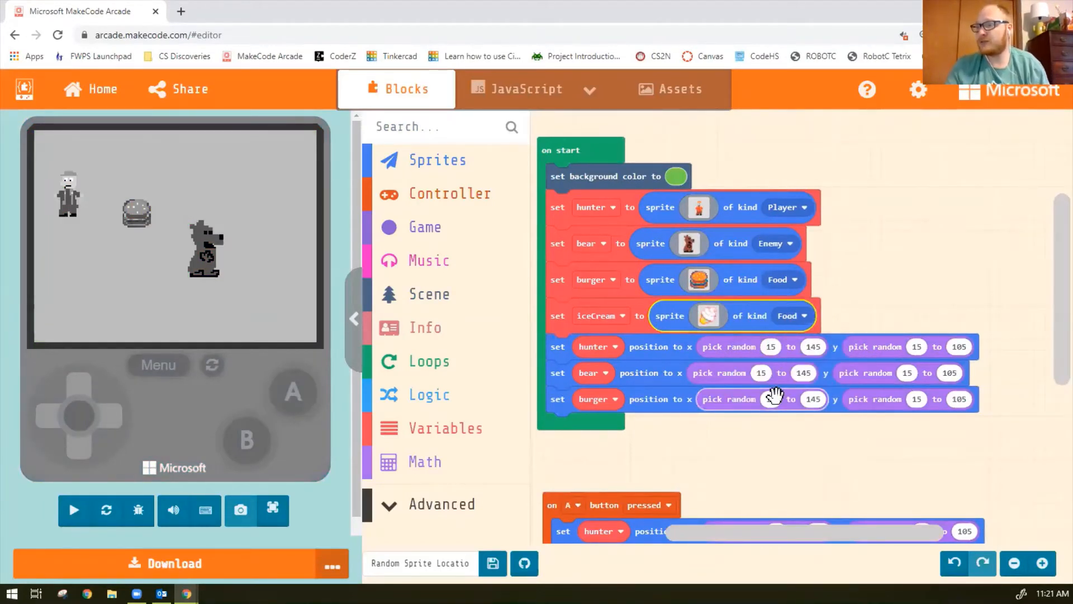
pyautogui.moveTo(687, 390)
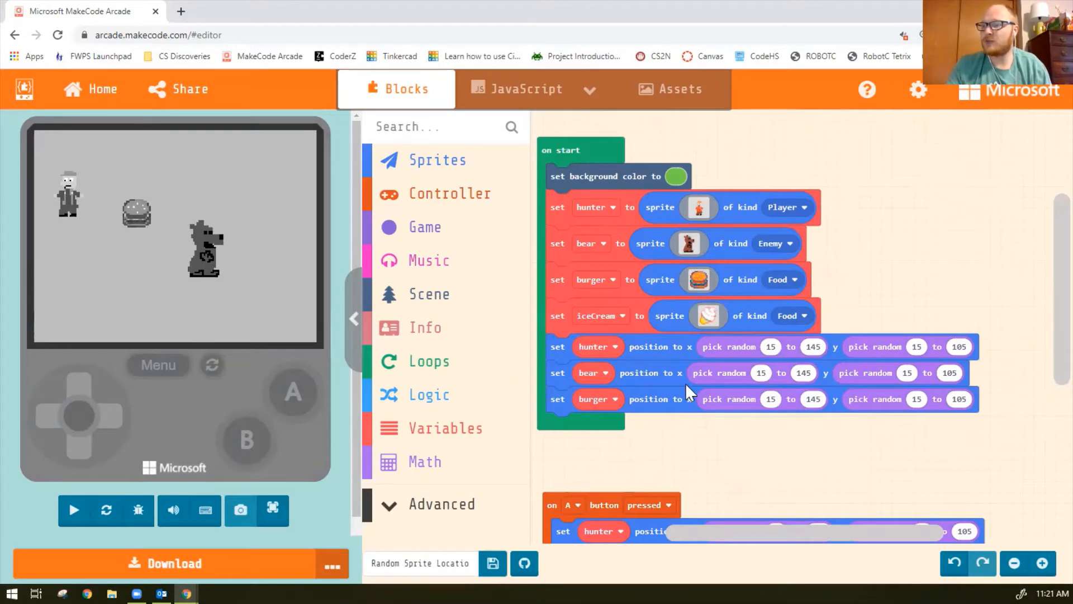
pyautogui.click(74, 510)
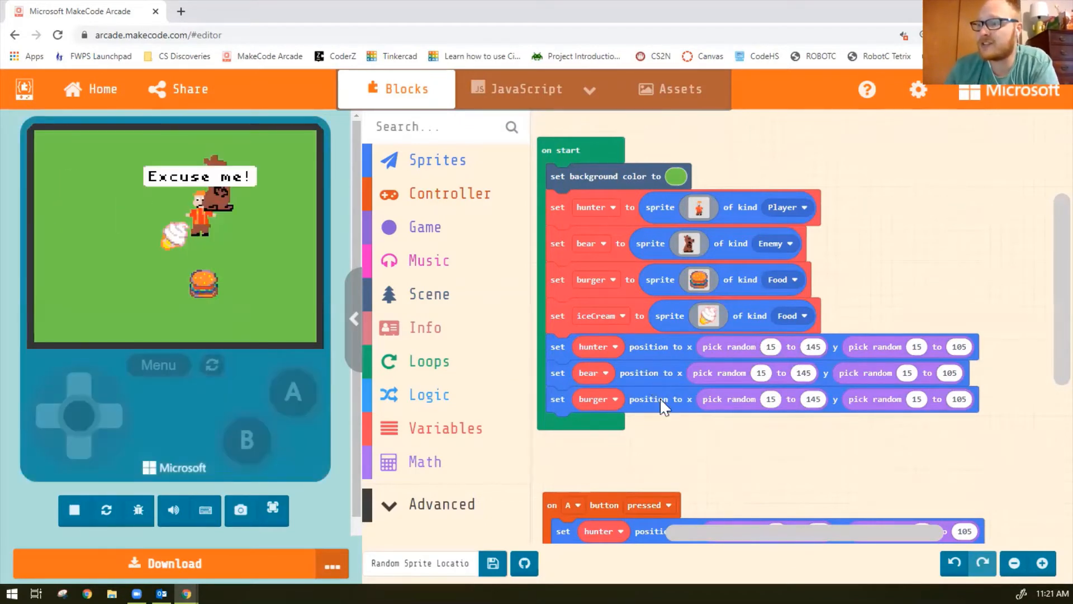
pyautogui.moveTo(448, 202)
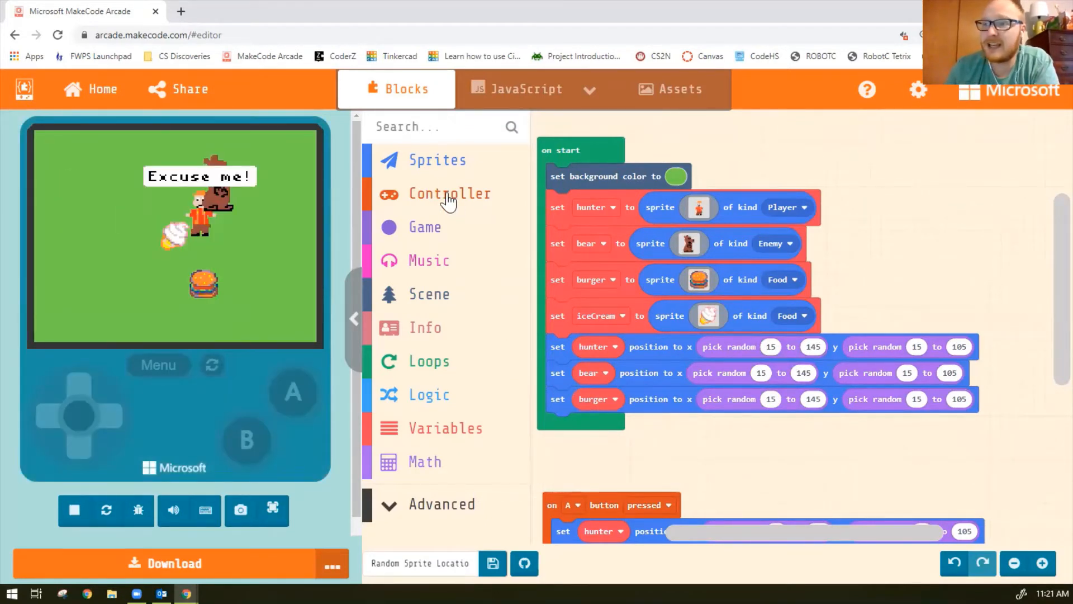
pyautogui.moveTo(709, 384)
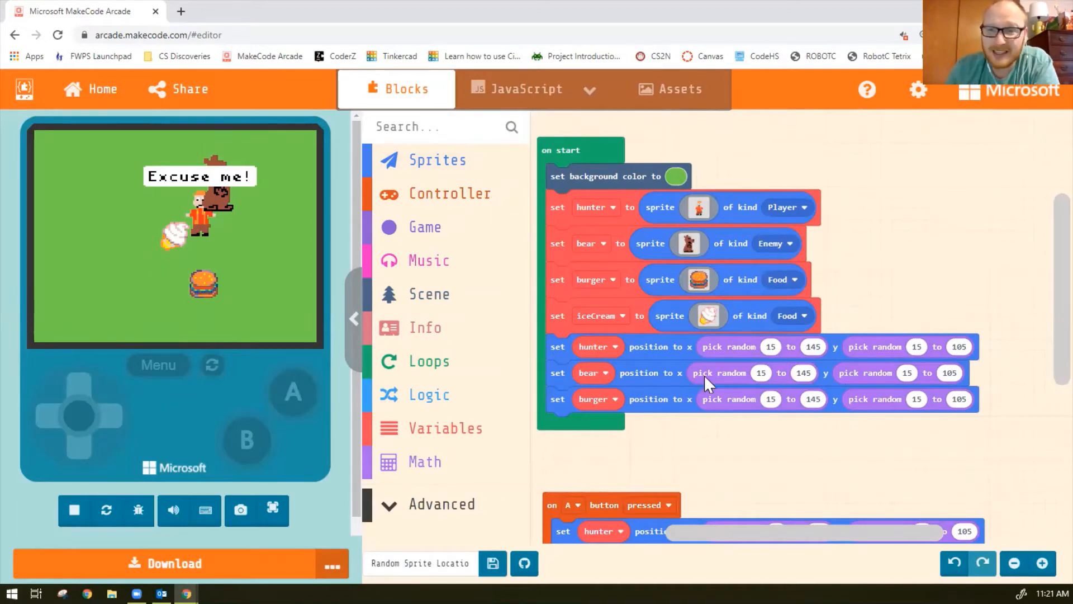
# Duplicate the burger position block and point the copy at iceCream
pyautogui.rightClick(644, 399)
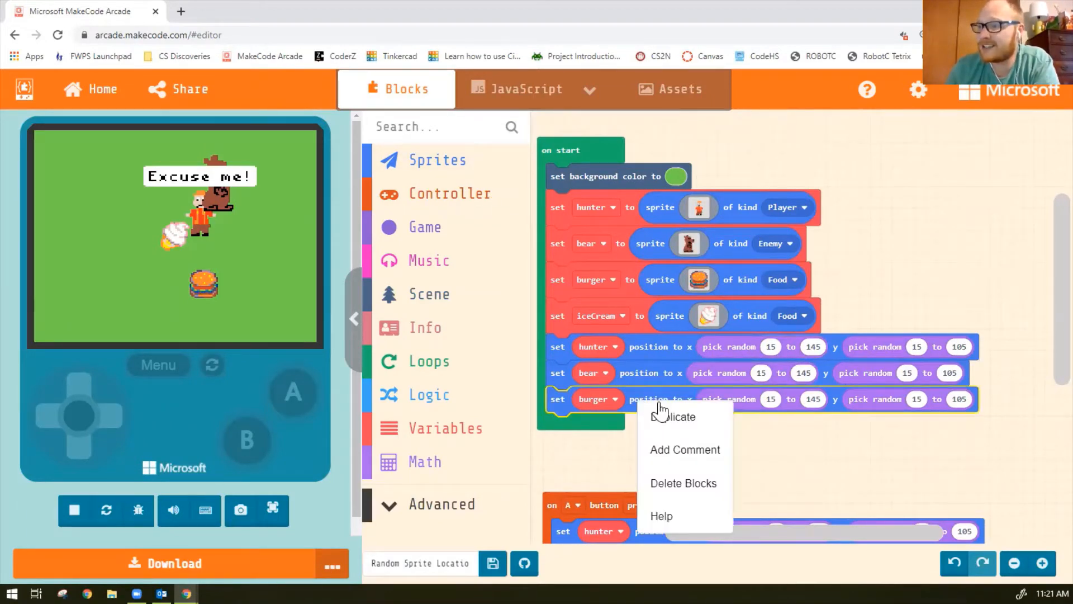
pyautogui.moveTo(675, 417)
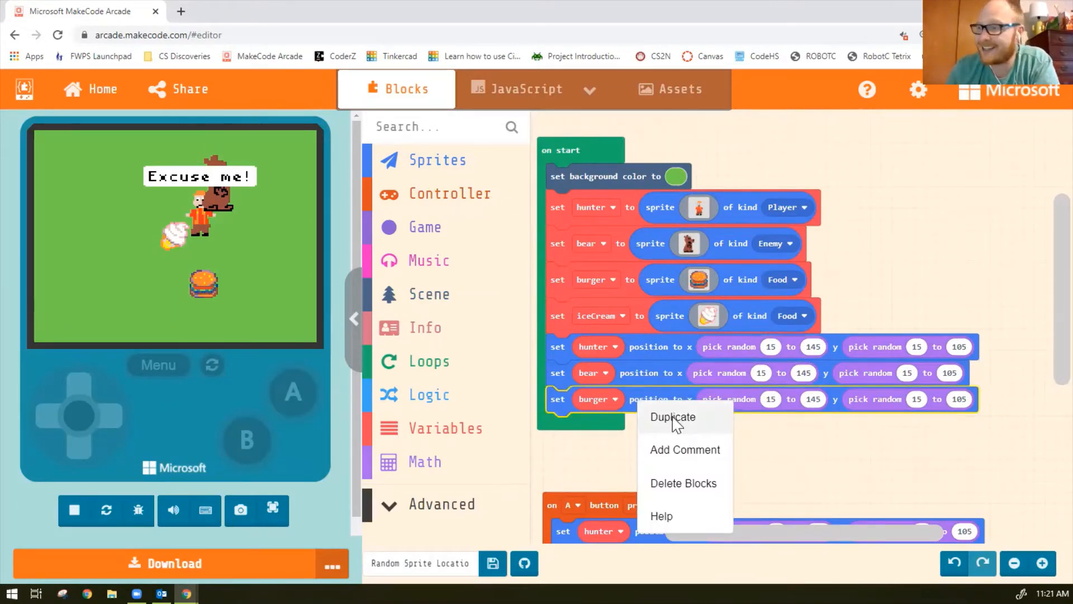
pyautogui.click(672, 417)
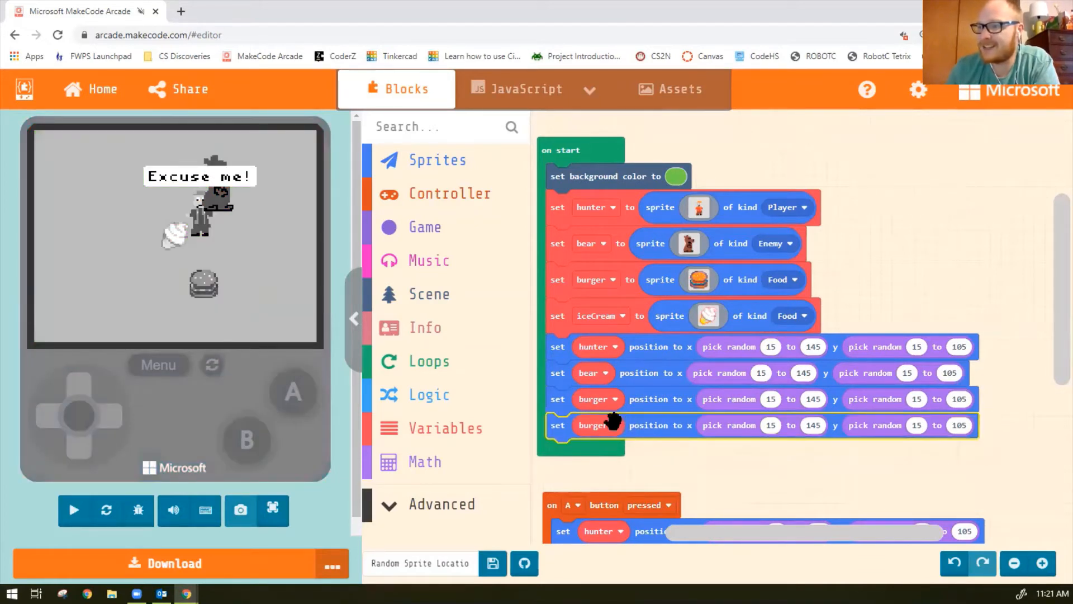
pyautogui.click(594, 425)
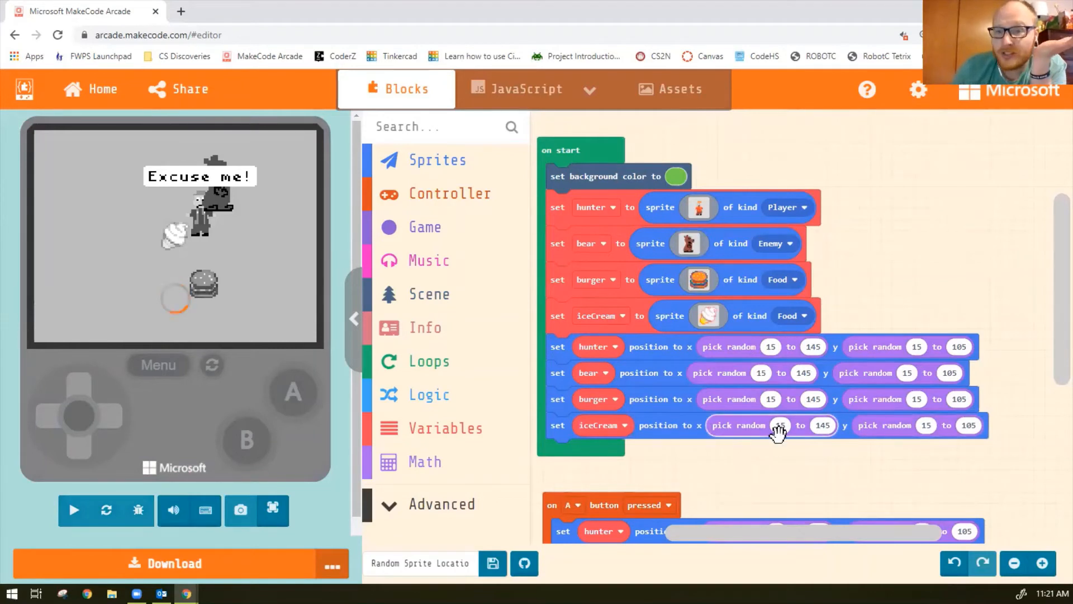
# Set iceCream's random x range to 0 to screen width and y range to 0 to screen height
pyautogui.click(74, 509)
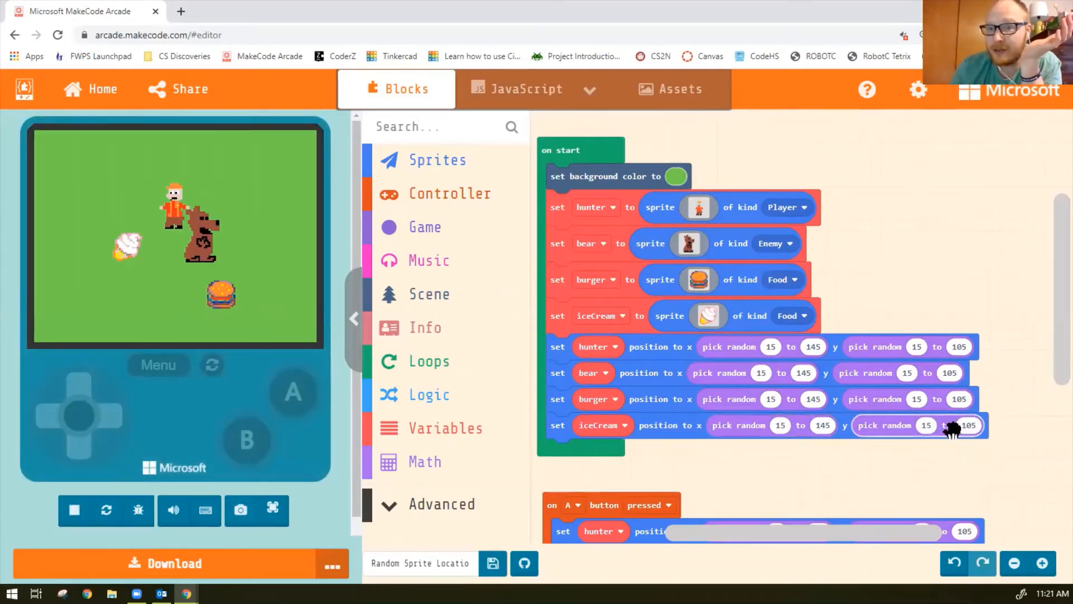
pyautogui.click(429, 294)
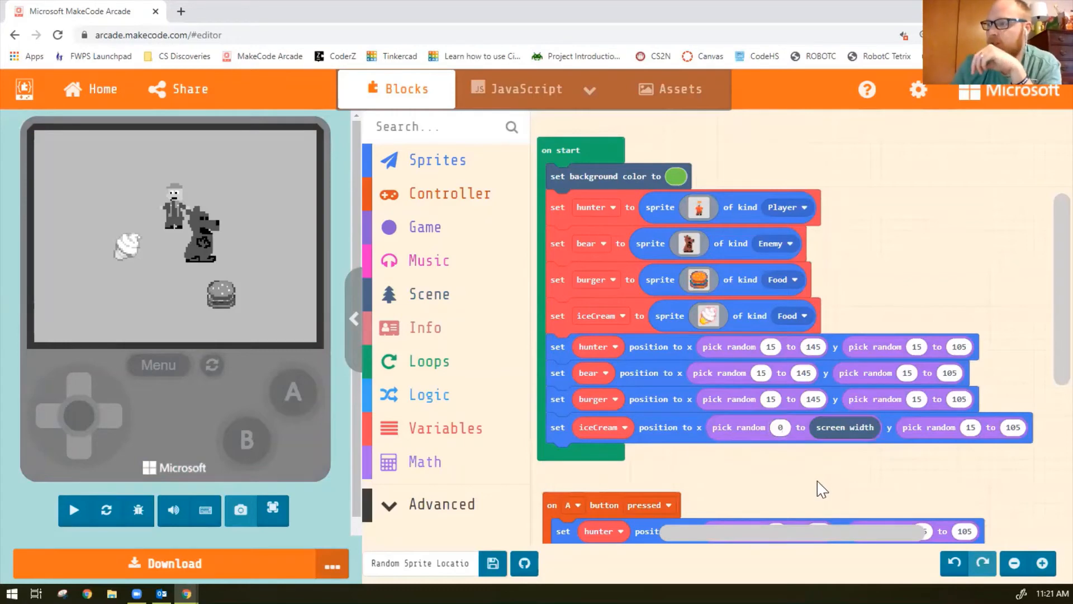
pyautogui.click(74, 510)
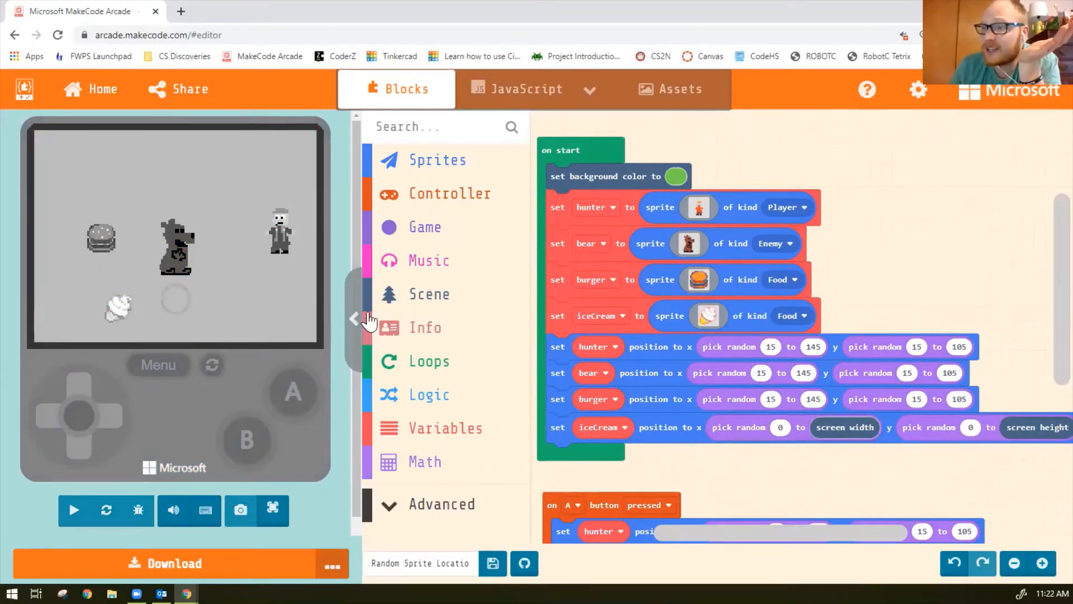
pyautogui.click(74, 509)
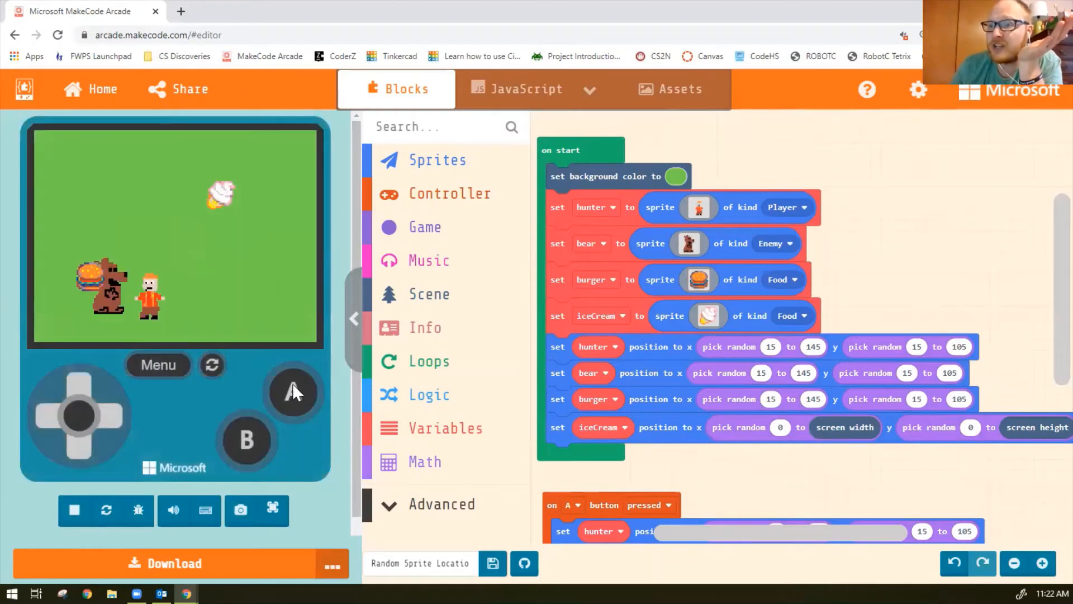
pyautogui.click(211, 364)
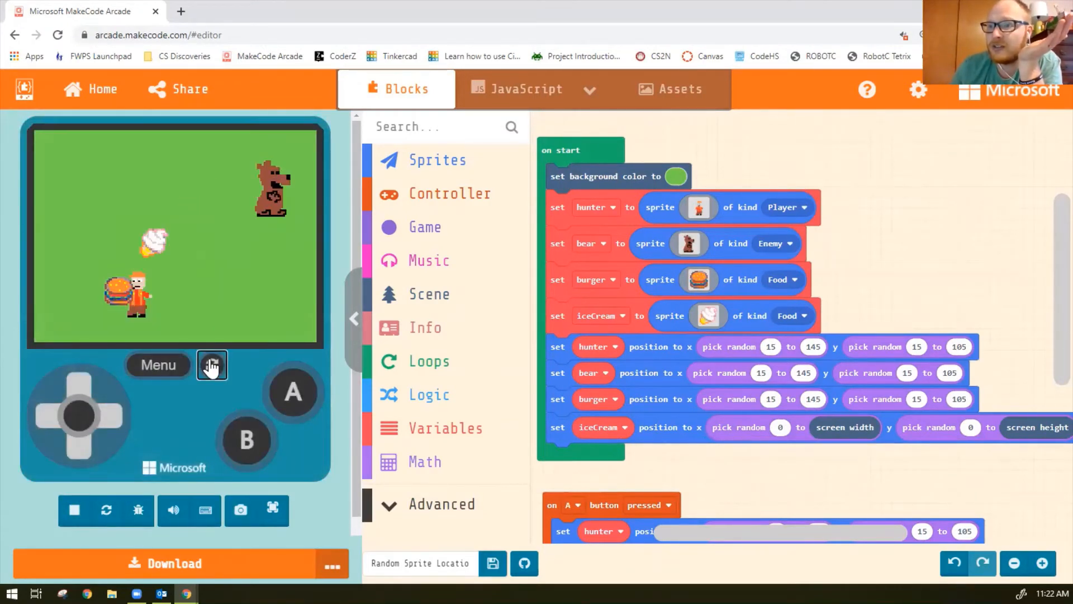
pyautogui.click(211, 365)
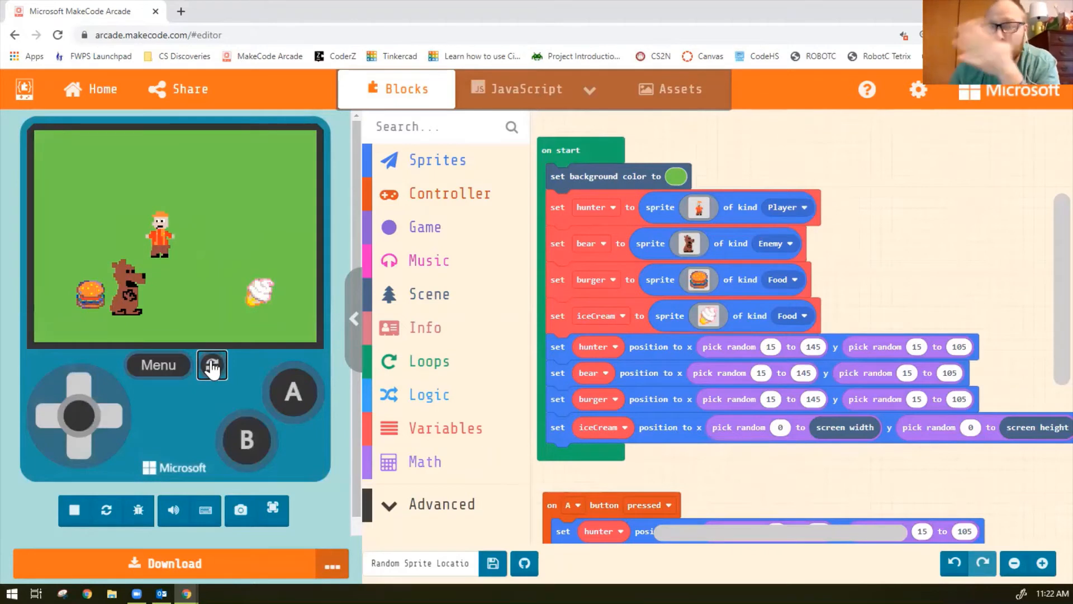
pyautogui.click(212, 365)
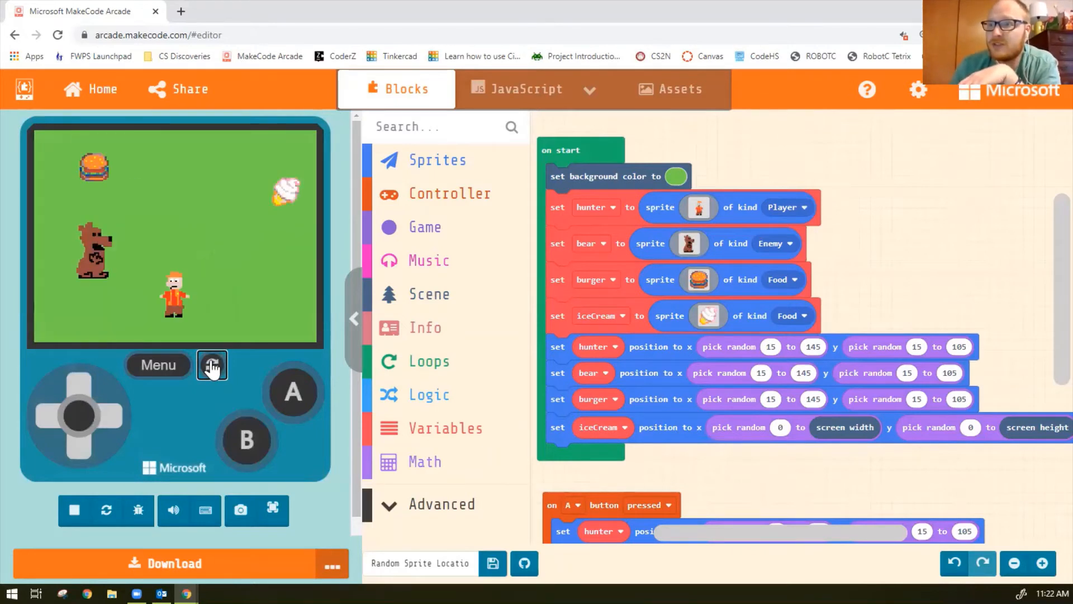
pyautogui.click(211, 365)
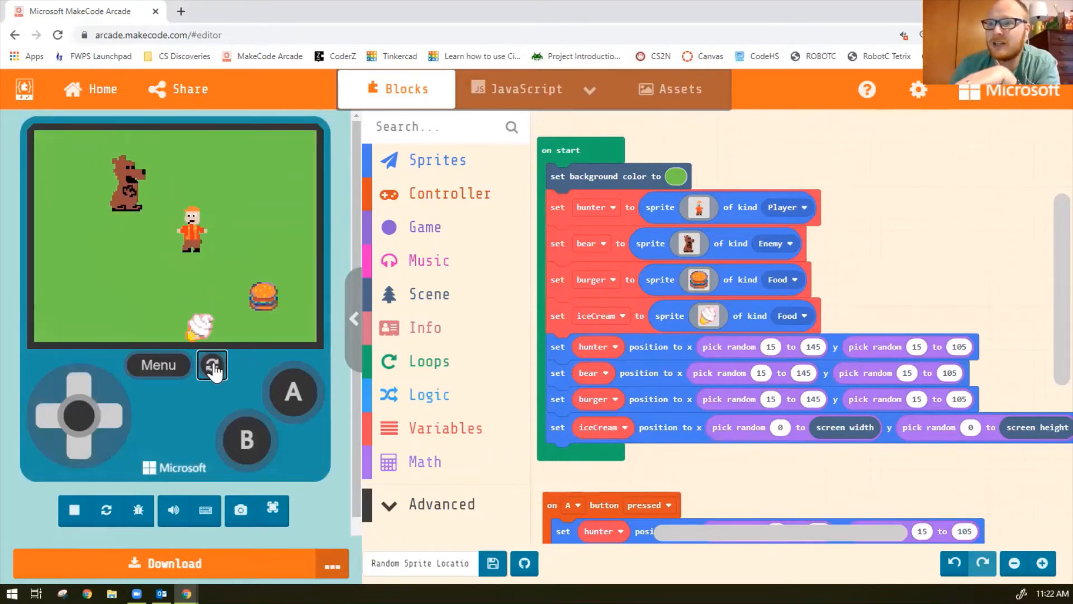
pyautogui.click(212, 364)
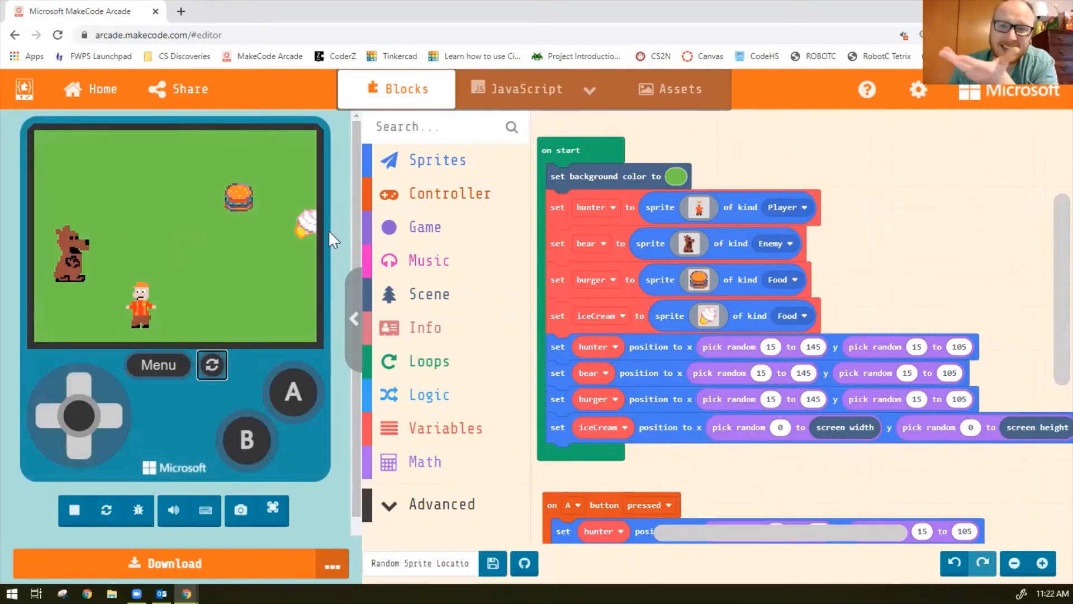
pyautogui.moveTo(764, 453)
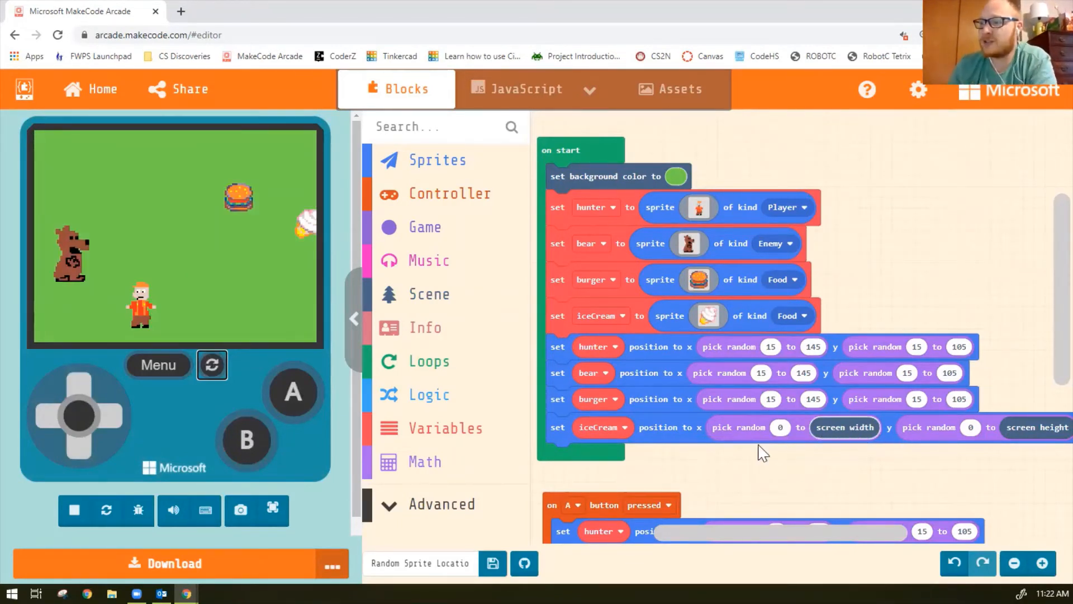
pyautogui.moveTo(287, 410)
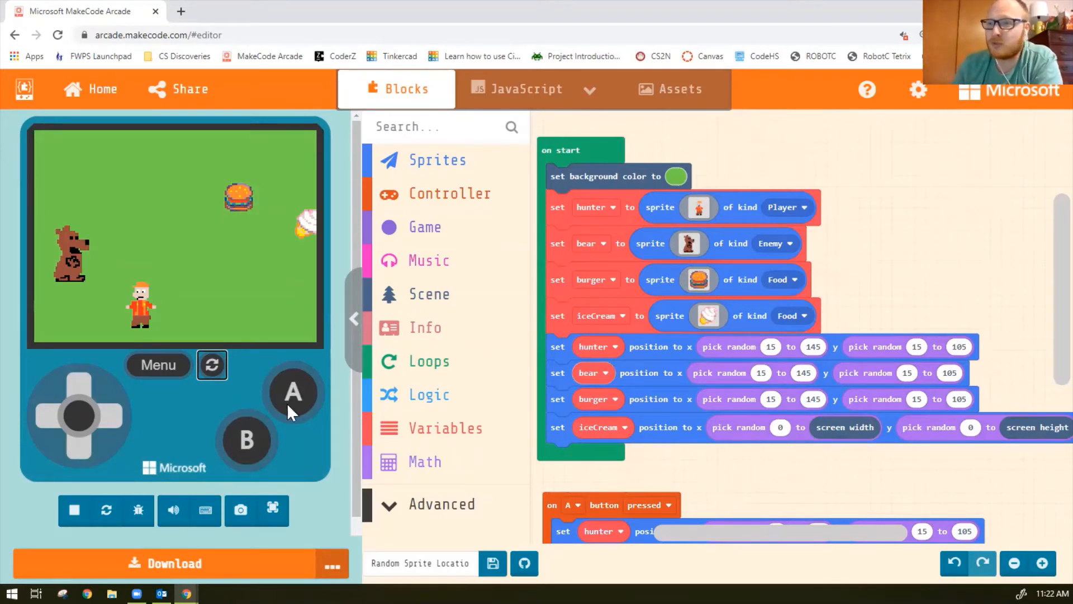
pyautogui.moveTo(659, 323)
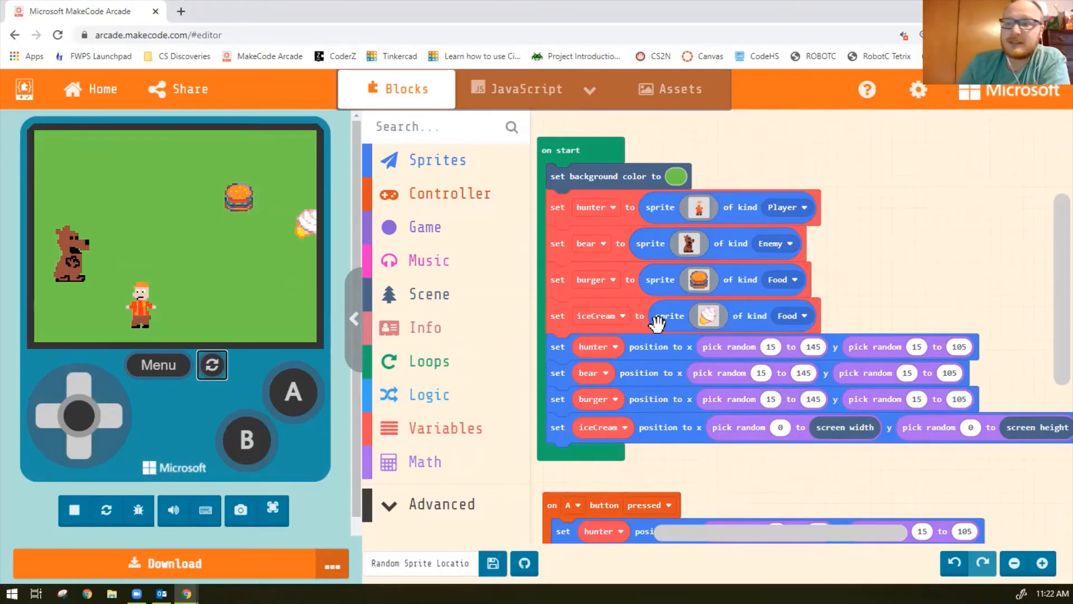
pyautogui.moveTo(212, 346)
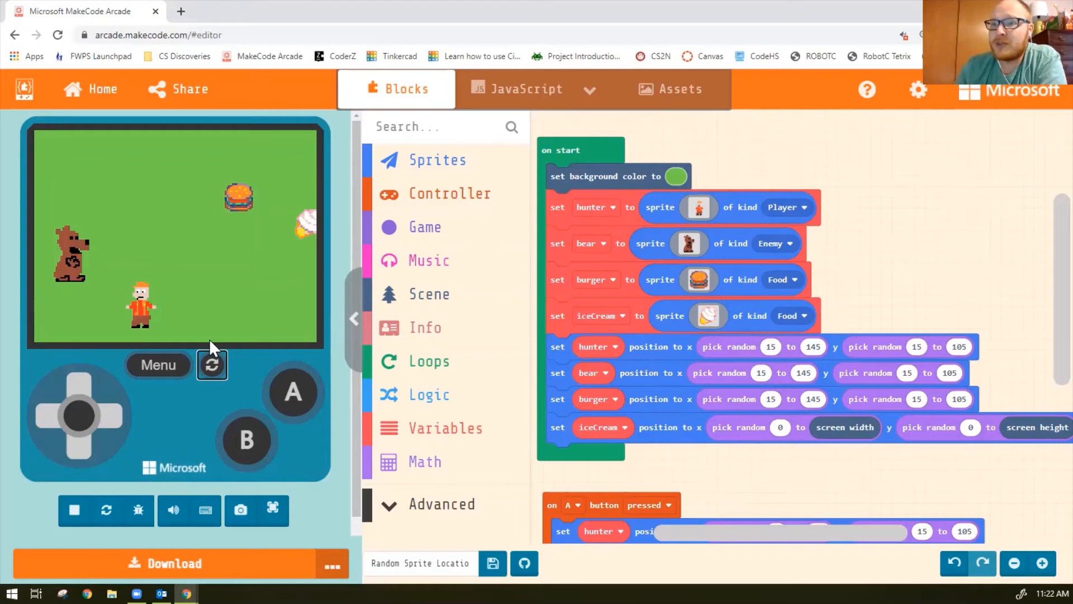
pyautogui.click(293, 393)
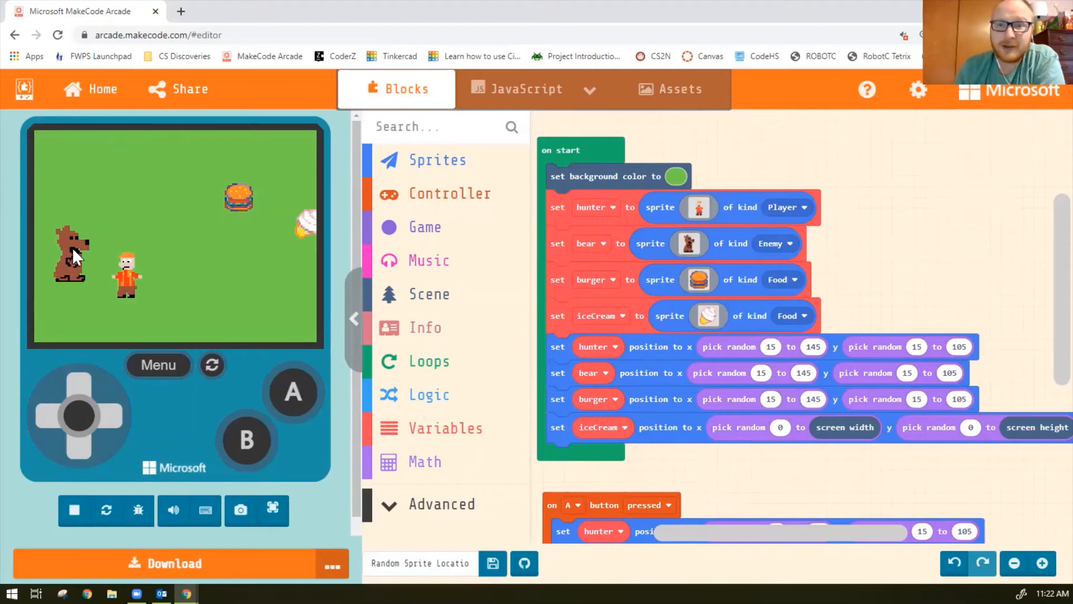
pyautogui.moveTo(244, 194)
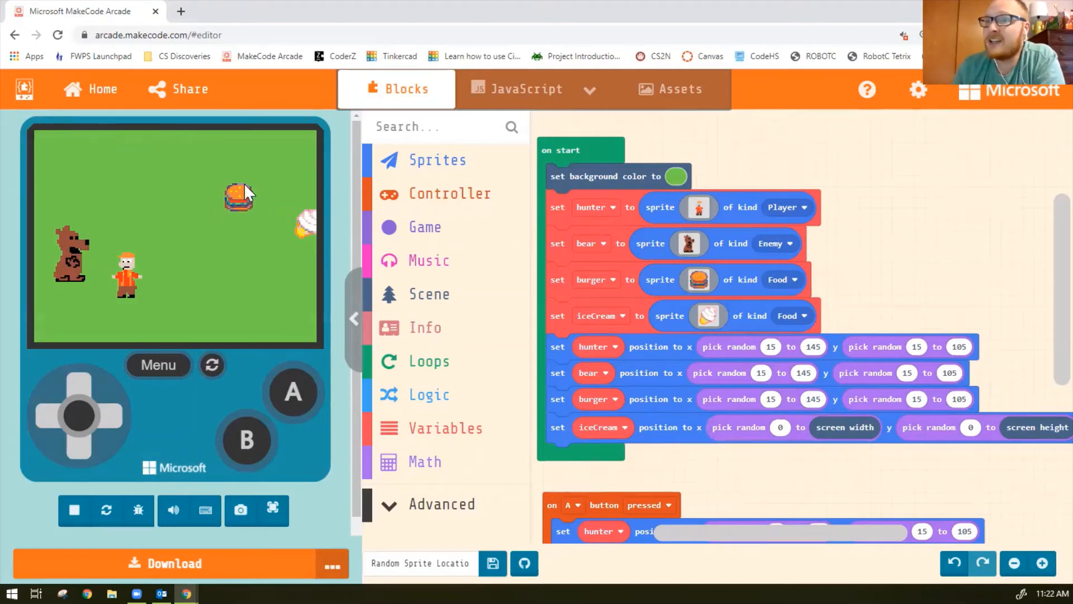
# Drag an 'on sprite of kind Player overlaps otherSprite' event block into the workspace
pyautogui.scroll(-3)
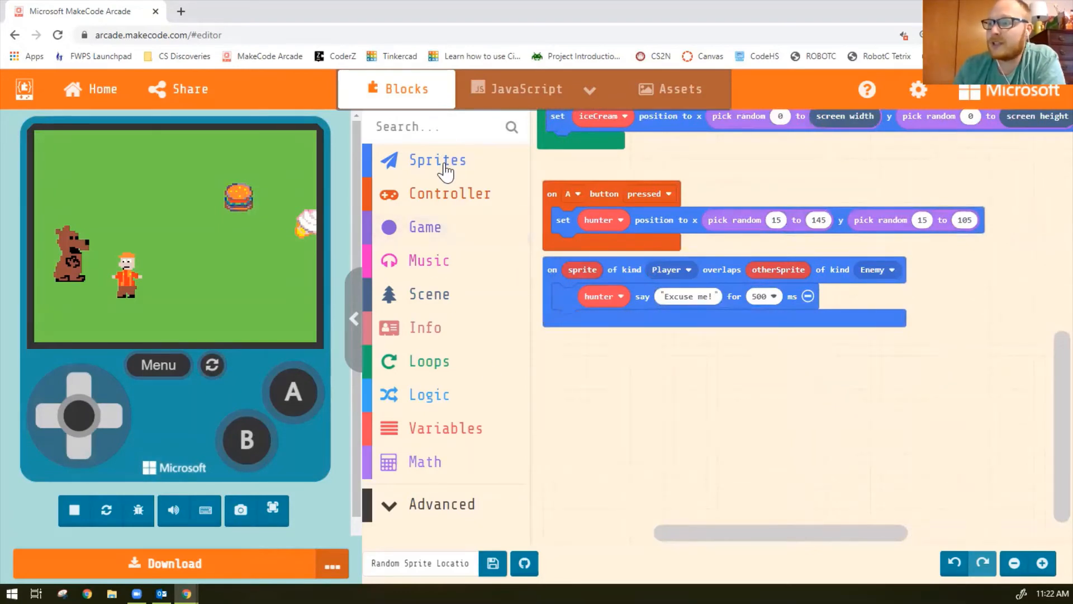
pyautogui.click(437, 160)
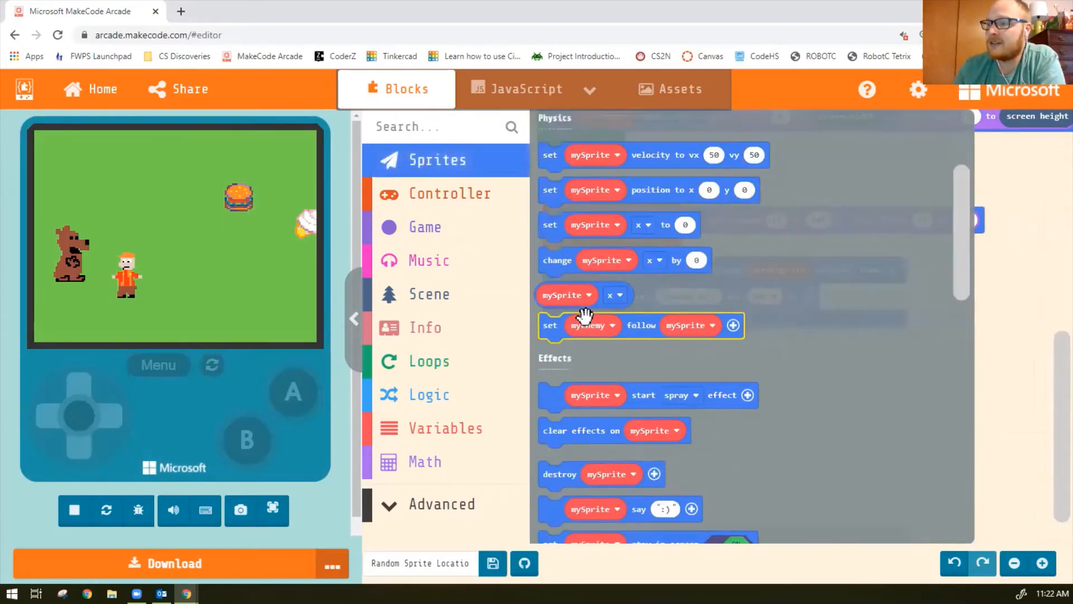
pyautogui.scroll(-3)
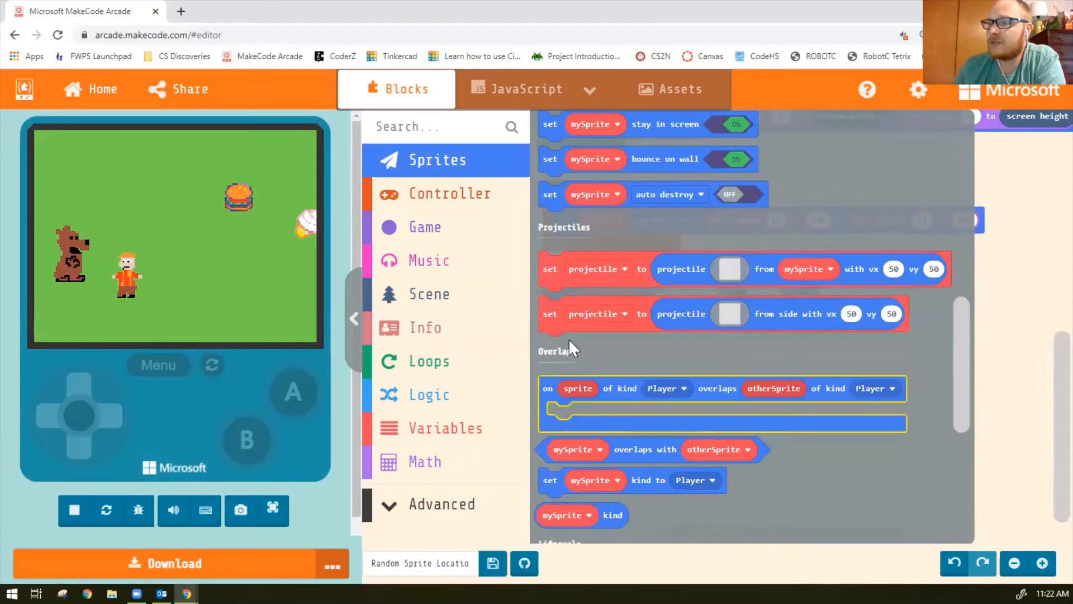
pyautogui.moveTo(620, 398)
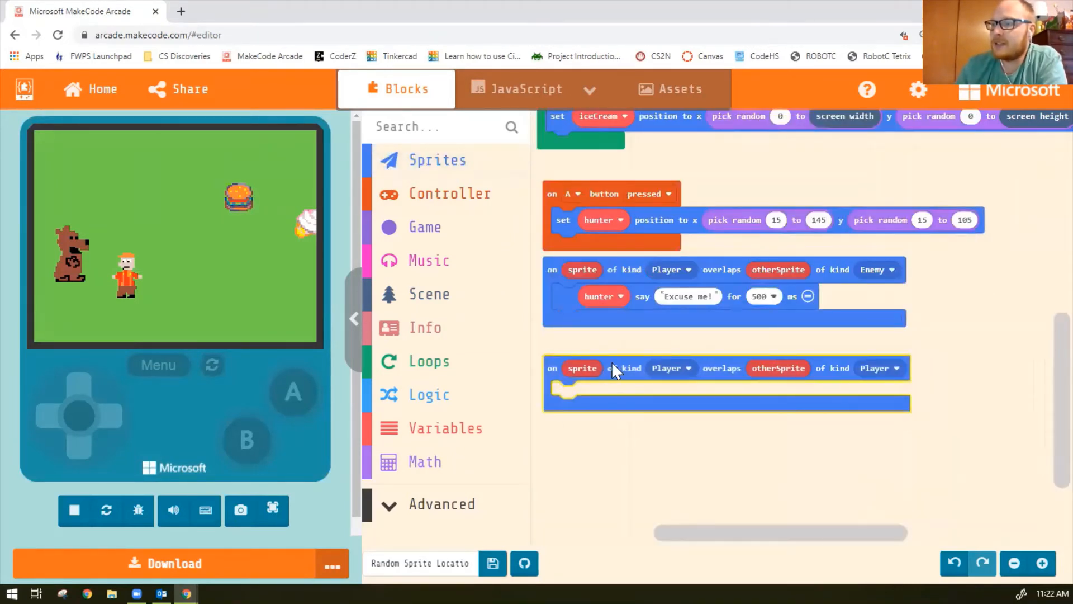
pyautogui.click(74, 510)
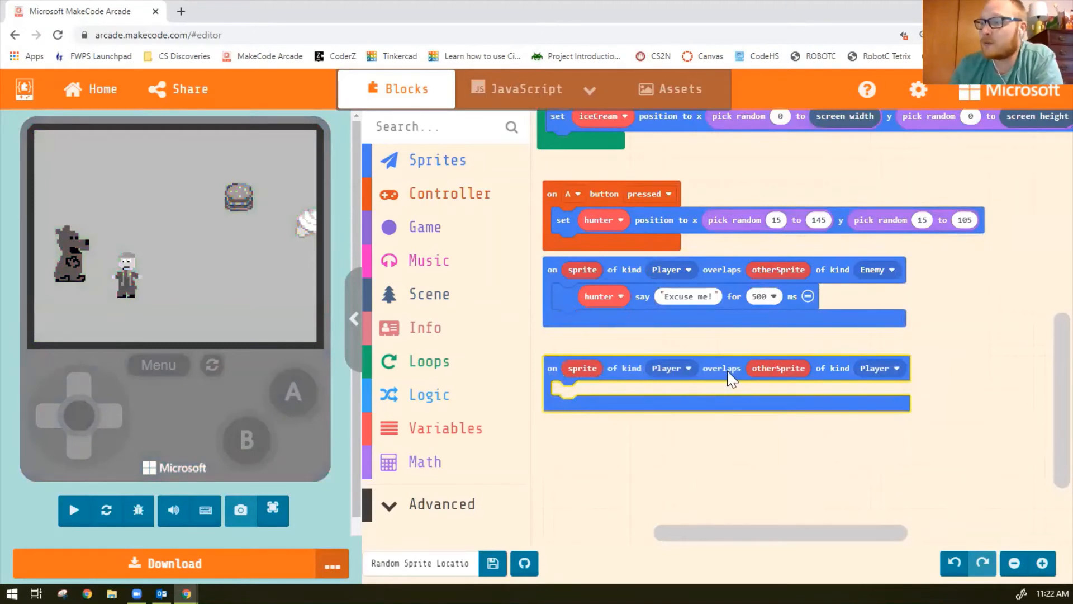
# Set the overlap event's otherSprite kind to Food, leaving the event body empty
pyautogui.click(74, 510)
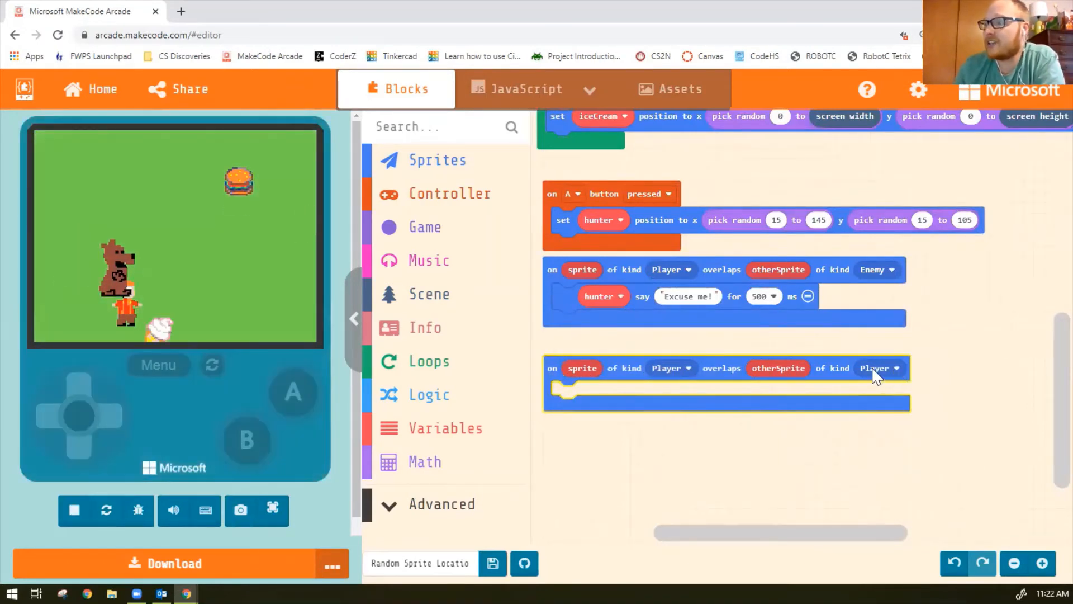
pyautogui.click(879, 367)
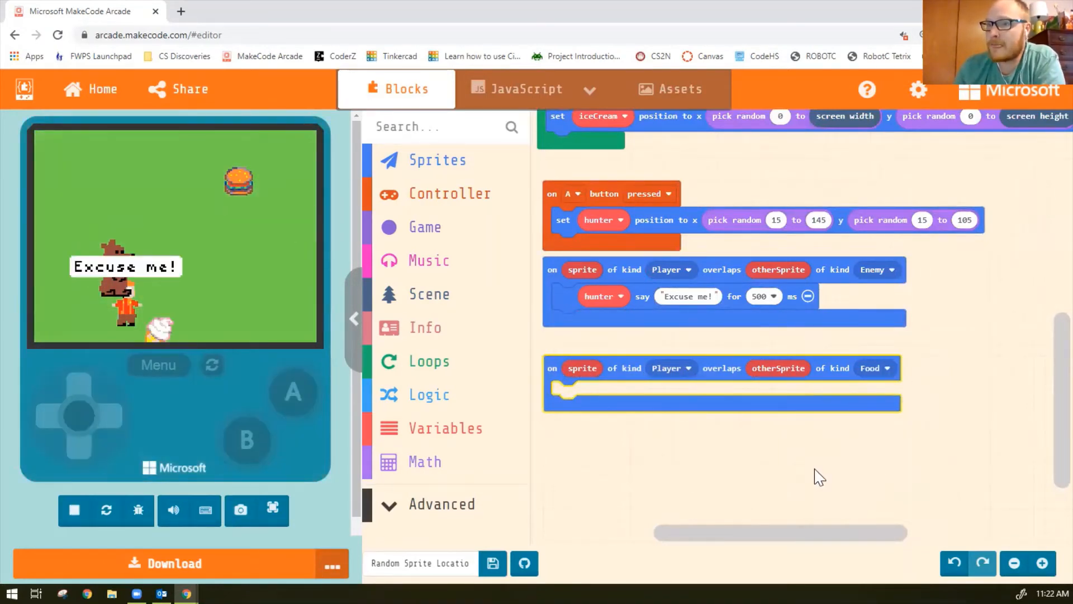
pyautogui.click(74, 509)
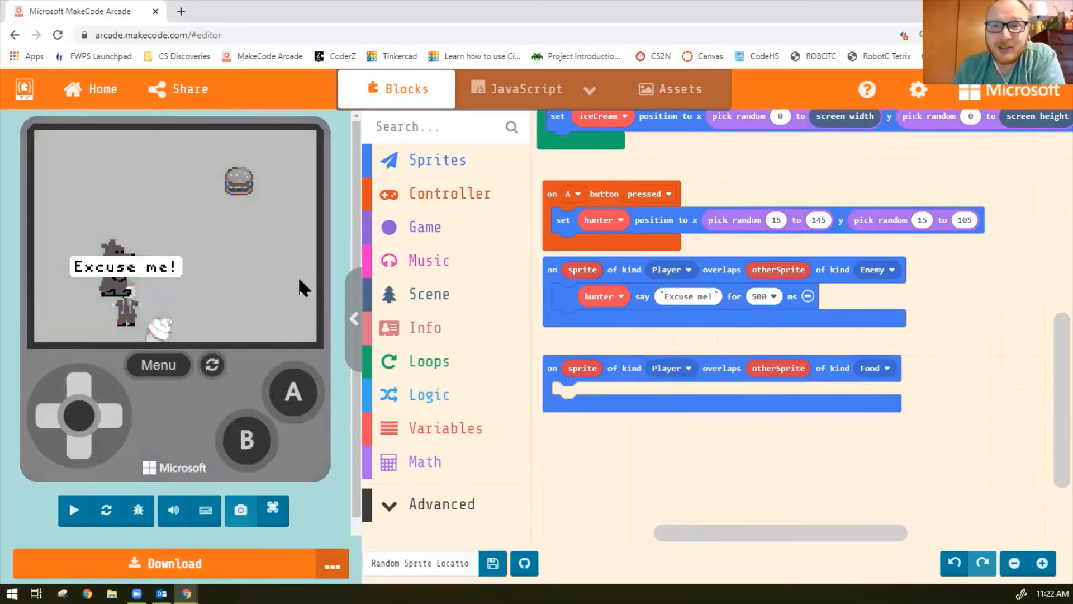
pyautogui.click(74, 510)
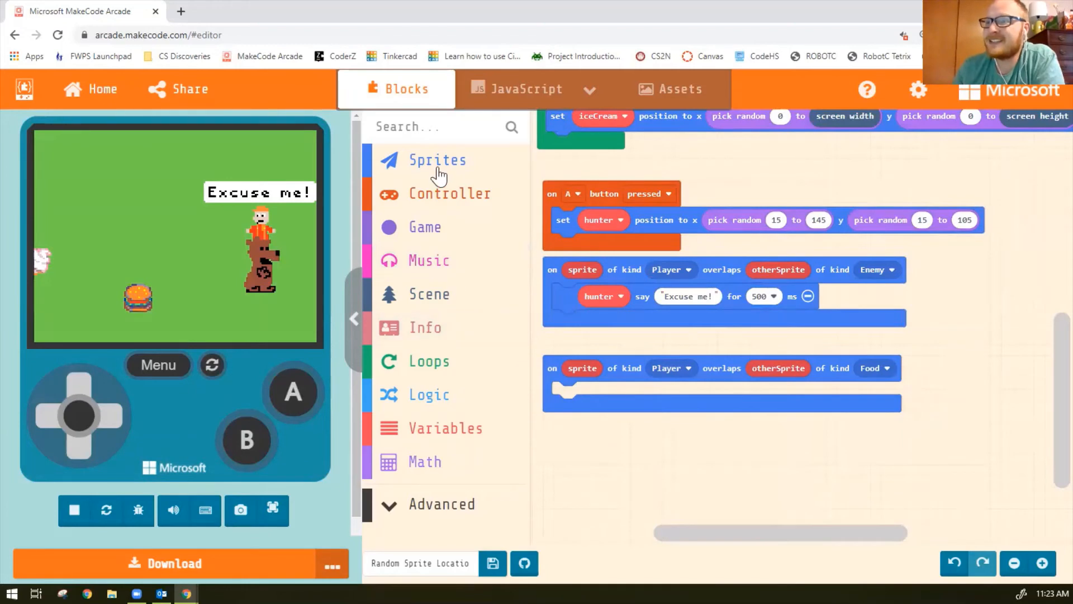
# Add a say 'Yummy!' block for the burger to the Food overlap event and test it in the simulator
pyautogui.click(437, 160)
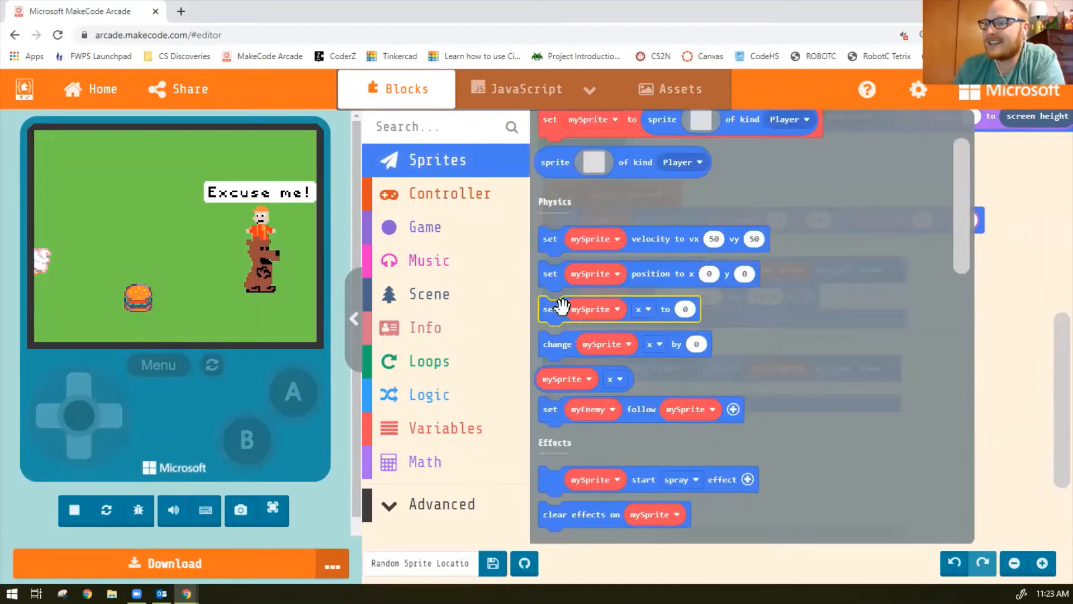
pyautogui.scroll(-3)
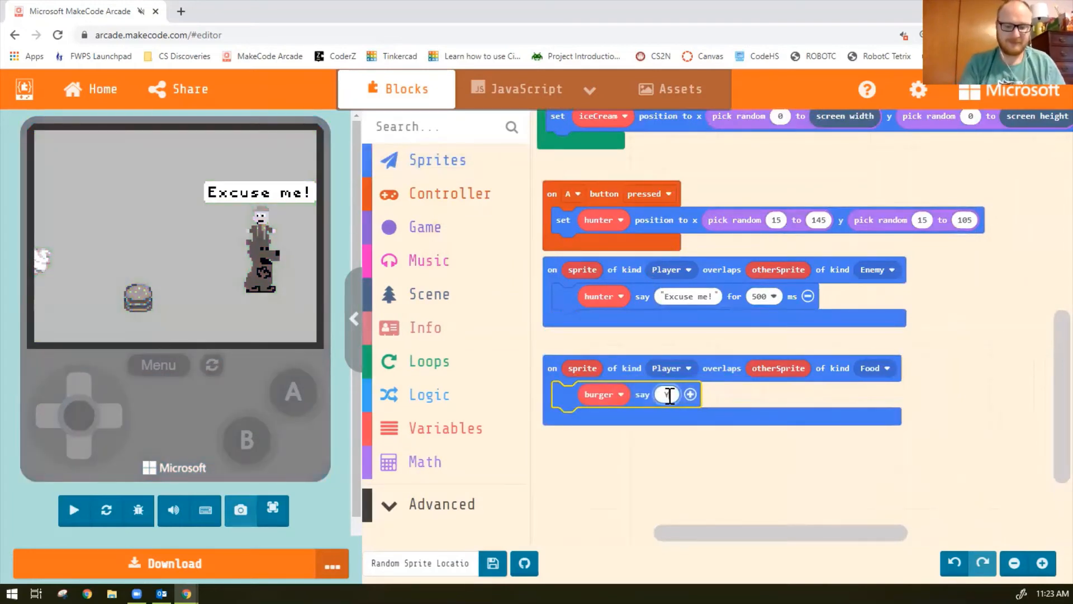
pyautogui.write('Yummy!')
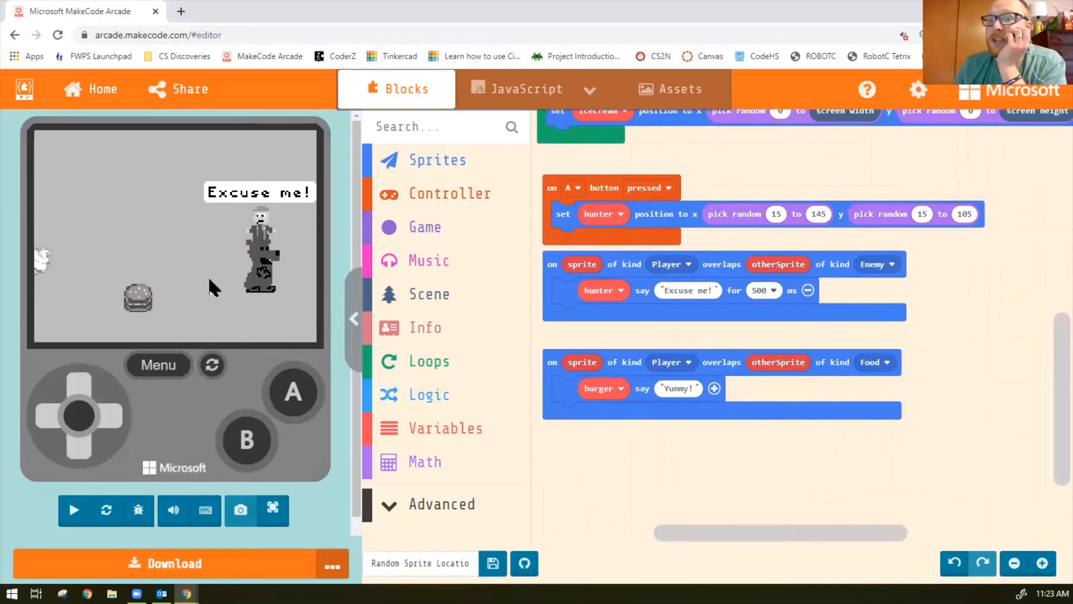
pyautogui.click(74, 510)
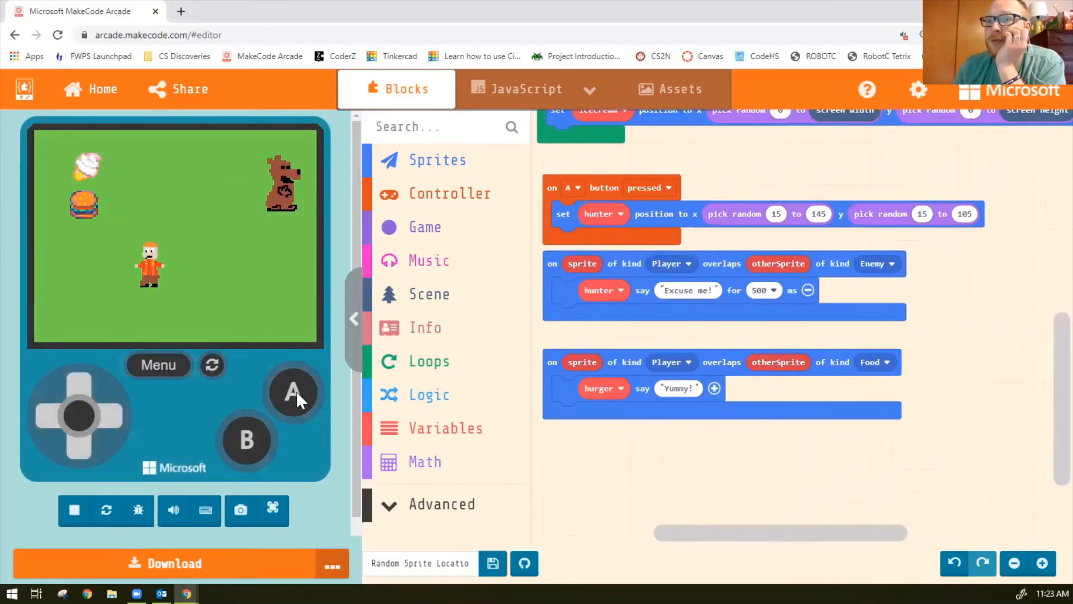
pyautogui.click(294, 393)
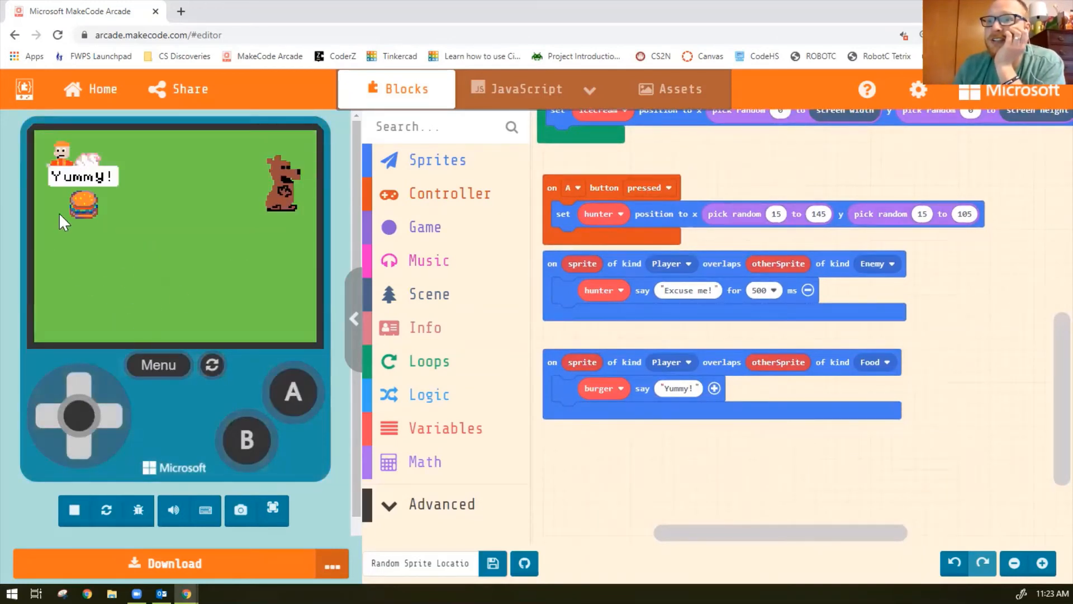
pyautogui.moveTo(294, 392)
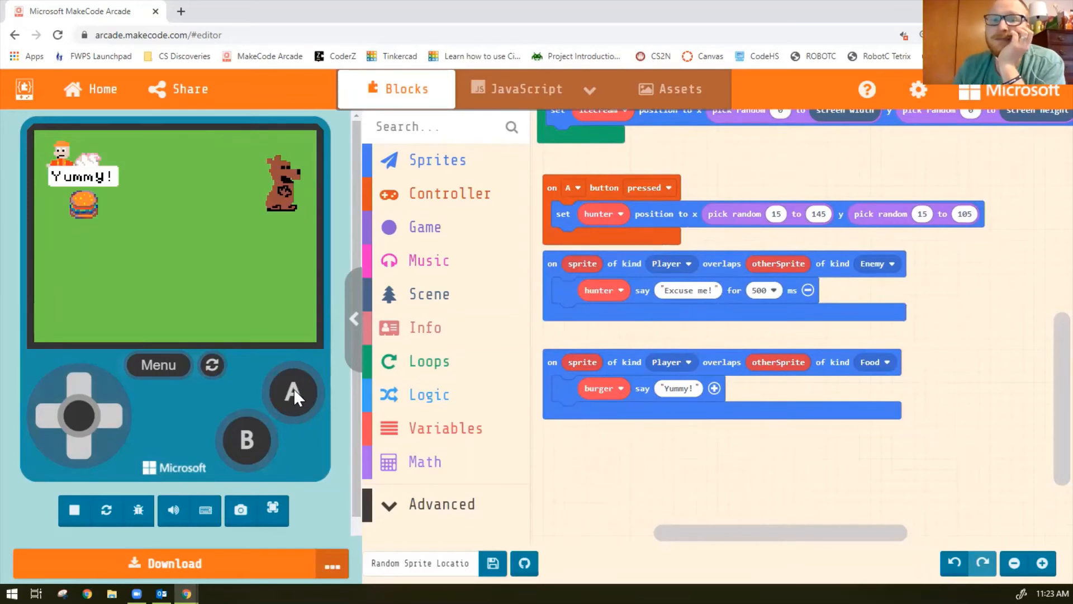
pyautogui.moveTo(174, 355)
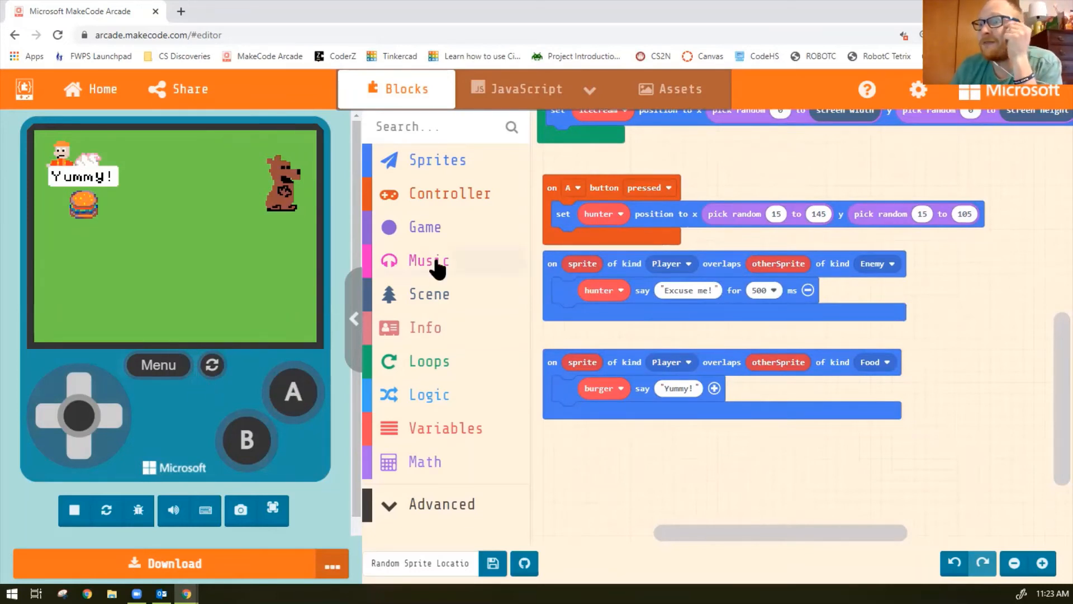
# Add a set-velocity block into the Food overlap event so the touched food gets velocity 50, 50
pyautogui.click(439, 159)
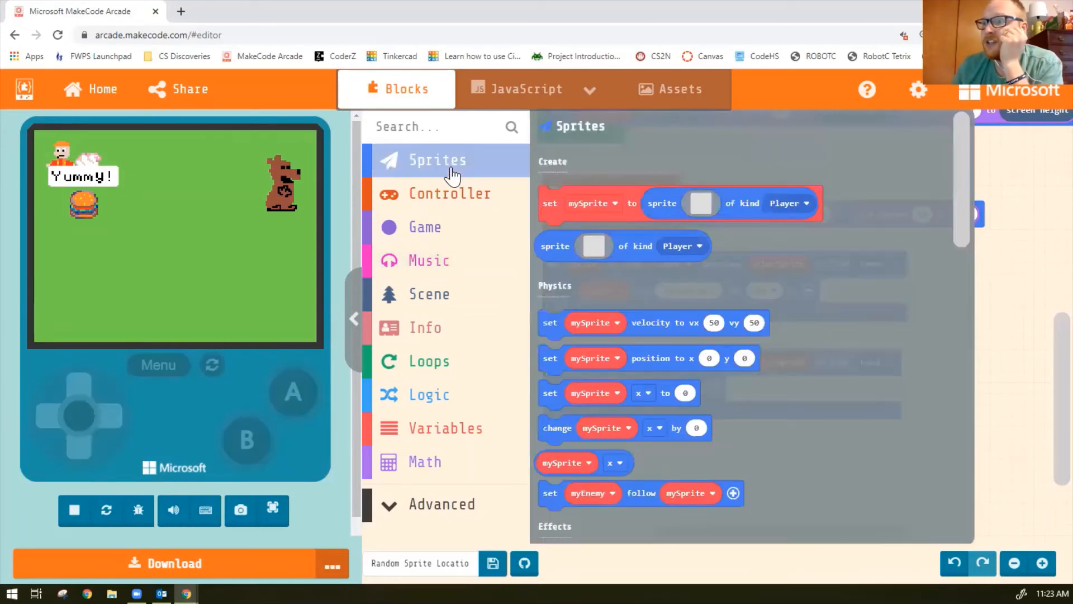
pyautogui.scroll(-3)
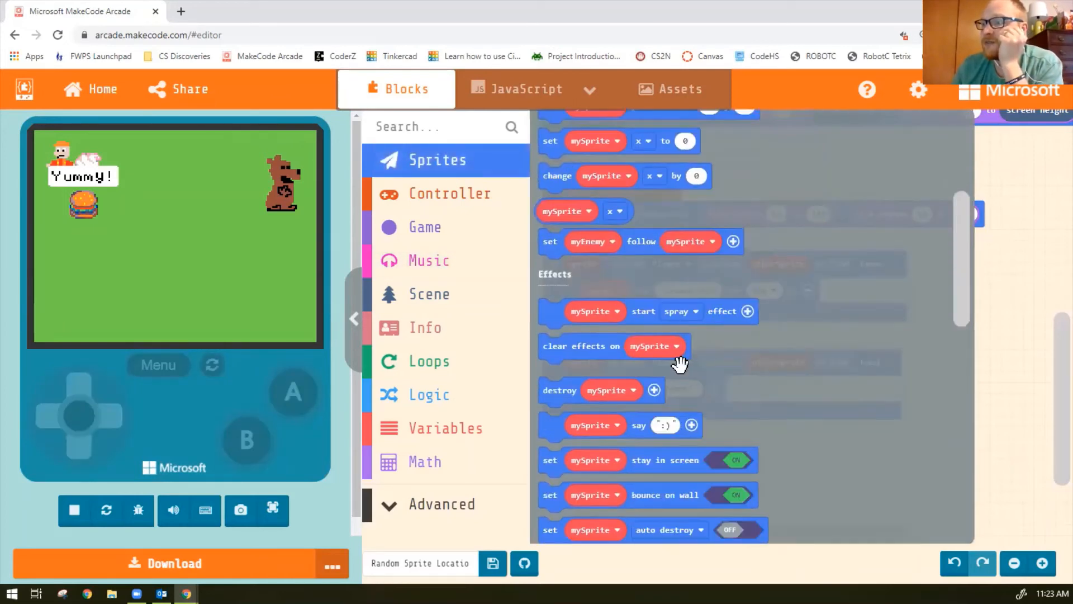
pyautogui.scroll(-3)
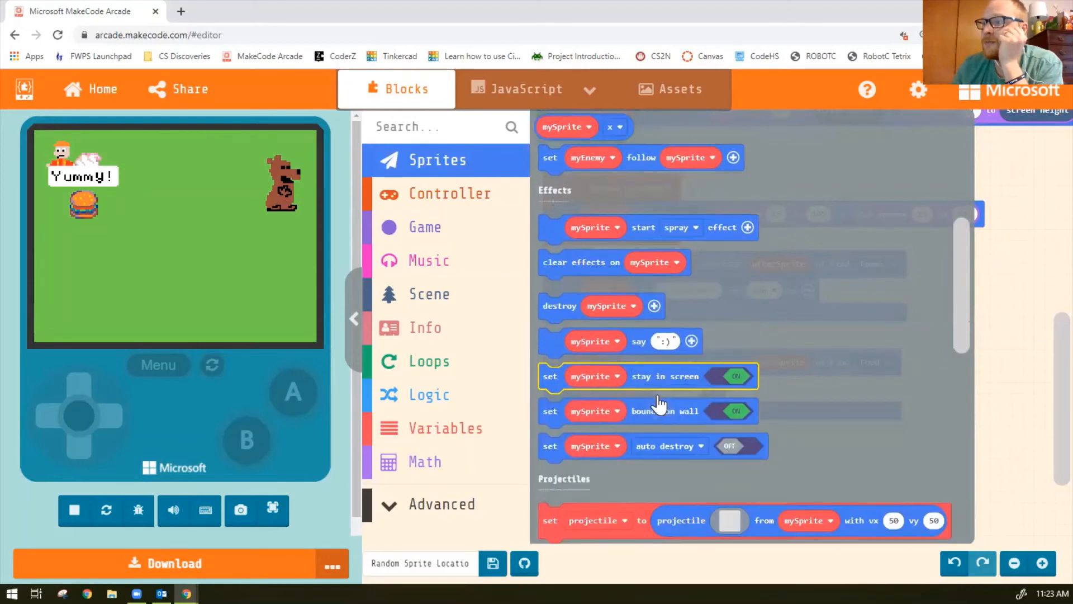
pyautogui.scroll(3)
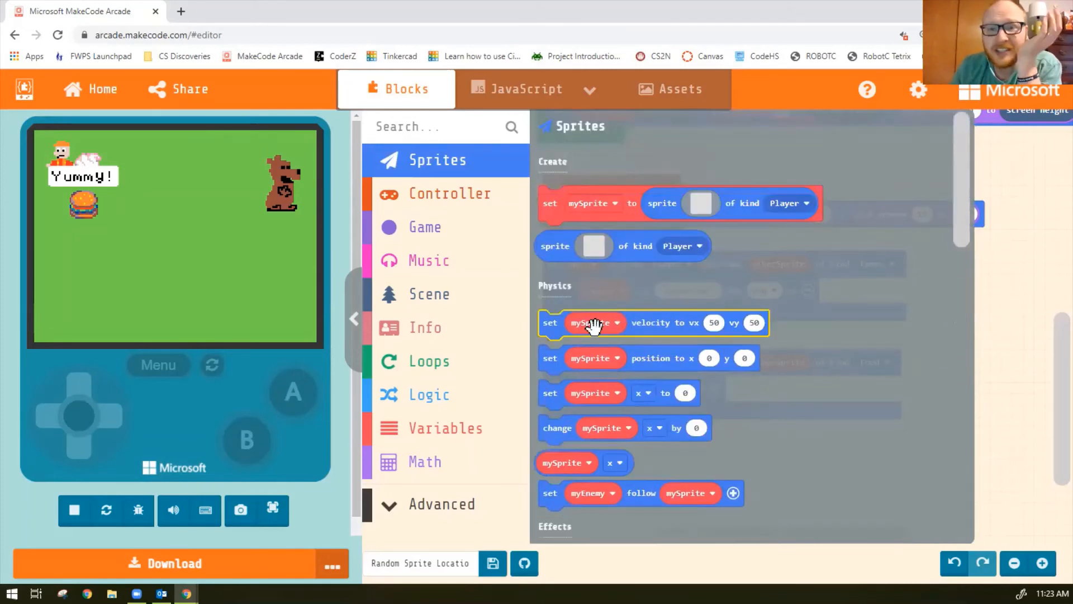
pyautogui.moveTo(651, 326)
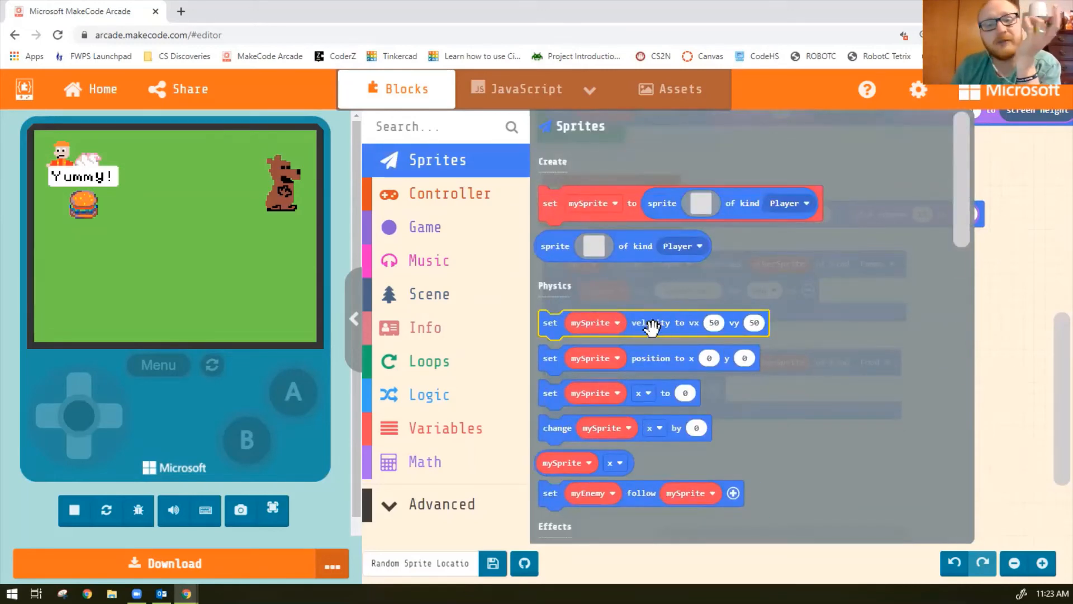
pyautogui.moveTo(654, 332)
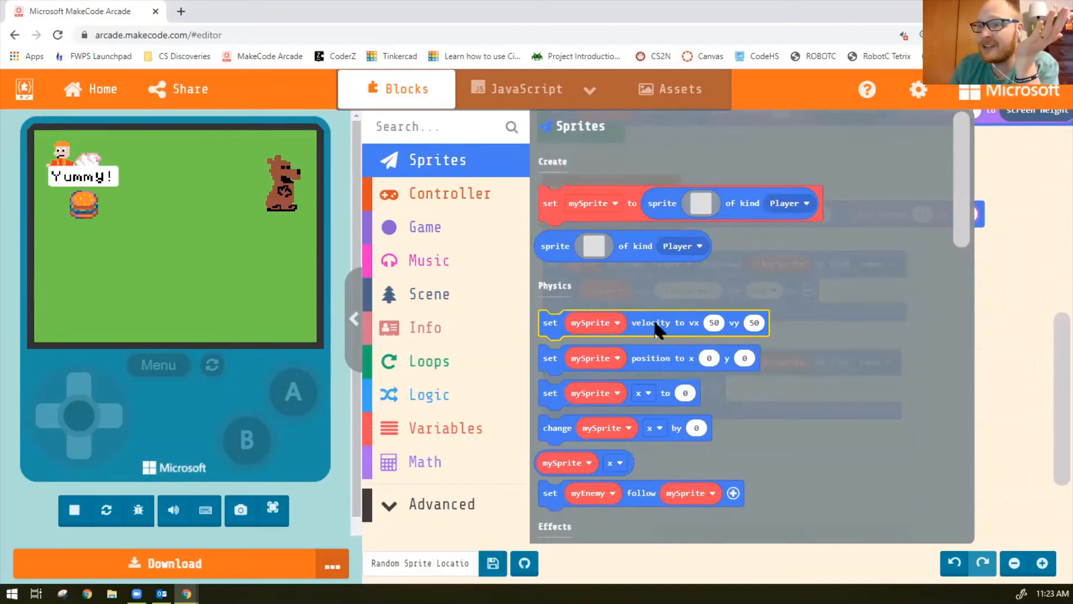
pyautogui.moveTo(636, 313)
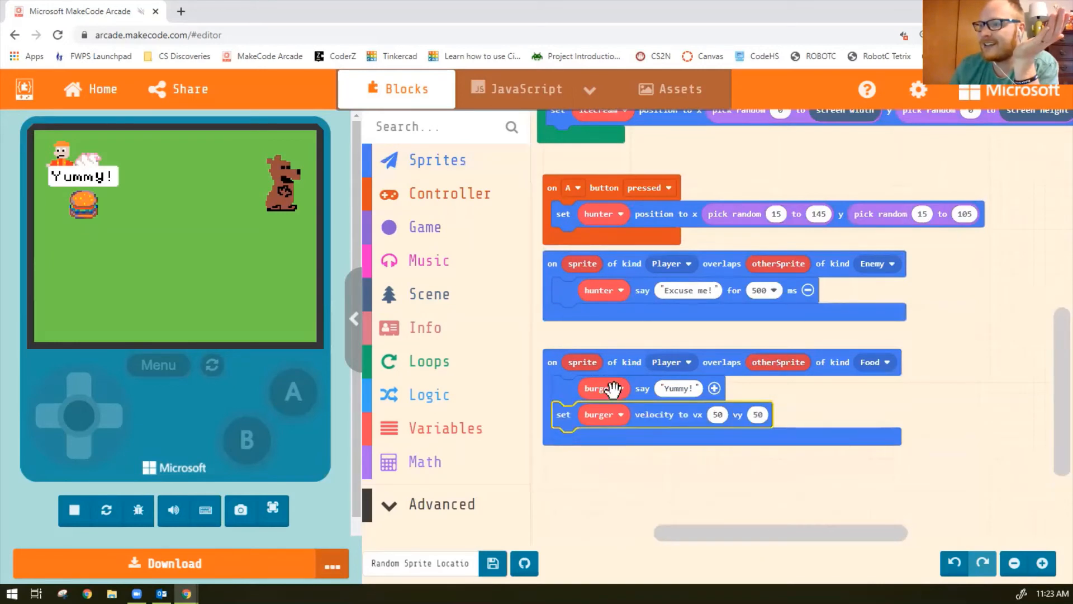
# Make the hunter say 'Yummy!' instead of the burger and remove the leftover burger block
pyautogui.click(603, 388)
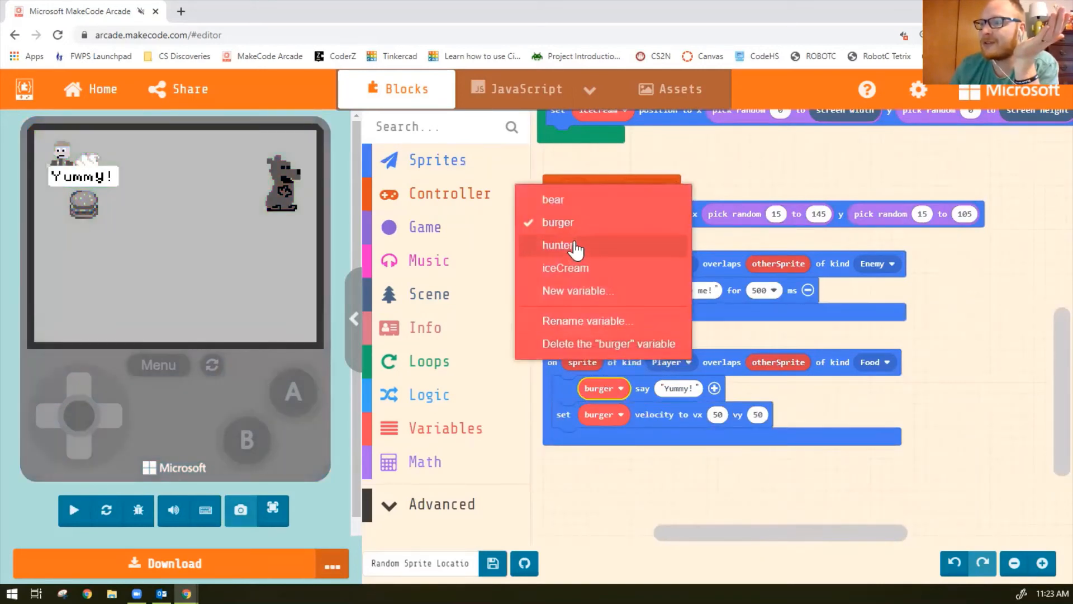
pyautogui.click(559, 245)
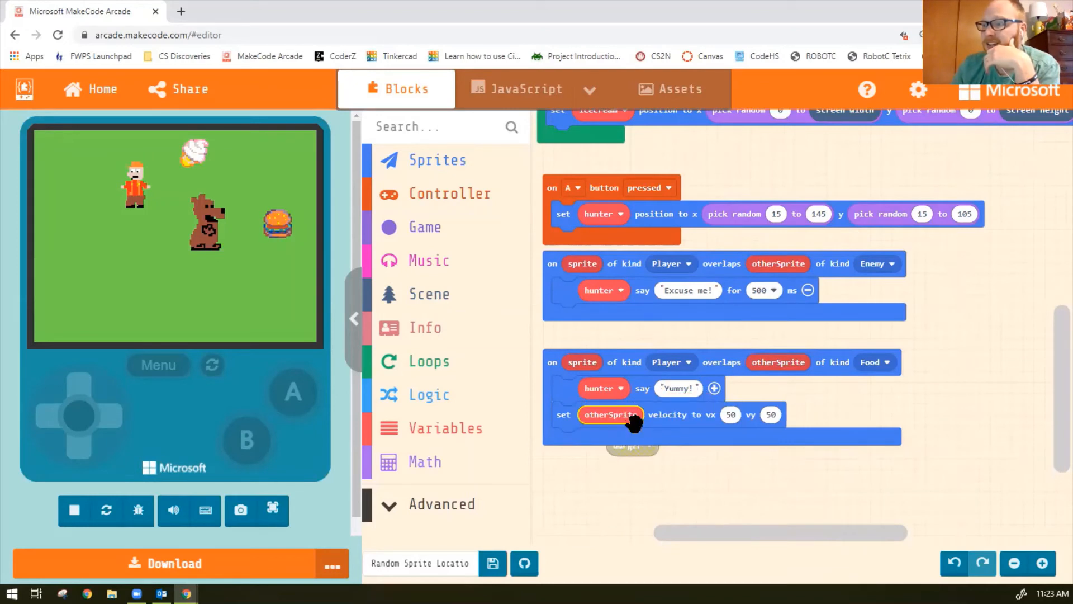
pyautogui.click(74, 510)
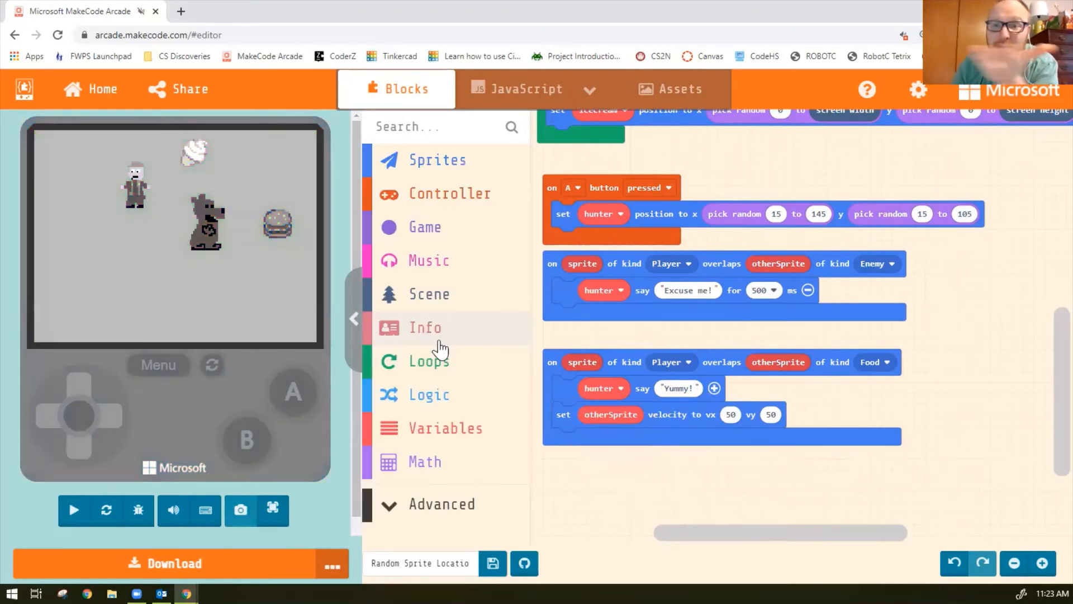
pyautogui.moveTo(791, 364)
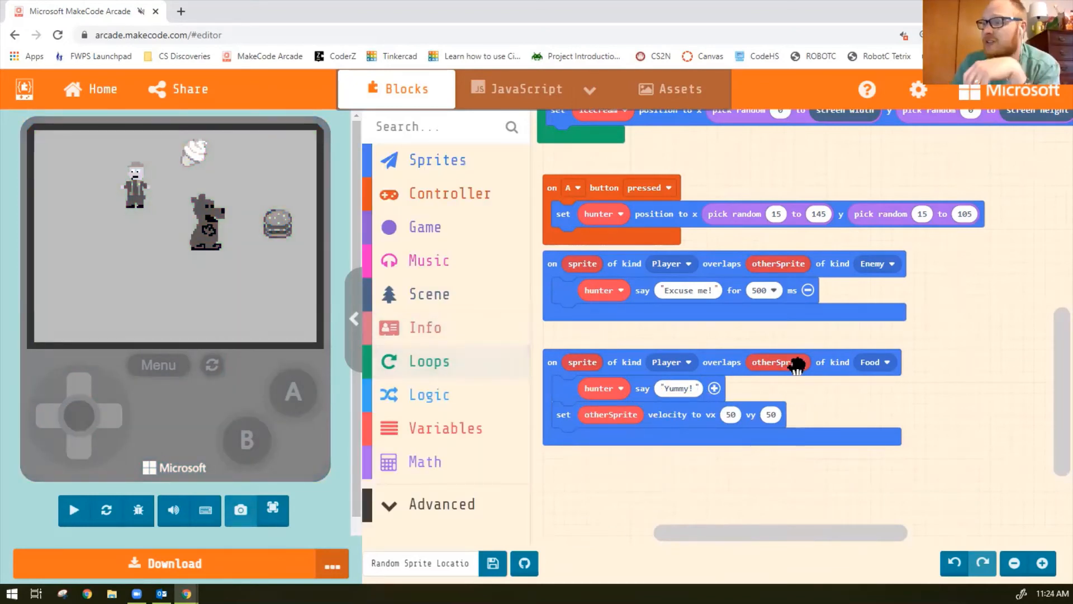
pyautogui.click(74, 510)
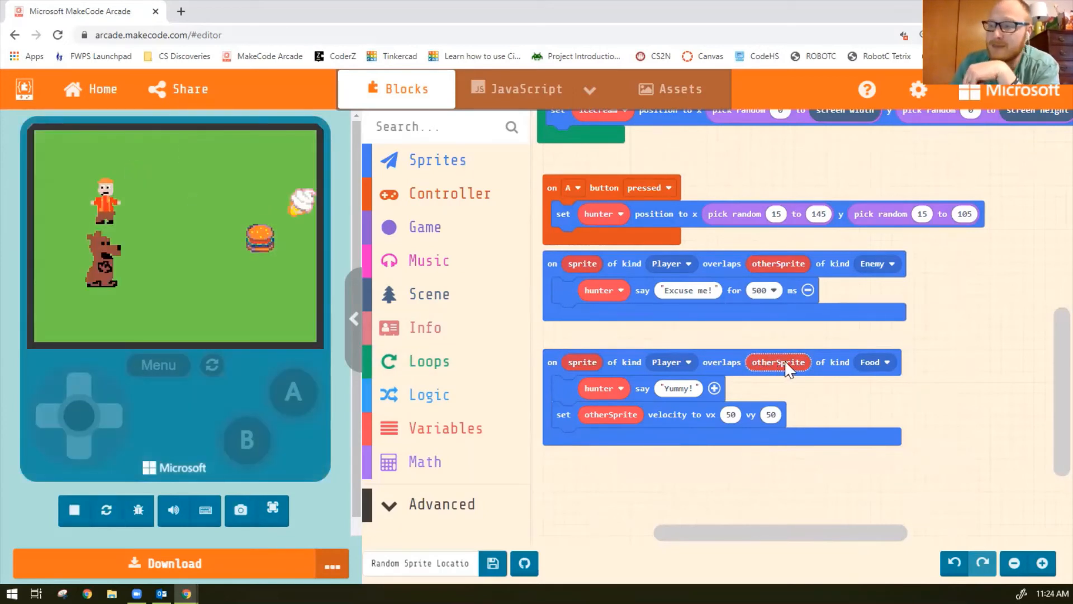
pyautogui.moveTo(610, 413)
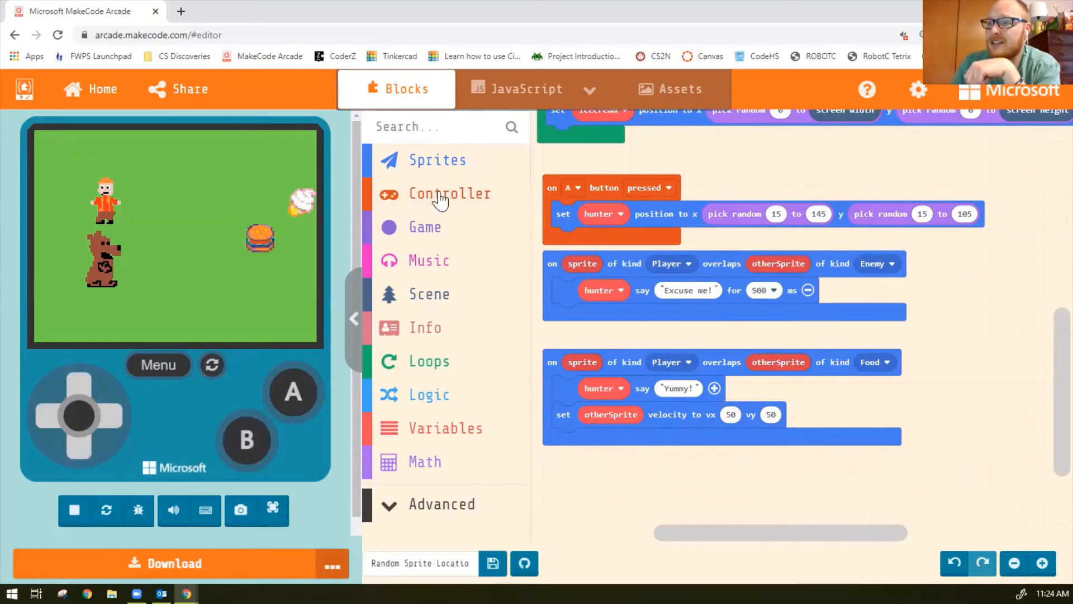
# Set the touched food's vx and vy to pick random values from -20 to 20
pyautogui.click(425, 461)
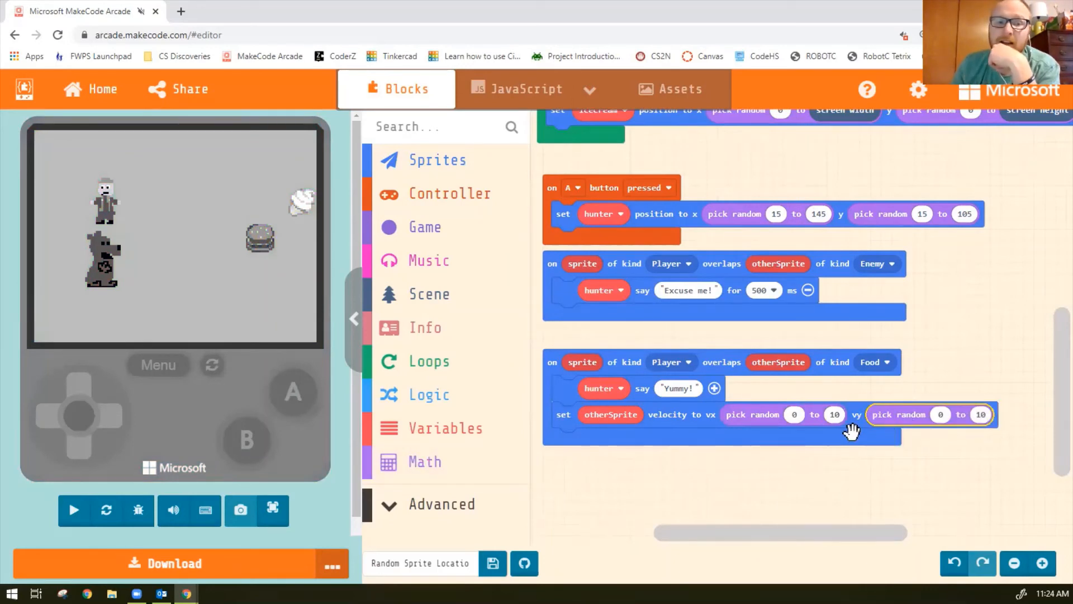
pyautogui.moveTo(800, 414)
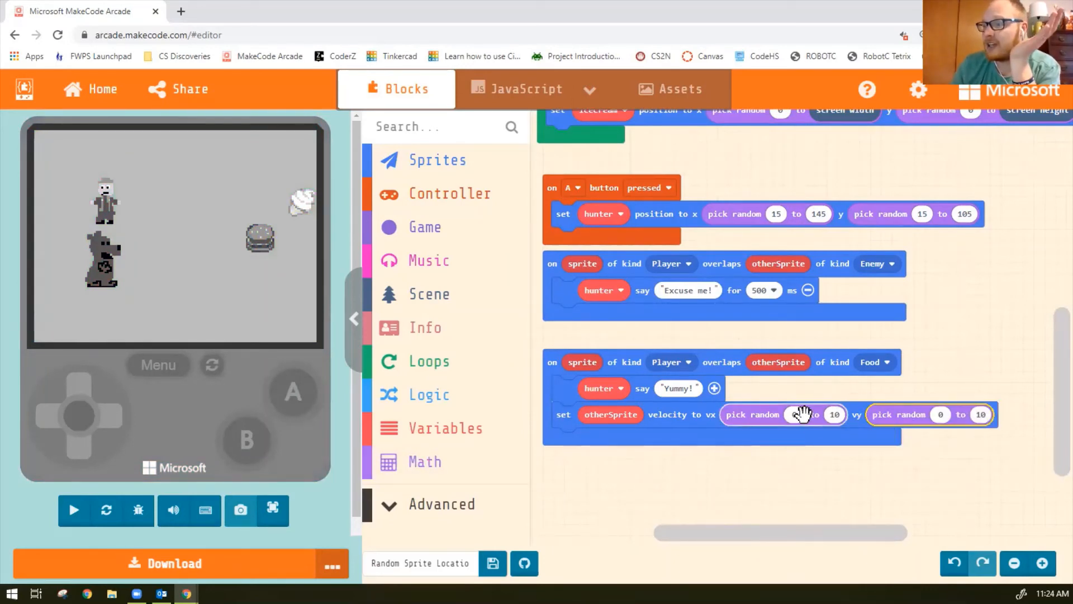
pyautogui.click(74, 510)
pyautogui.write('20')
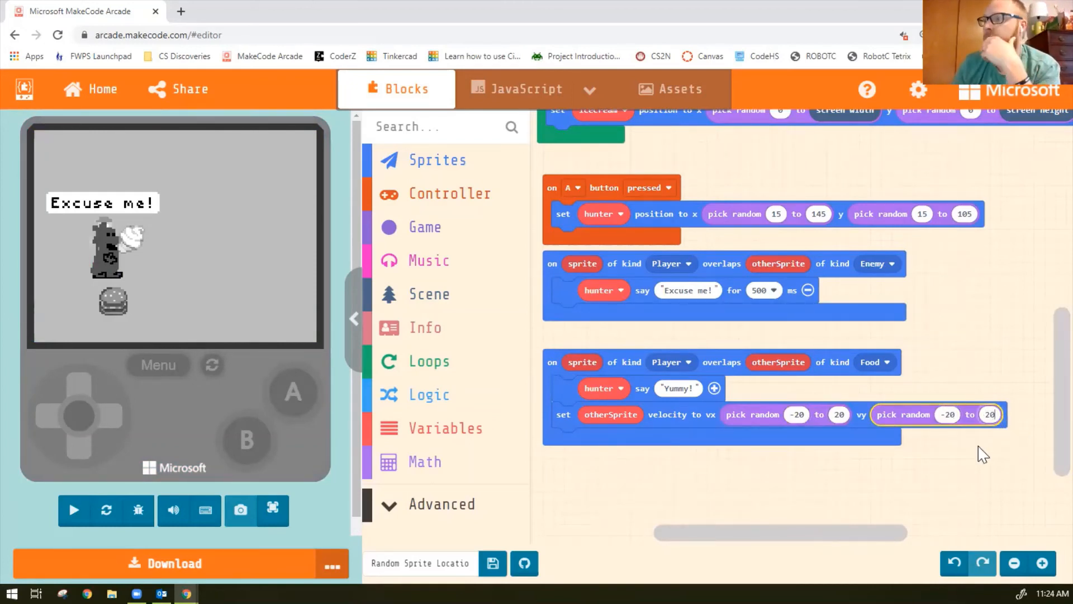
pyautogui.click(176, 297)
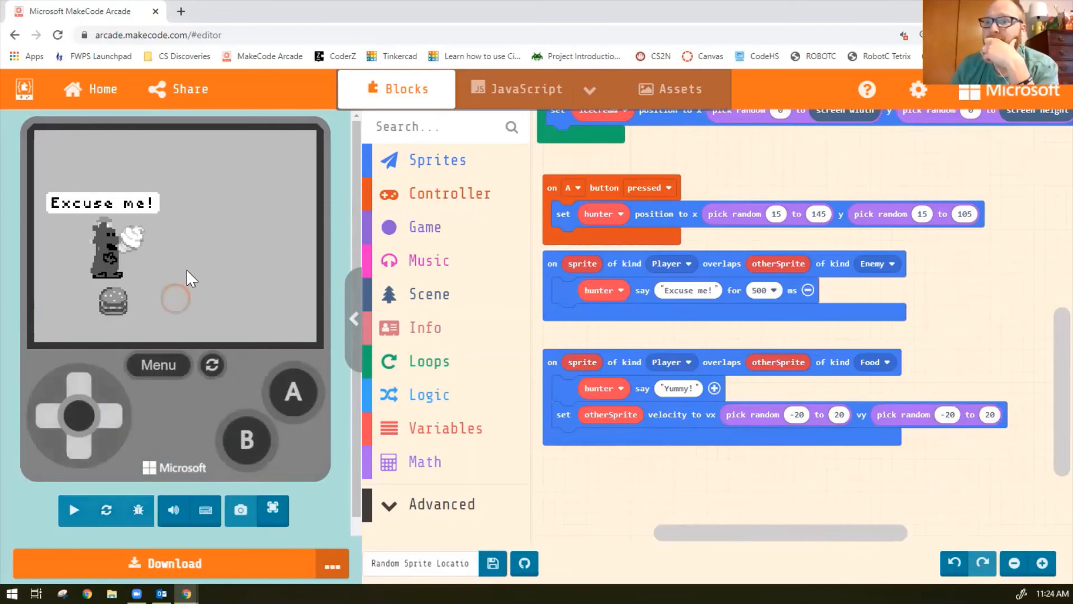
# Run the updated game and move the hunter to random positions to test the food velocity
pyautogui.click(74, 510)
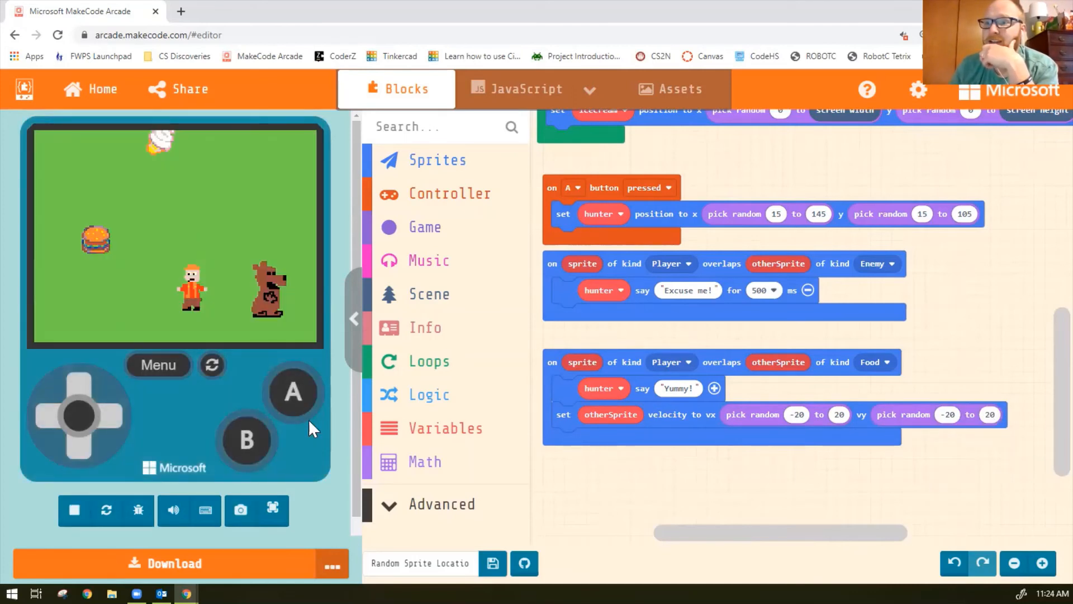
pyautogui.click(293, 392)
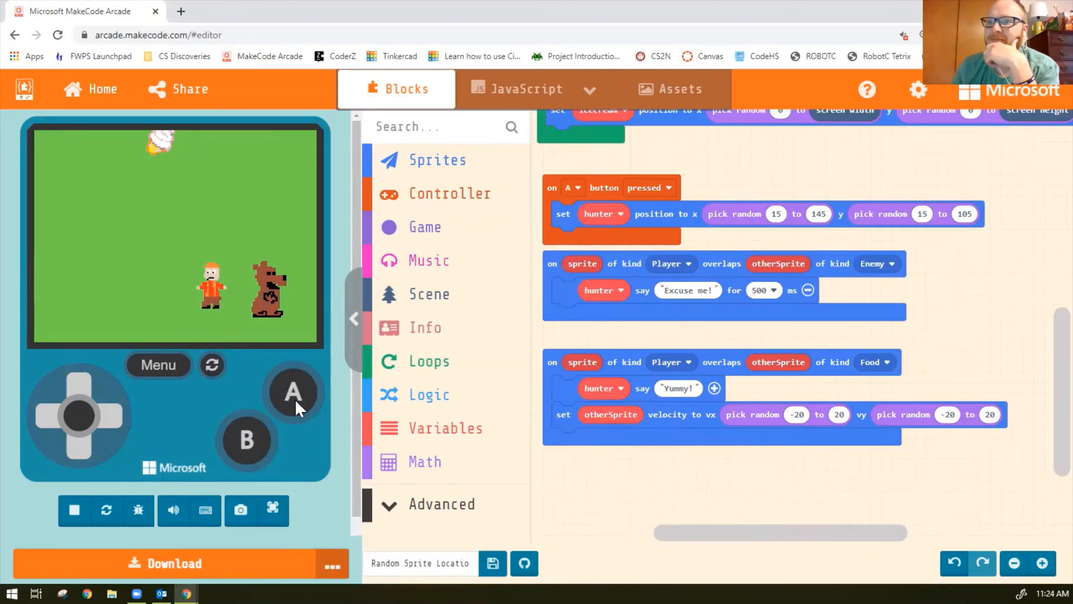
pyautogui.click(293, 393)
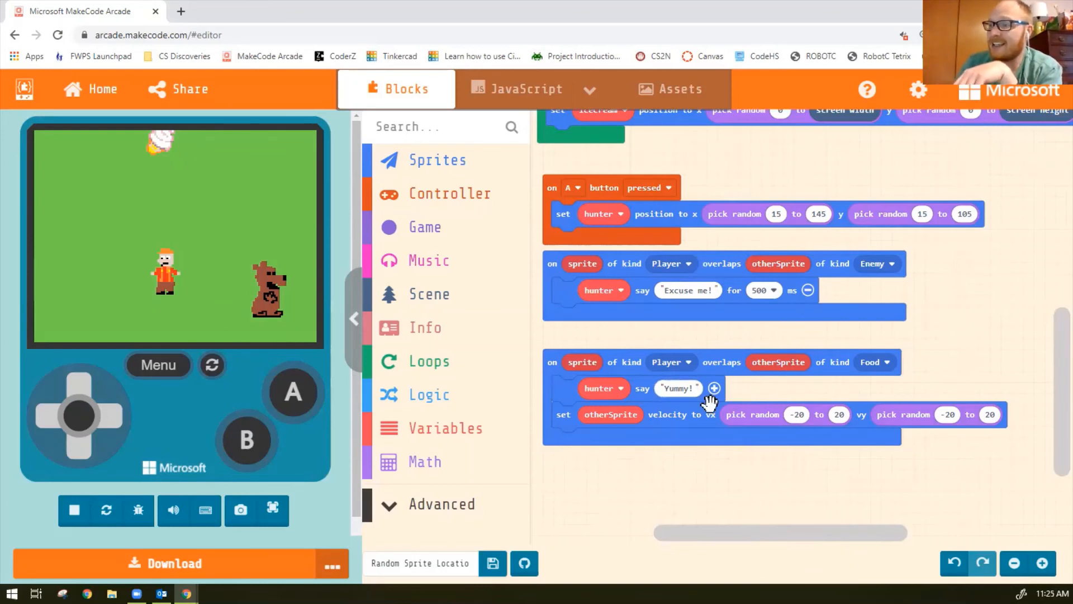
pyautogui.moveTo(715, 391)
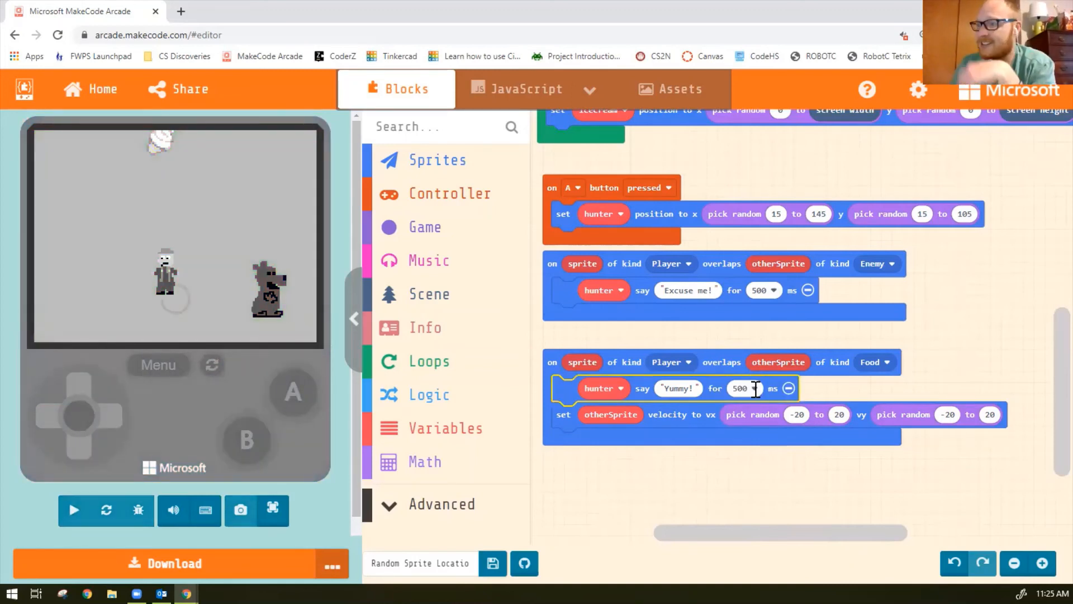
# Give the hunter's 'Yummy!' speech a 500 ms duration
pyautogui.click(746, 388)
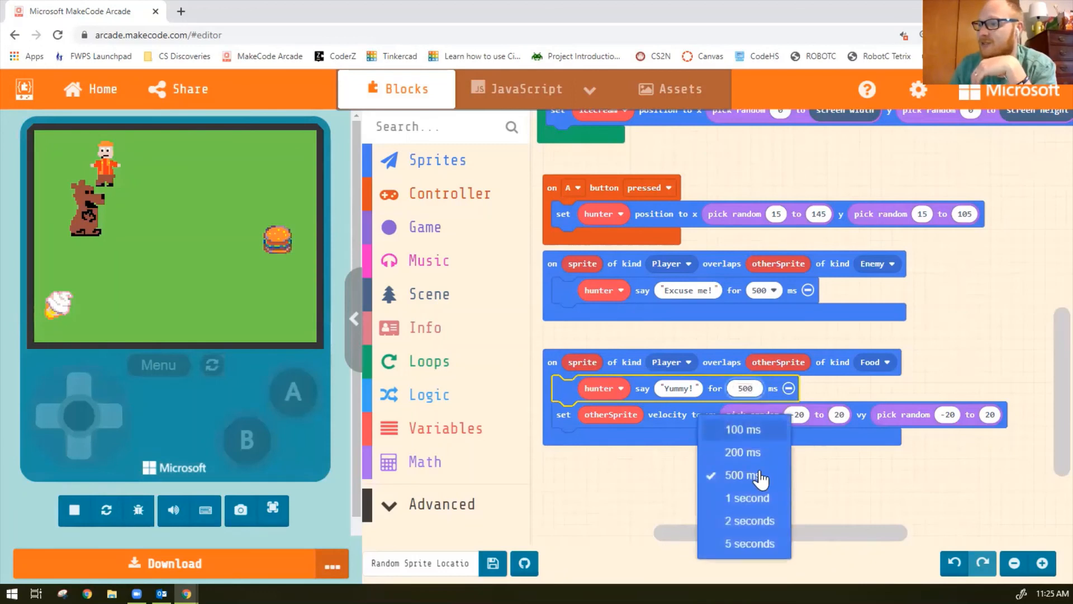
pyautogui.click(742, 474)
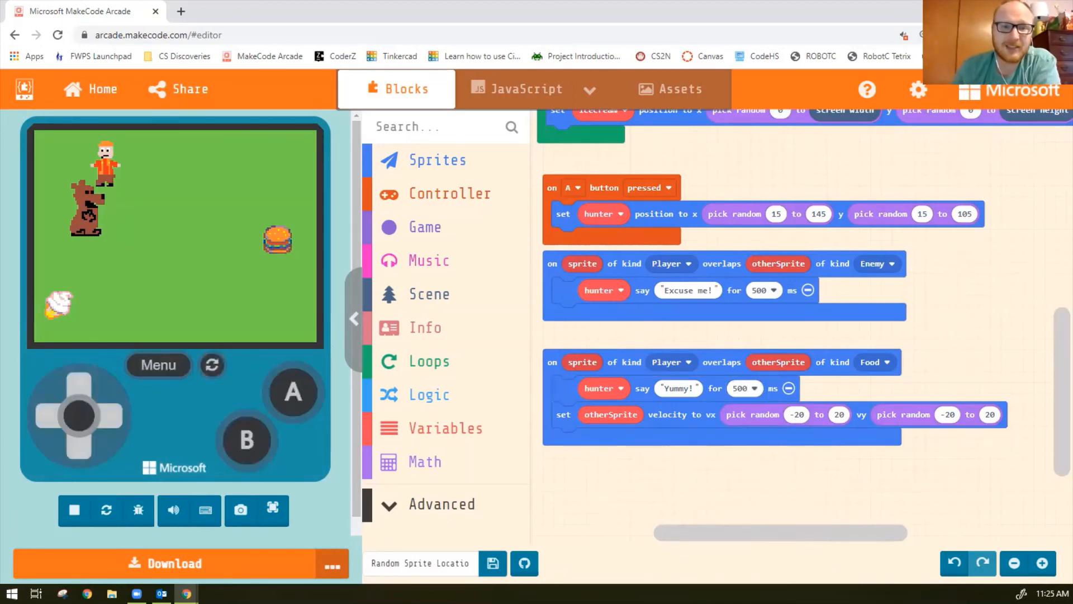
pyautogui.moveTo(664, 401)
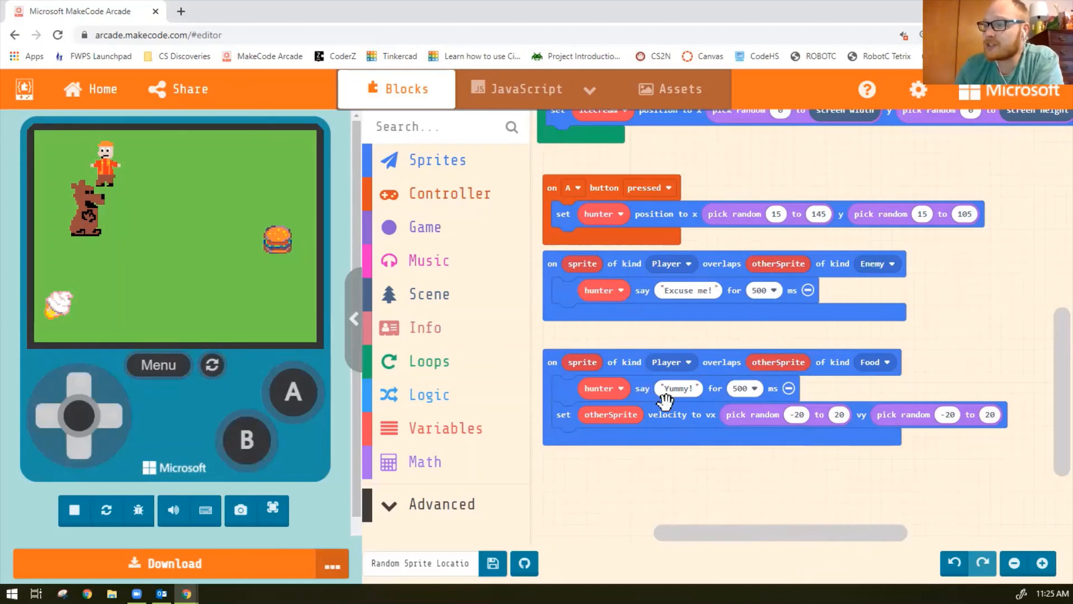
pyautogui.moveTo(112, 410)
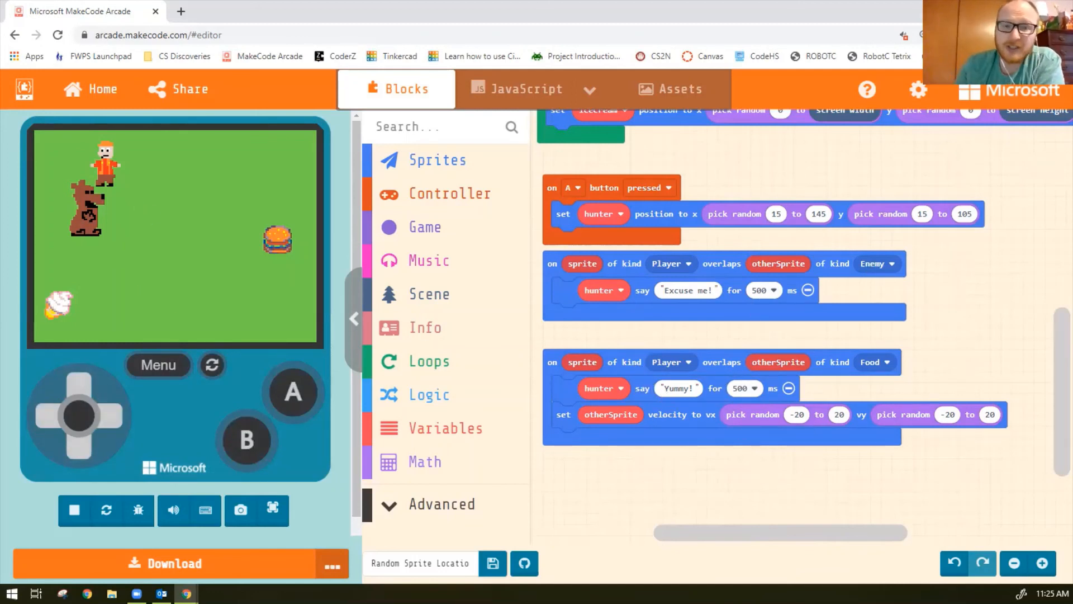
pyautogui.moveTo(1026, 532)
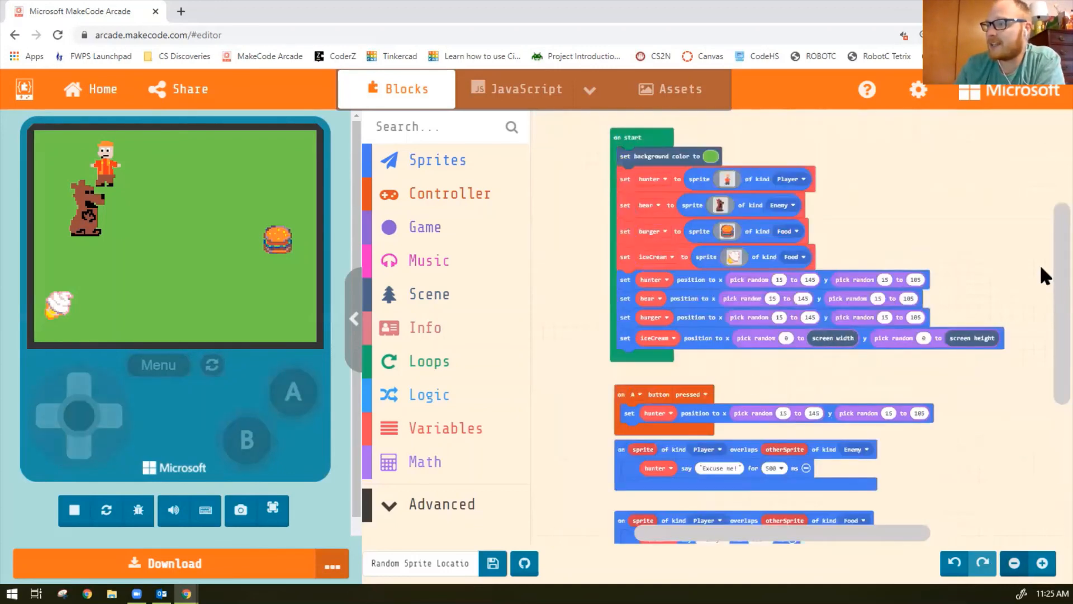
pyautogui.scroll(3)
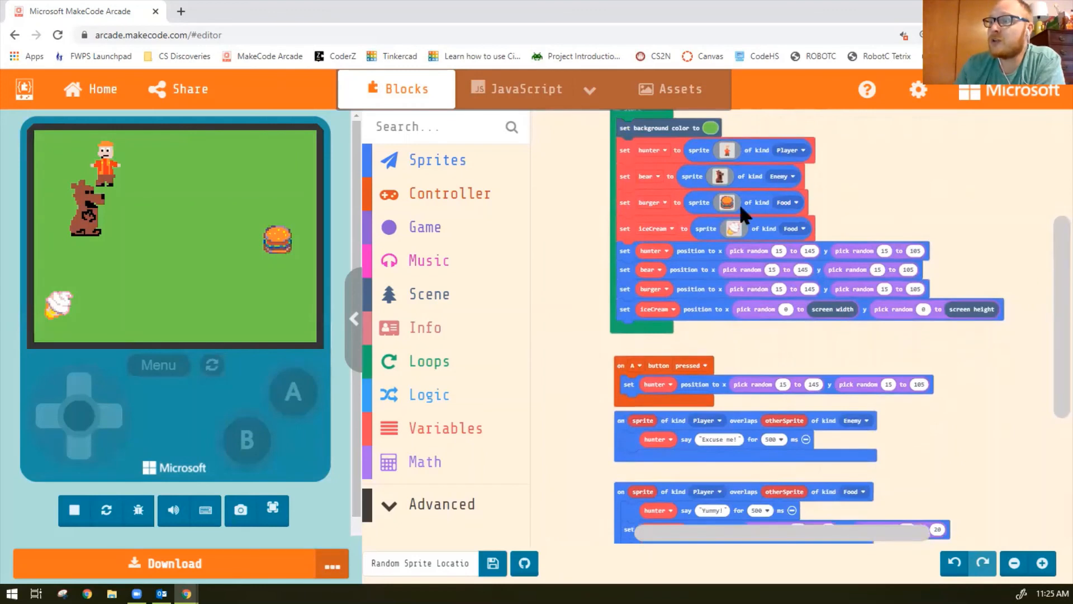
pyautogui.moveTo(788, 206)
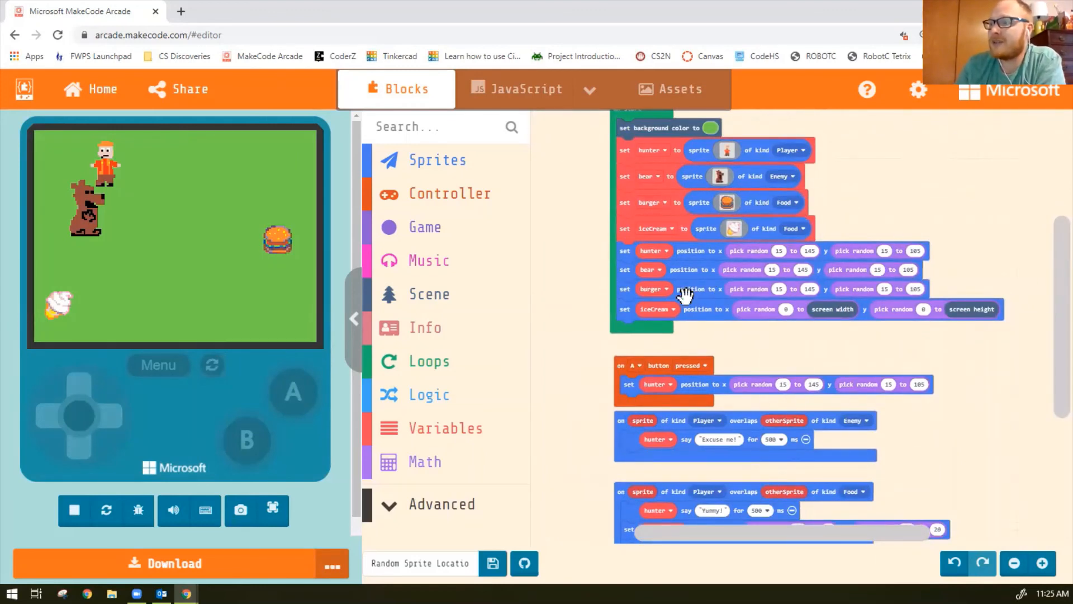
pyautogui.scroll(-3)
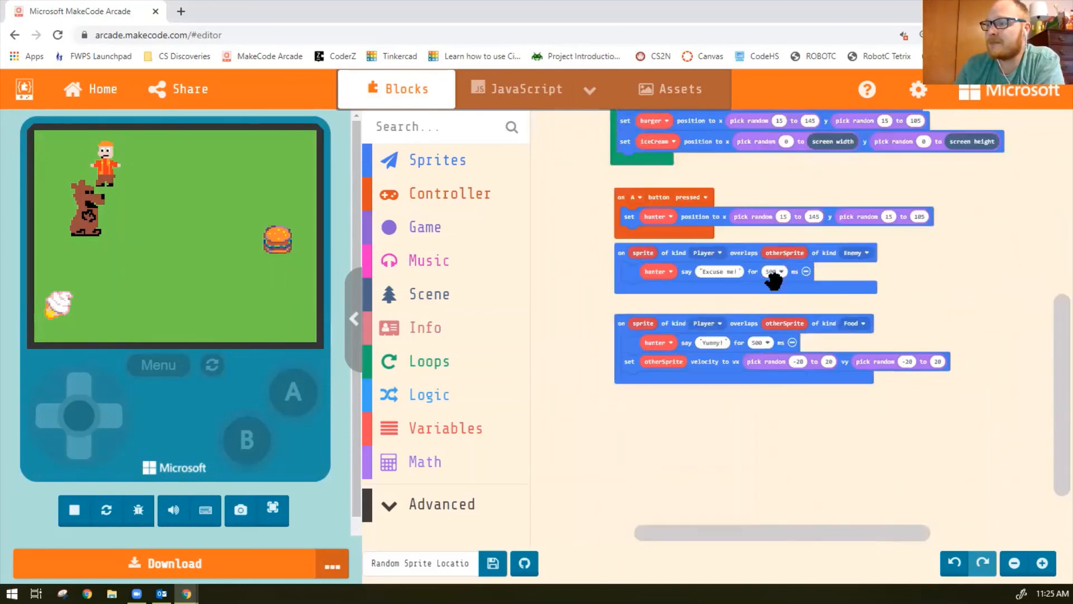
pyautogui.moveTo(722, 362)
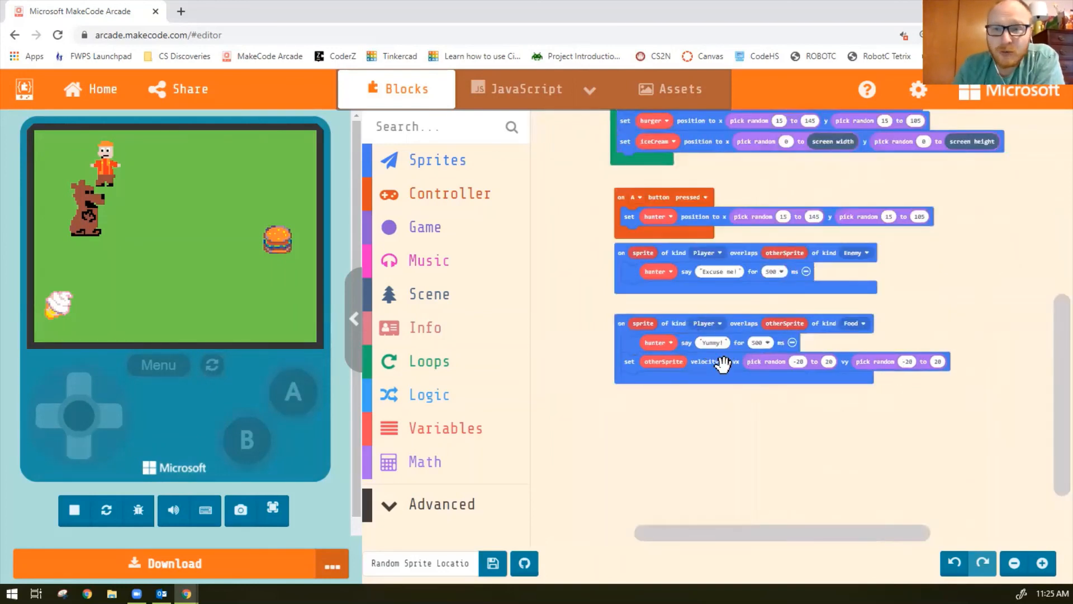
pyautogui.moveTo(856, 332)
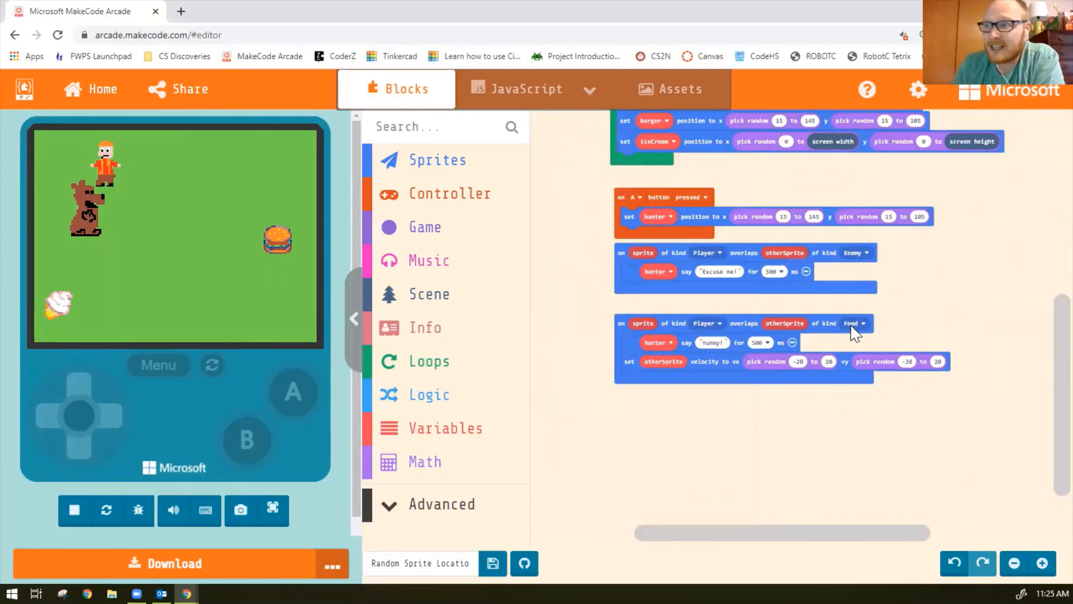
pyautogui.scroll(3)
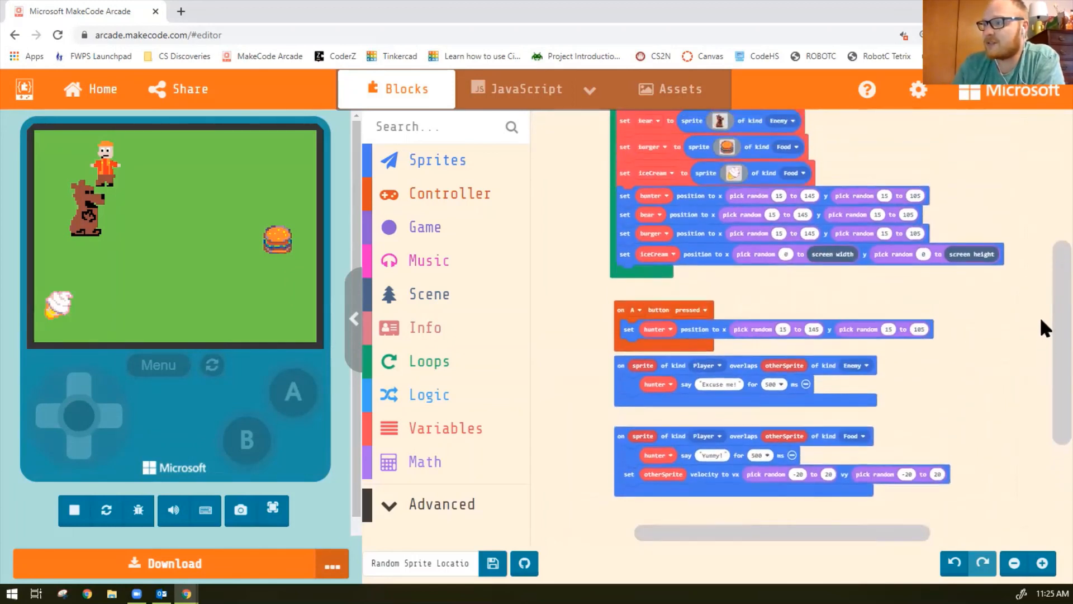